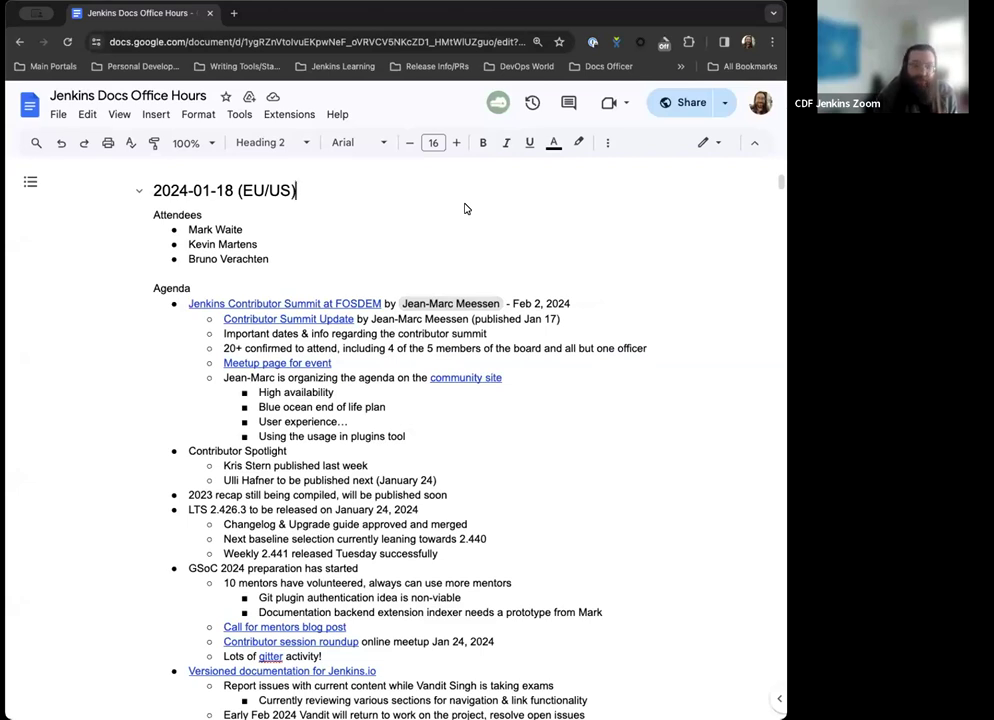
- Scroll down through the agenda notes past the earlier meeting sections
scroll(down, 3)
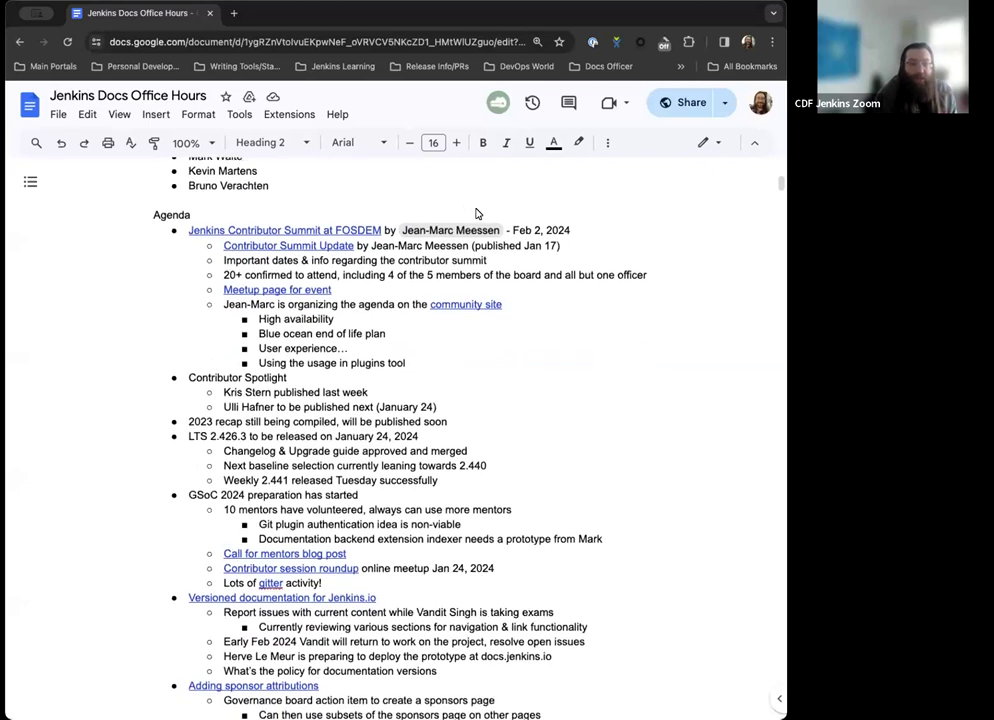
scroll(down, 3)
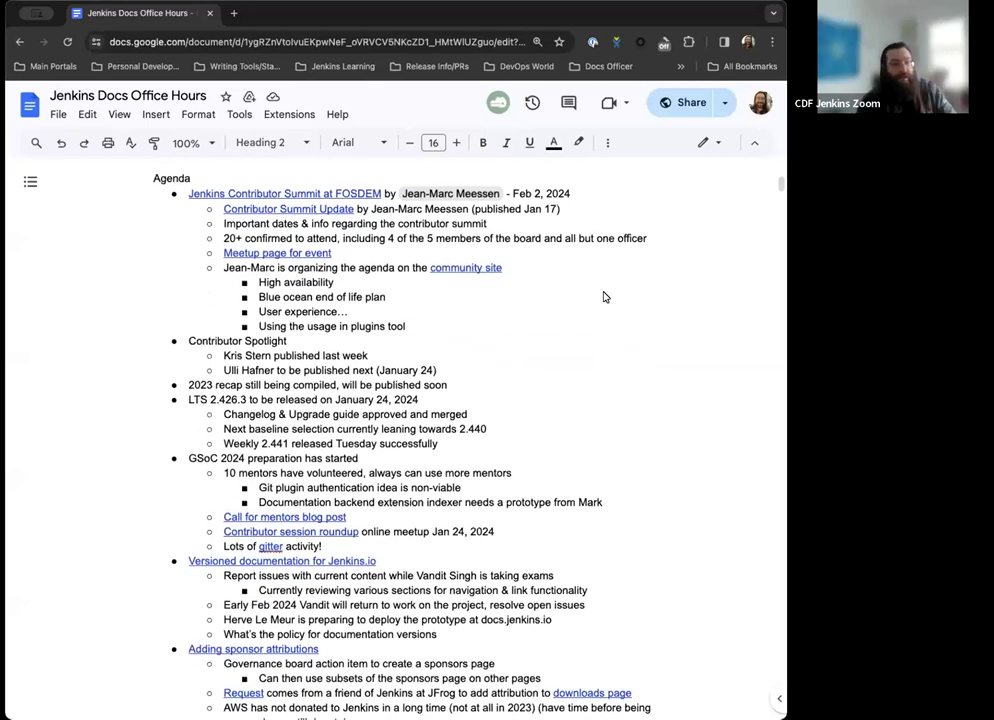
scroll(up, 3)
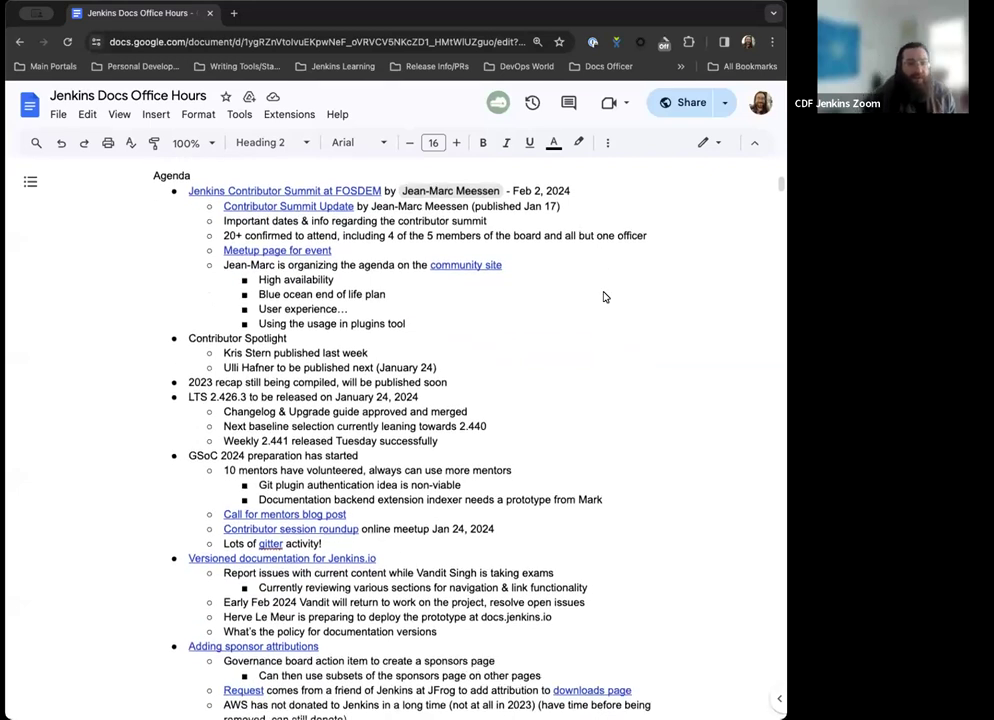
scroll(up, 3)
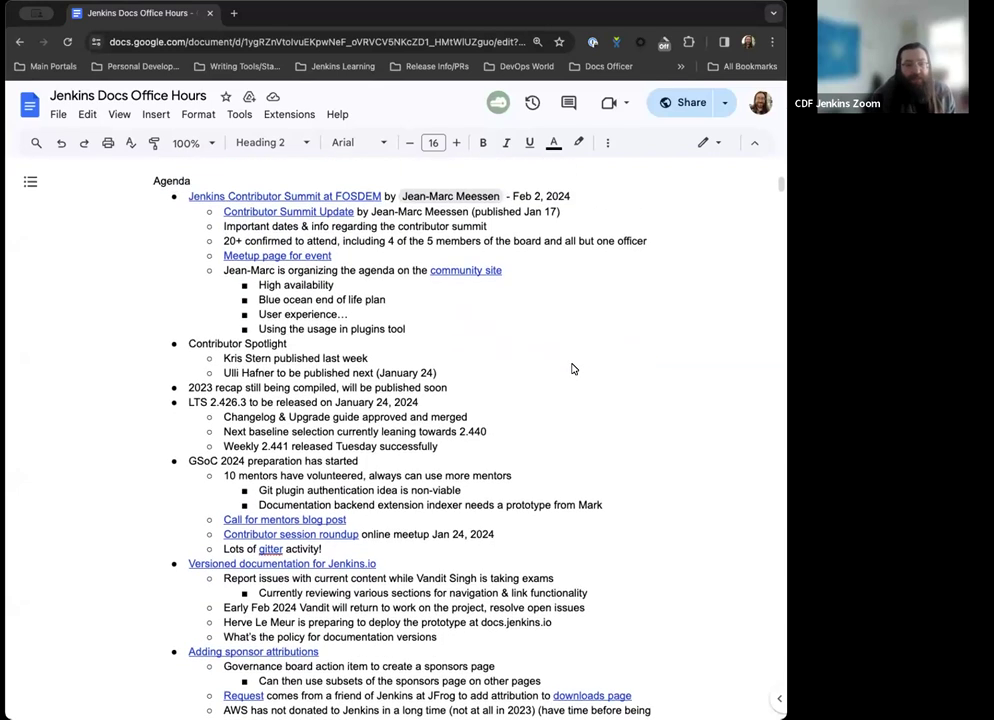
scroll(down, 3)
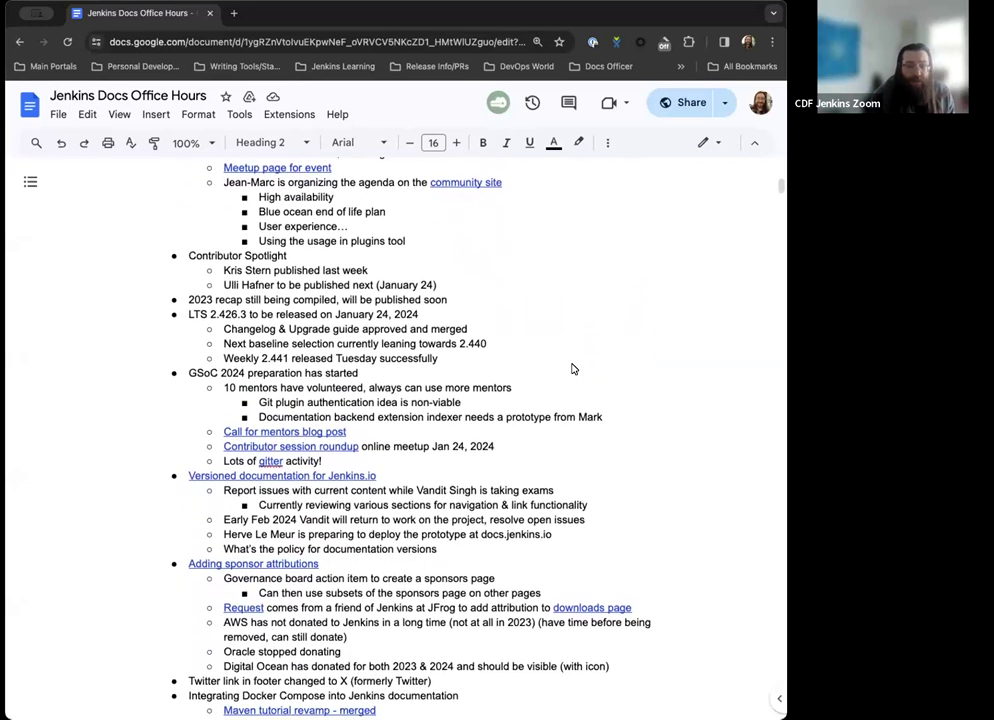
scroll(down, 3)
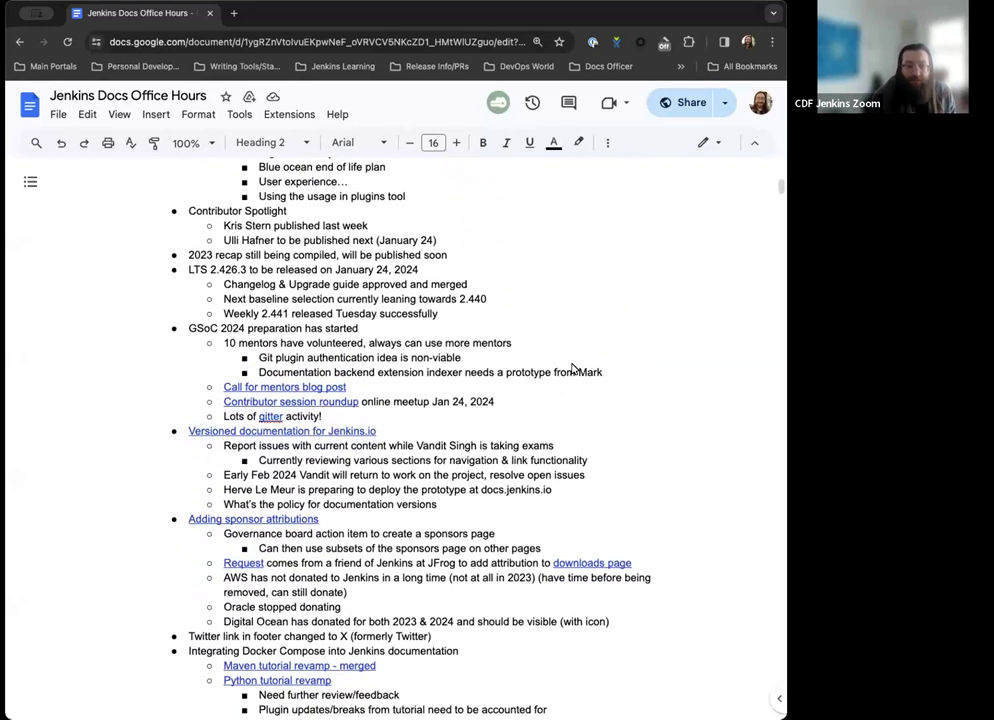
scroll(down, 3)
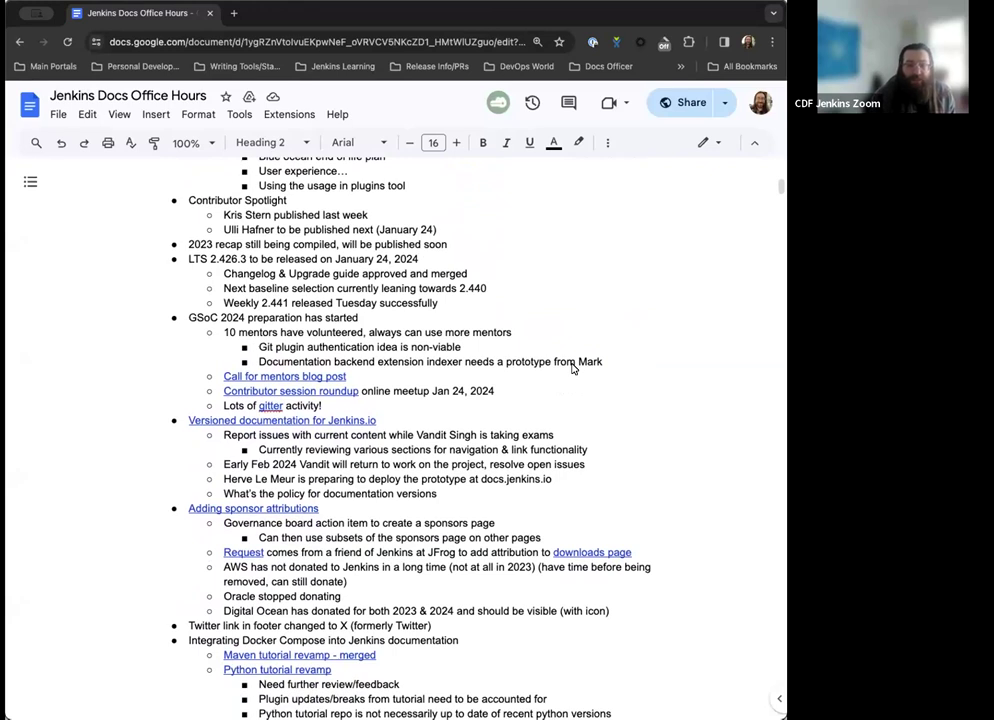
scroll(down, 3)
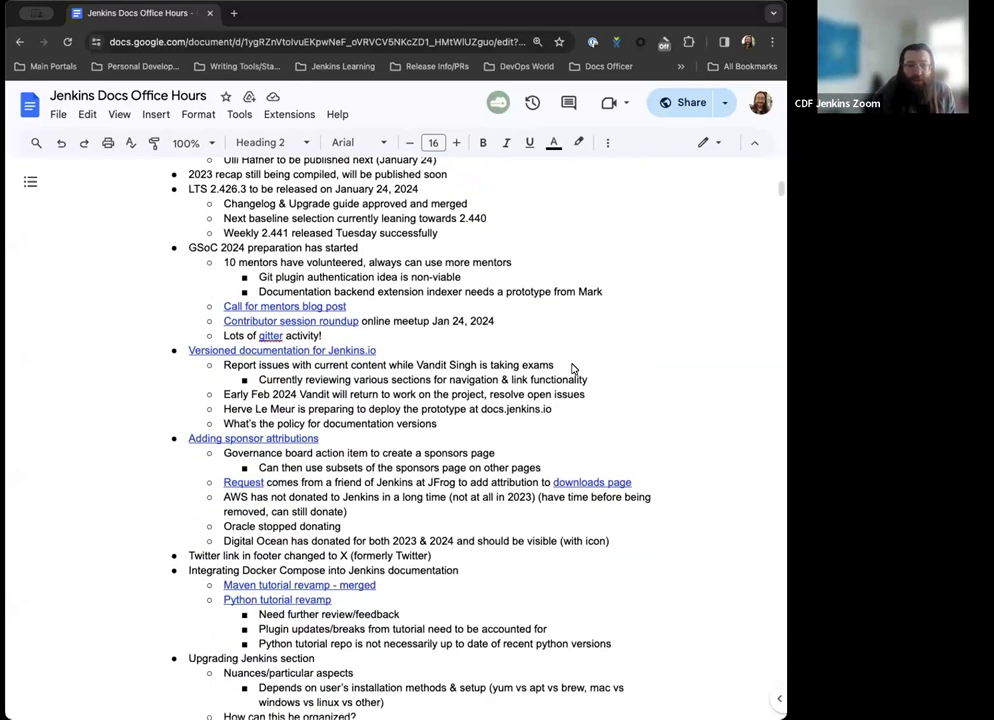
scroll(down, 3)
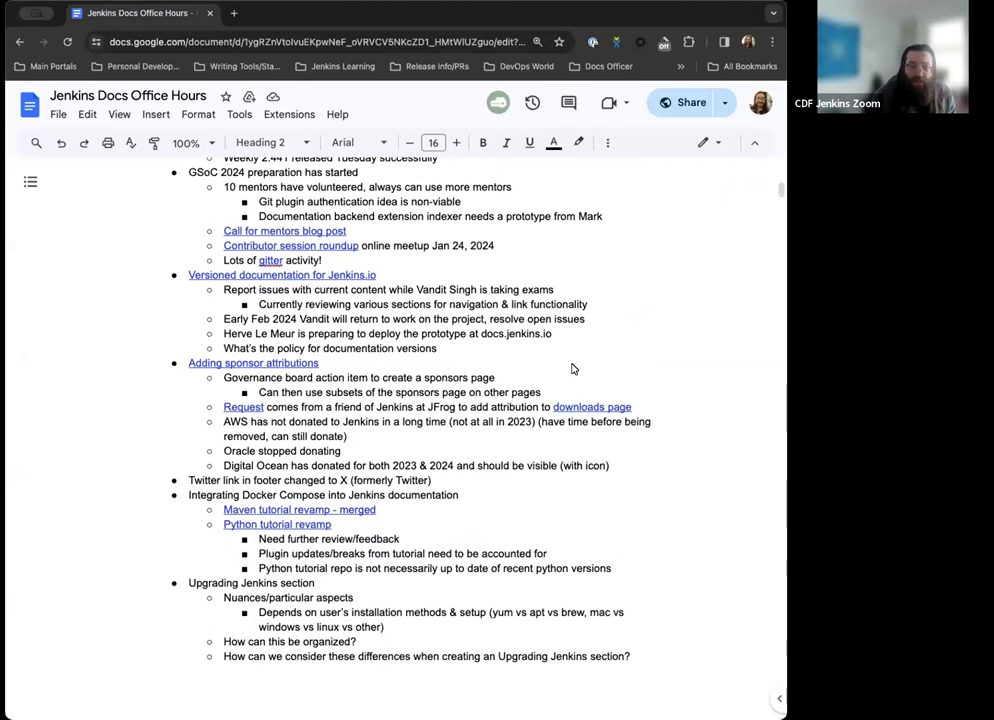
scroll(down, 3)
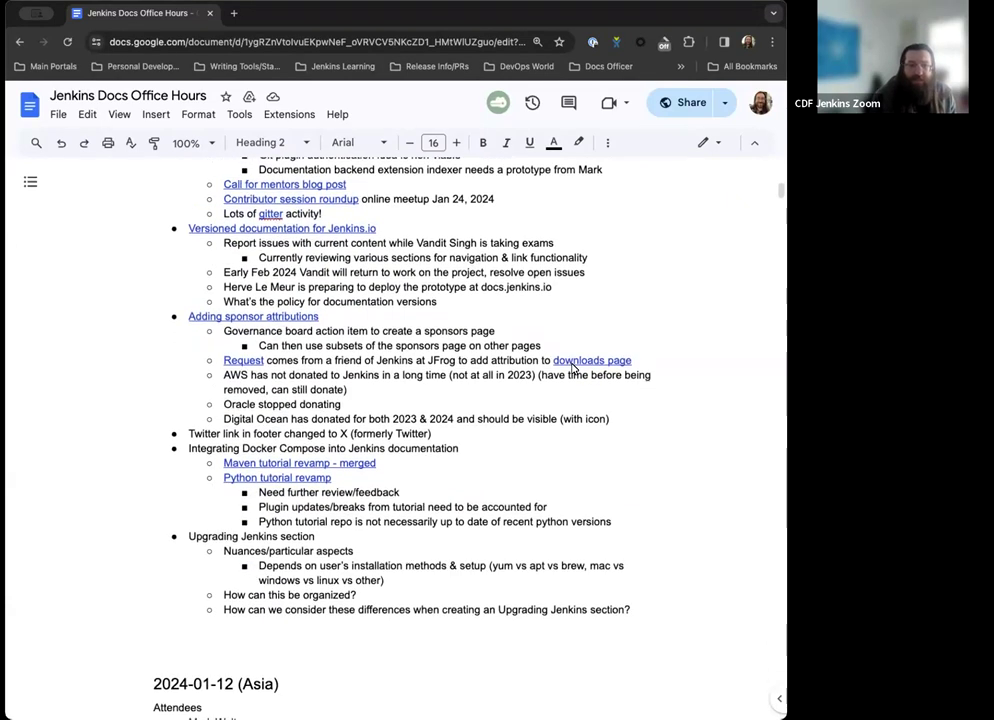
scroll(down, 3)
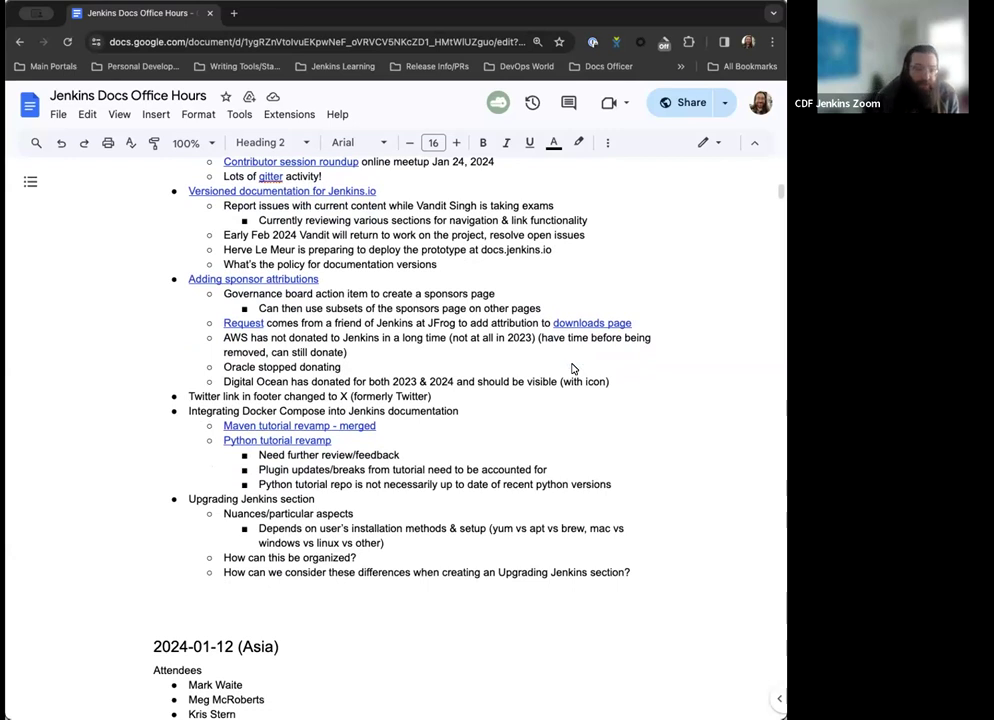
- Continue through the agenda and scroll back up to the Contributor Summit item
scroll(down, 3)
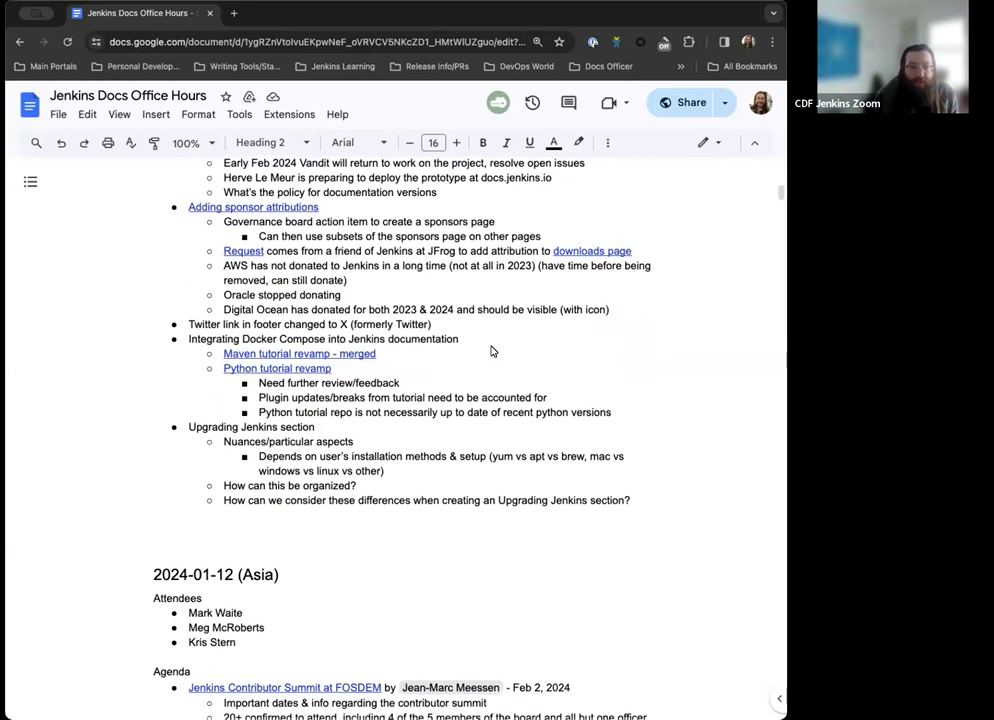
scroll(down, 3)
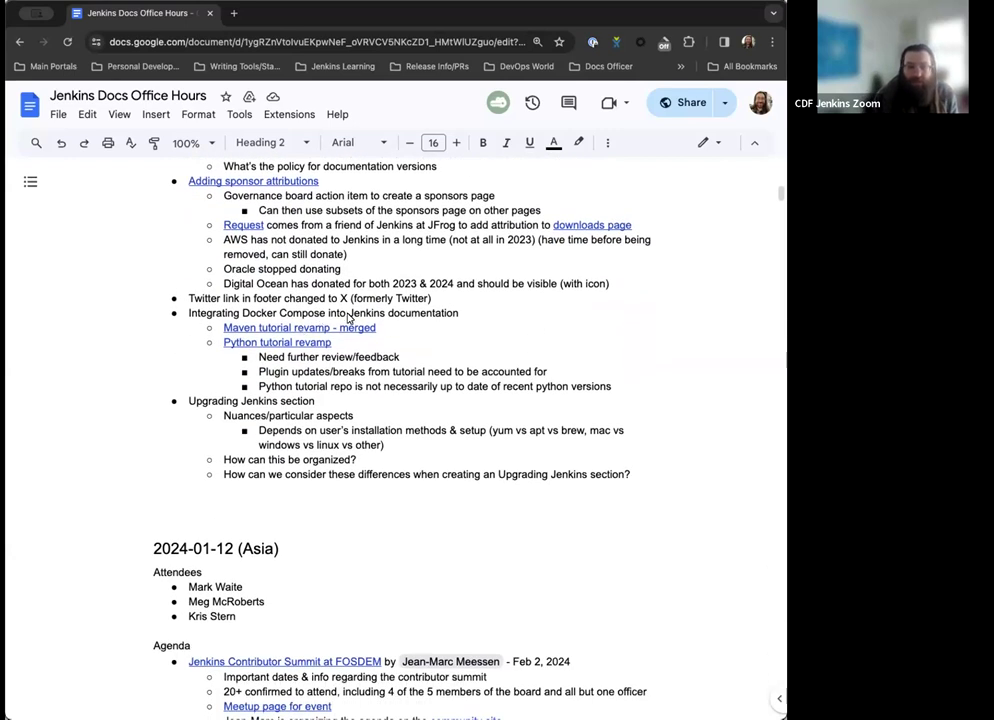
scroll(down, 3)
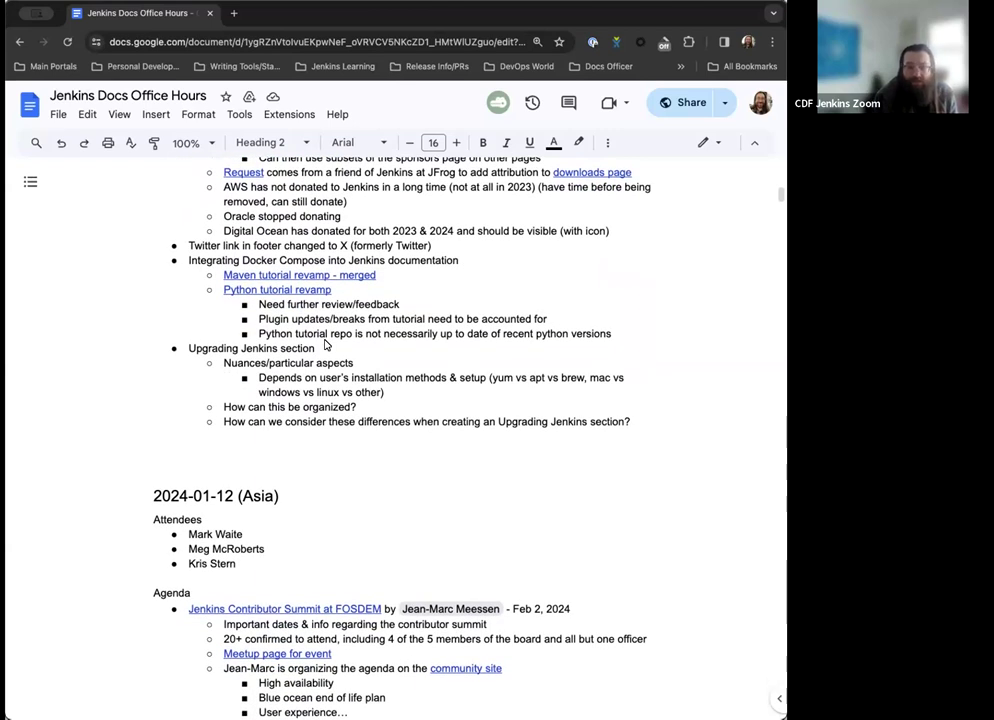
scroll(down, 3)
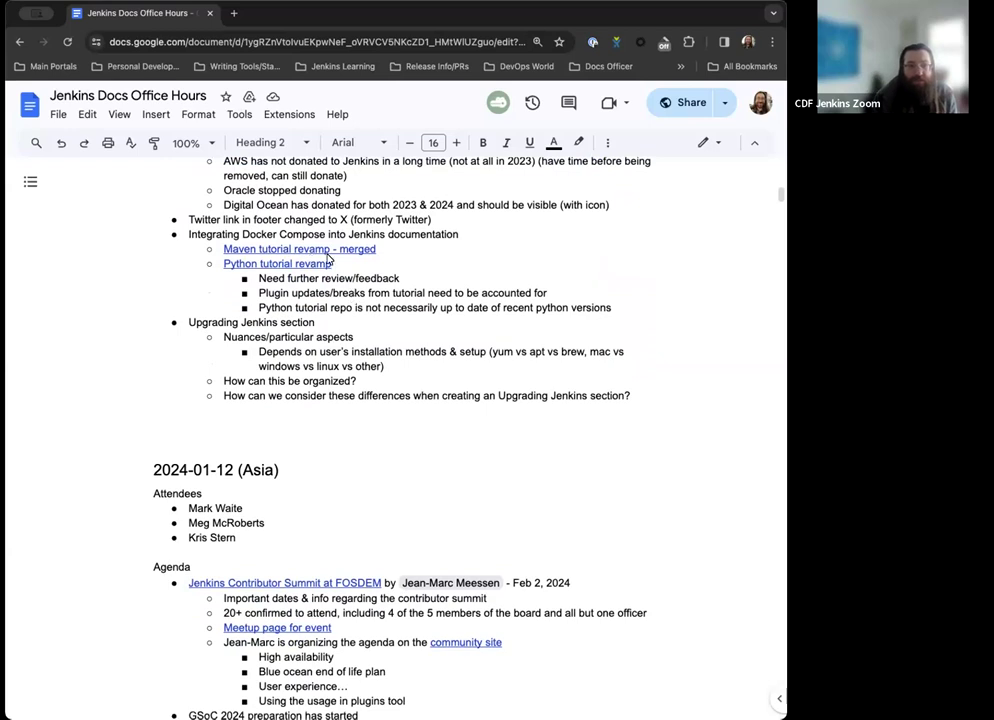
scroll(down, 3)
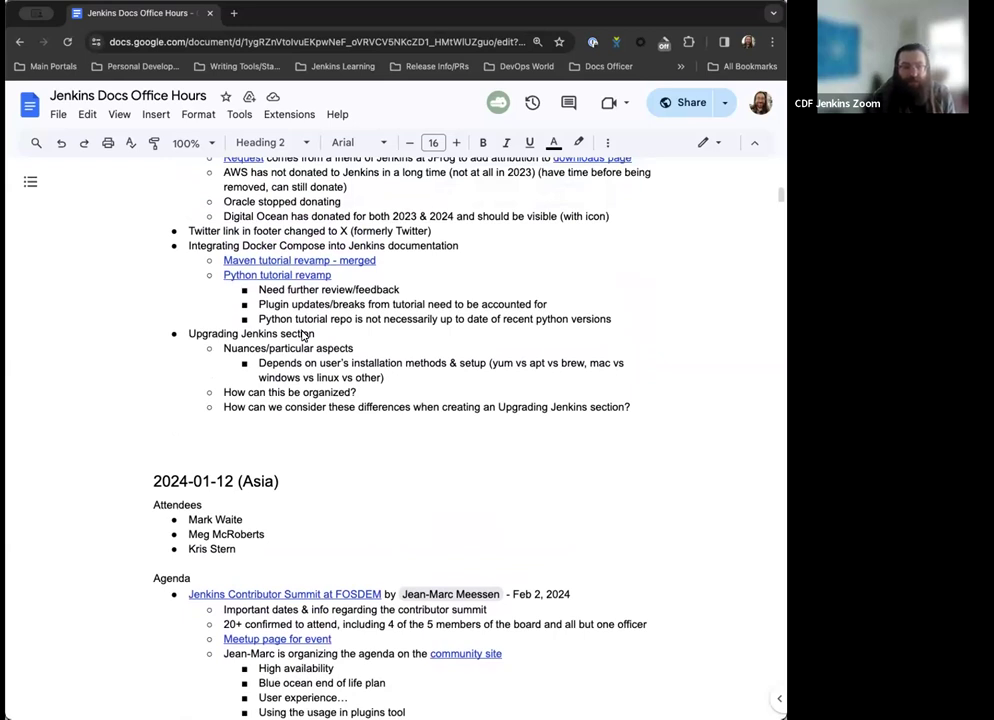
scroll(up, 3)
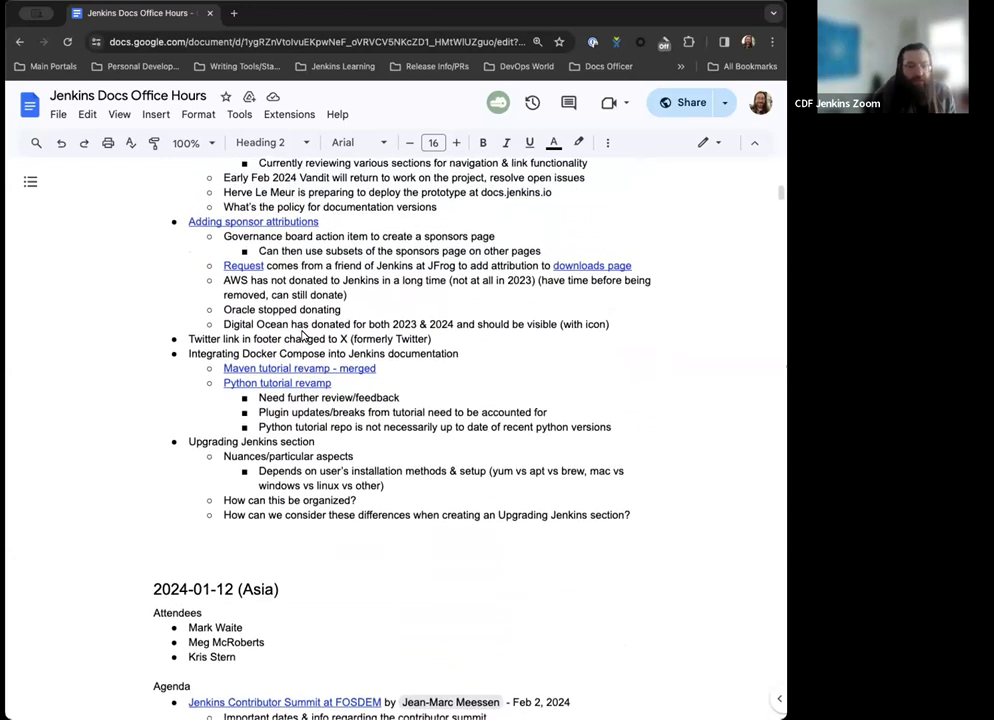
scroll(up, 3)
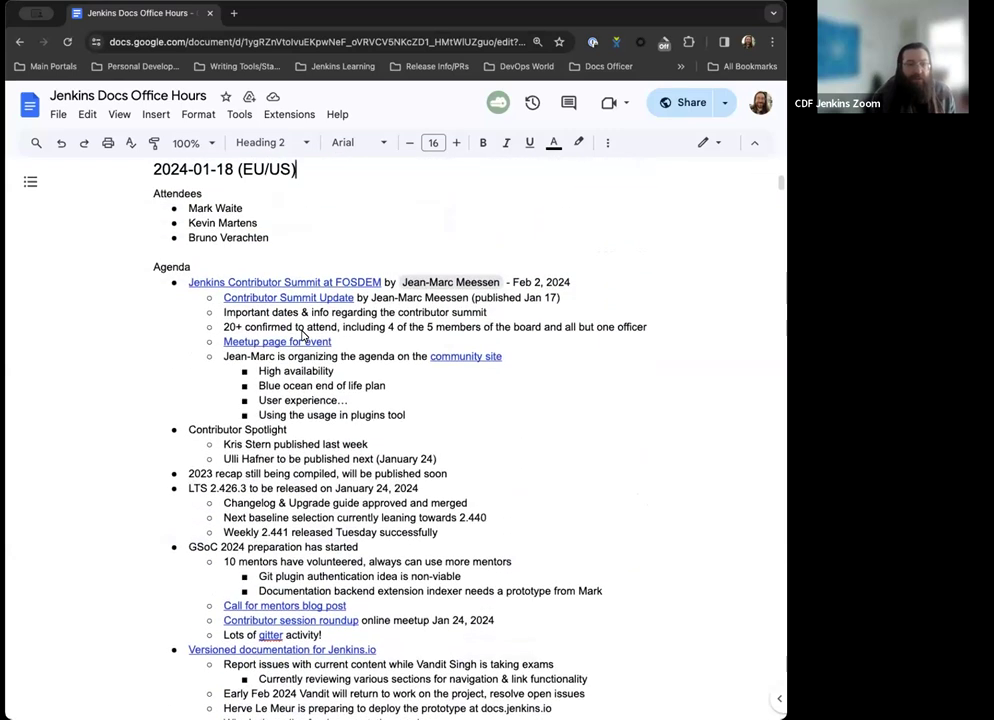
scroll(up, 3)
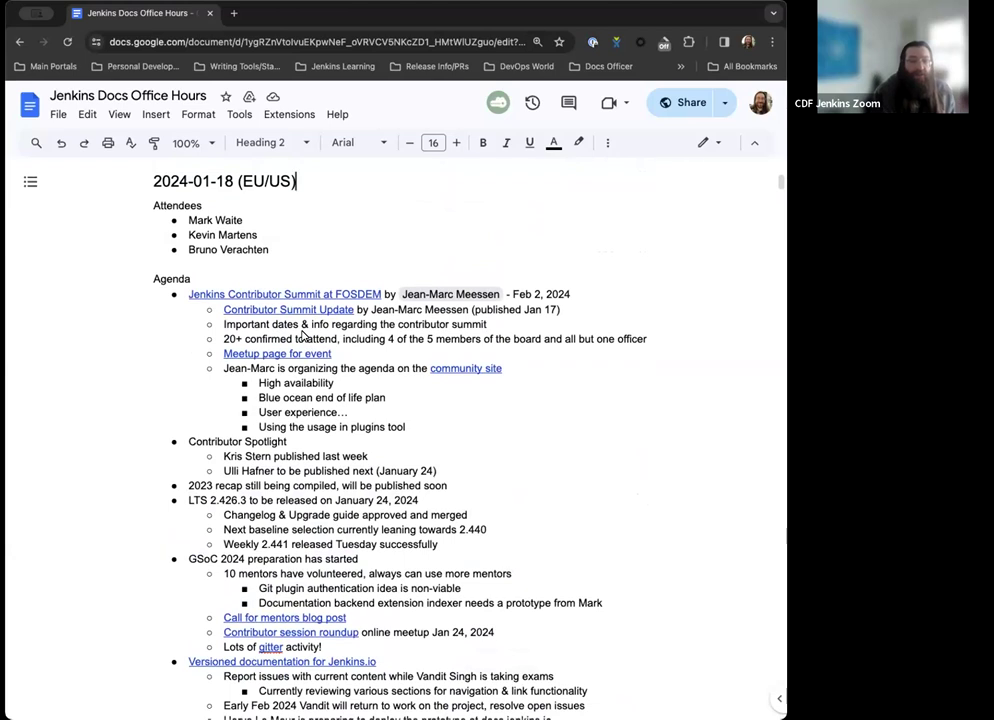
scroll(down, 3)
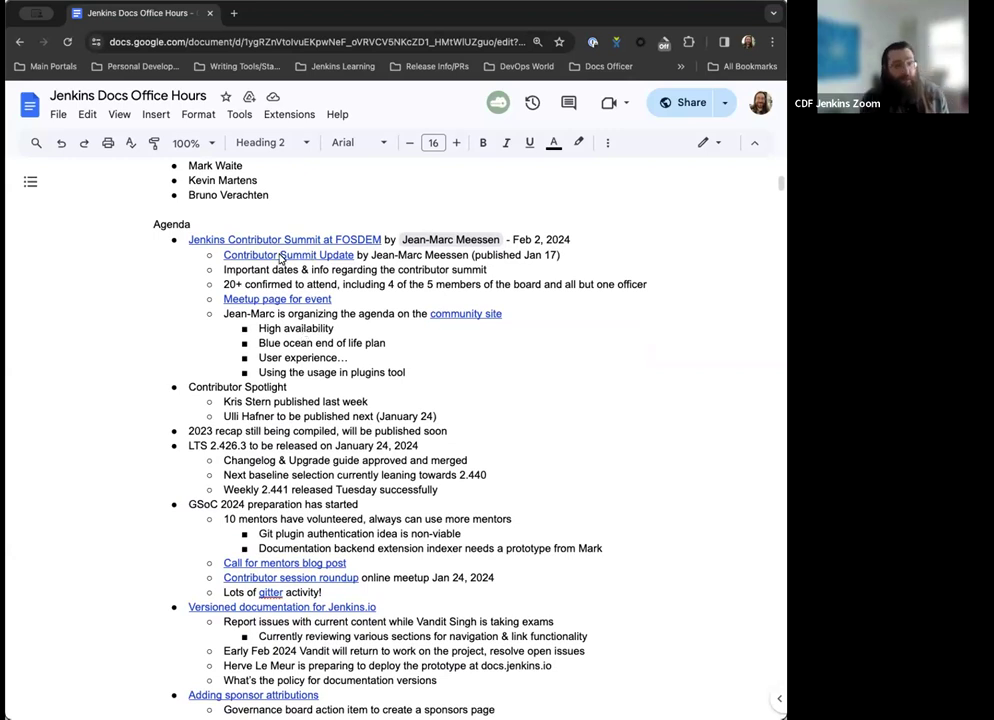
- Follow the Contributor Summit Update link and skim the Brussels venue and day schedule
click(288, 256)
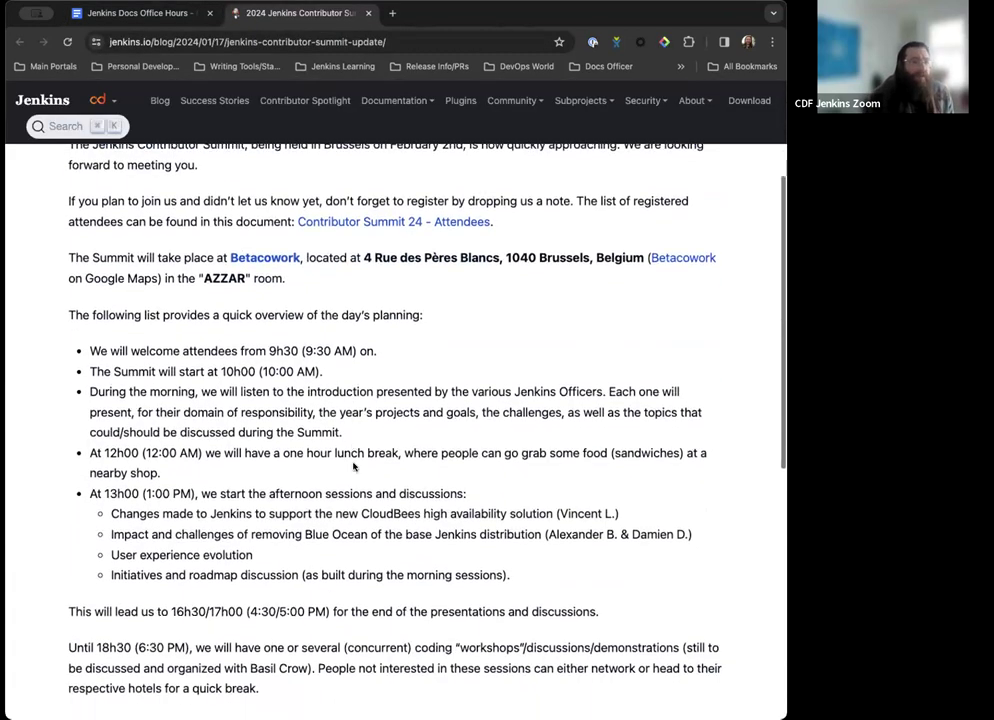
scroll(down, 3)
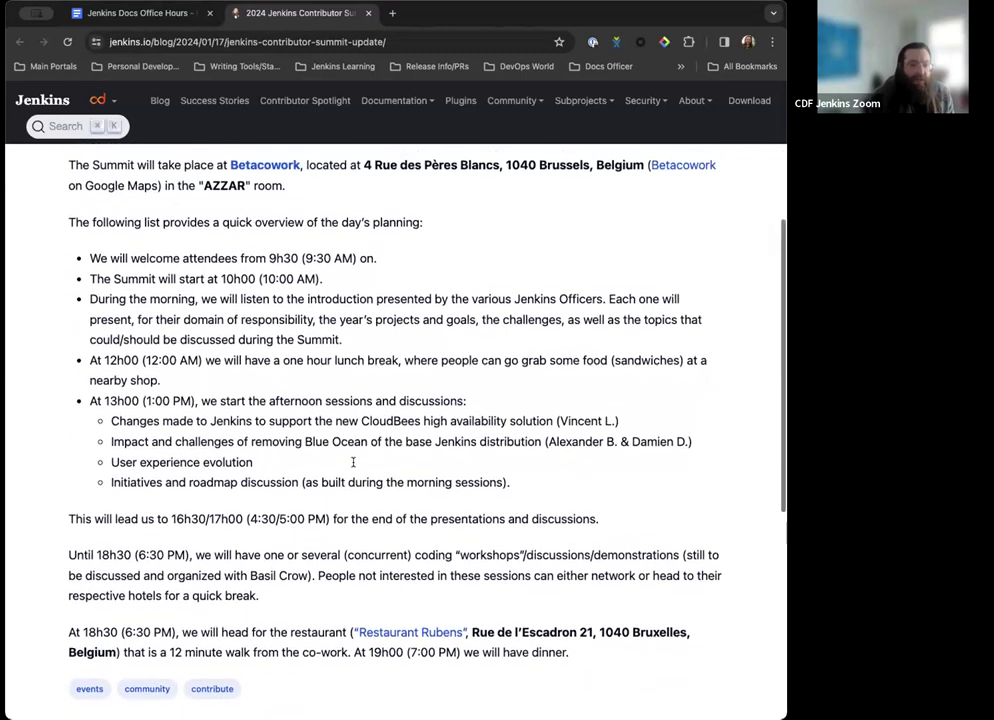
scroll(up, 3)
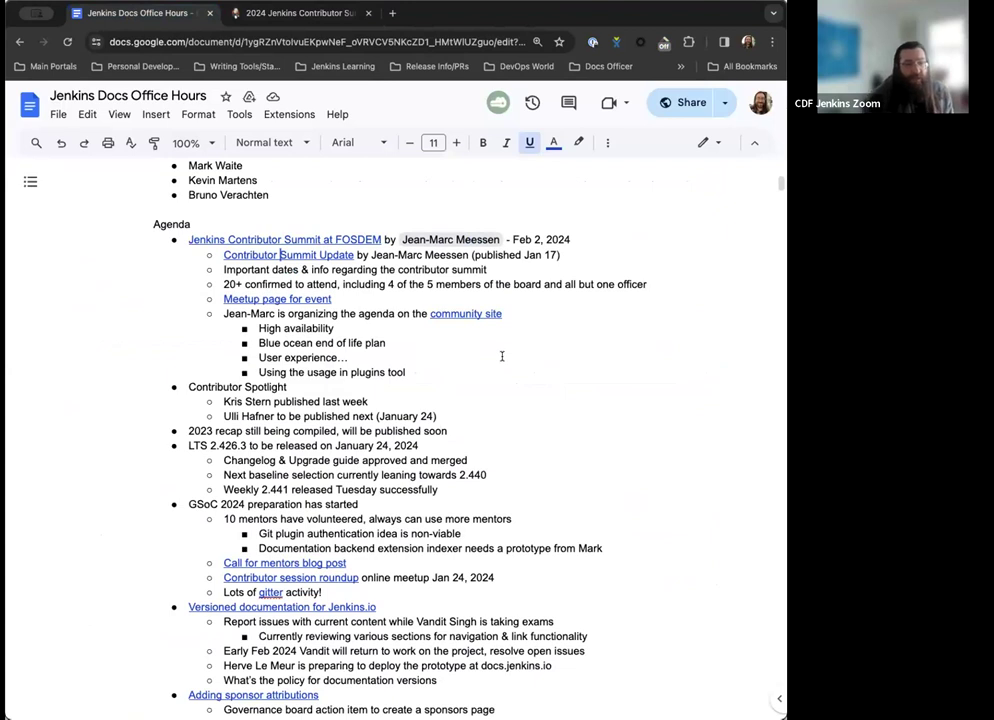
scroll(down, 3)
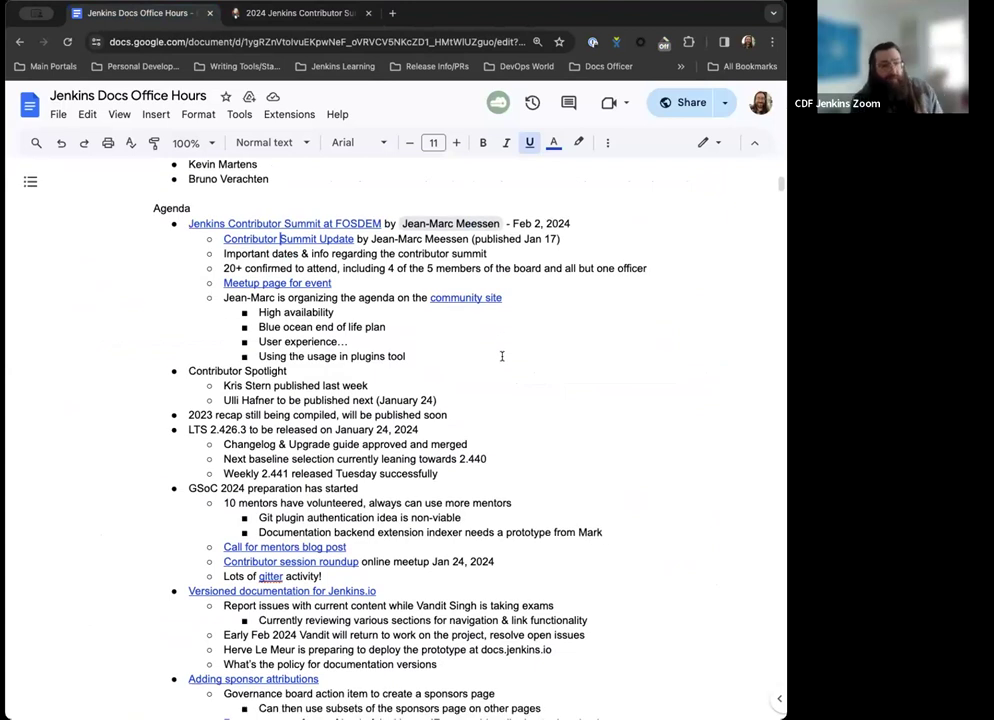
scroll(down, 3)
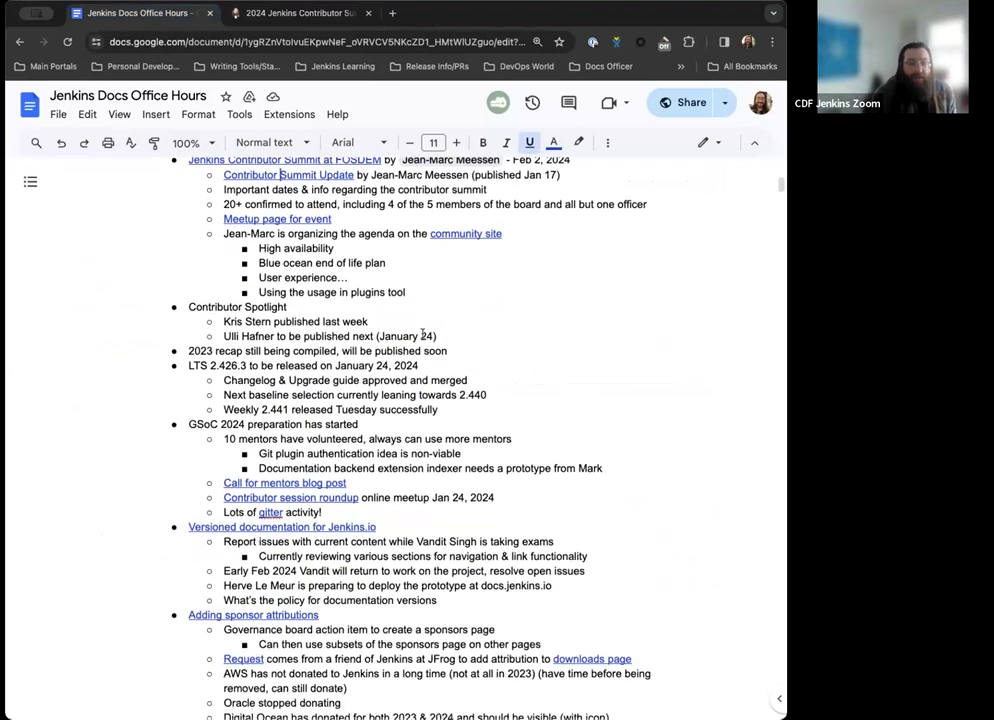
scroll(down, 3)
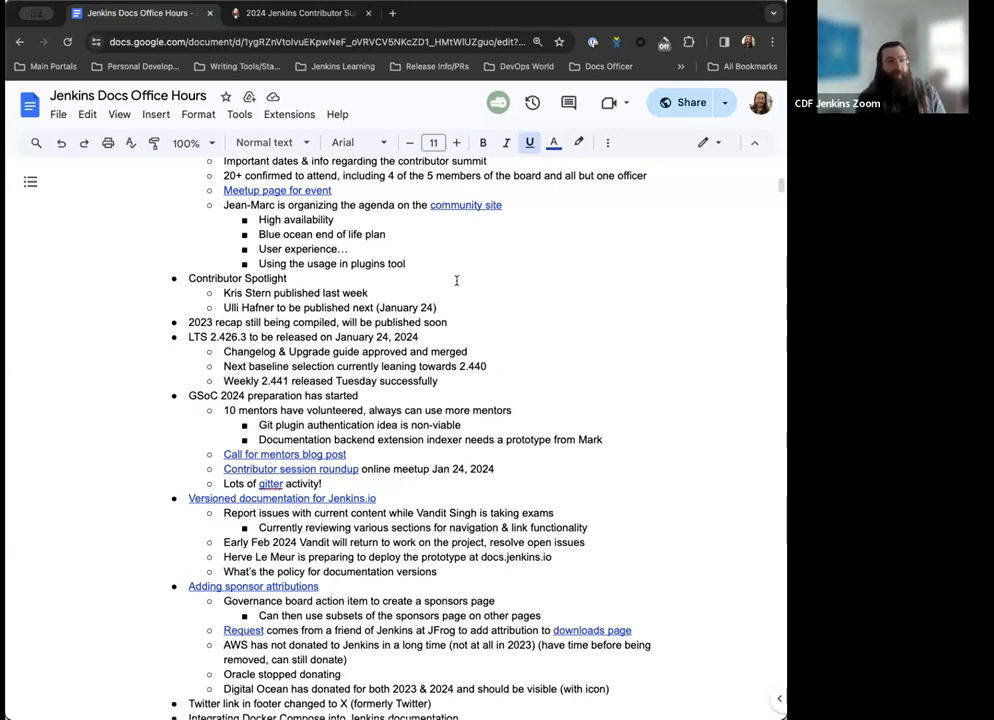
scroll(down, 3)
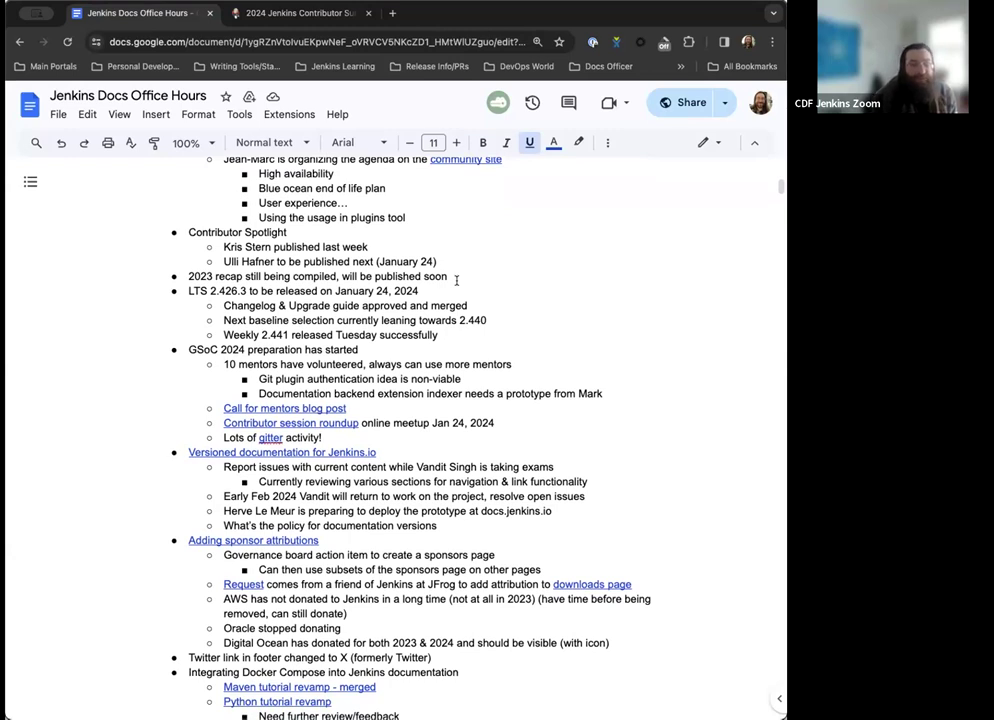
scroll(down, 3)
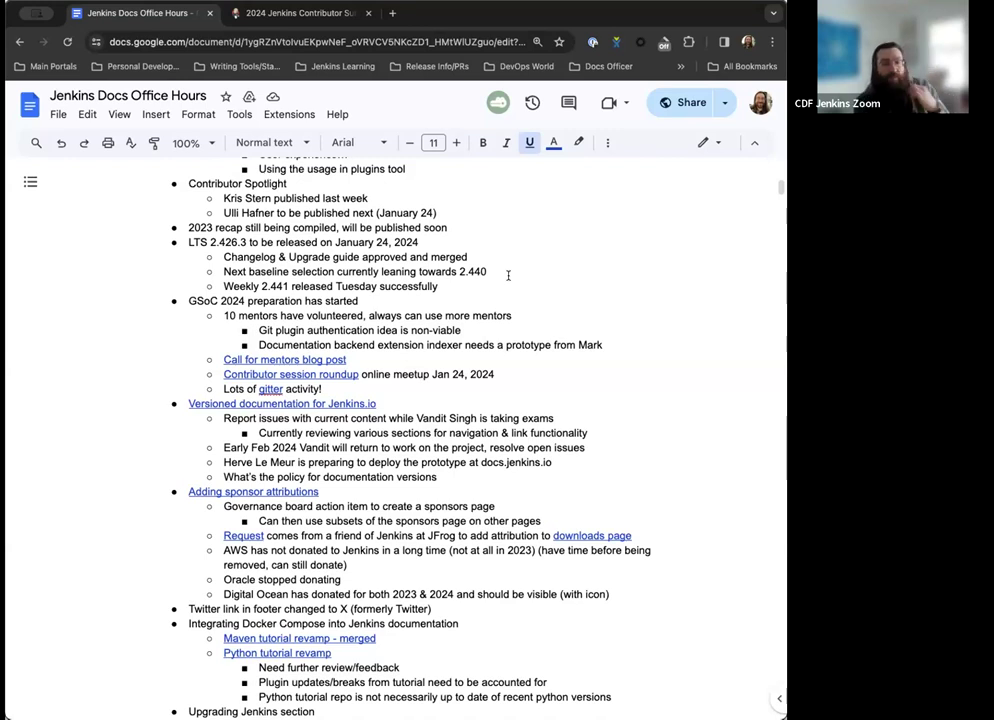
scroll(down, 3)
text(5)
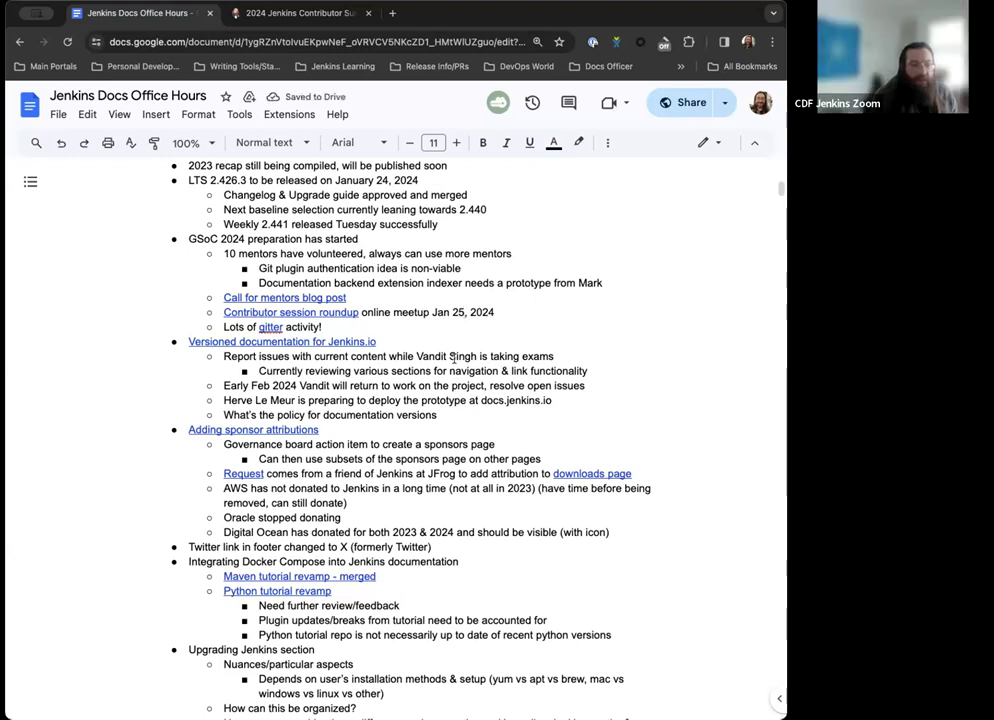
mouse_move(460, 336)
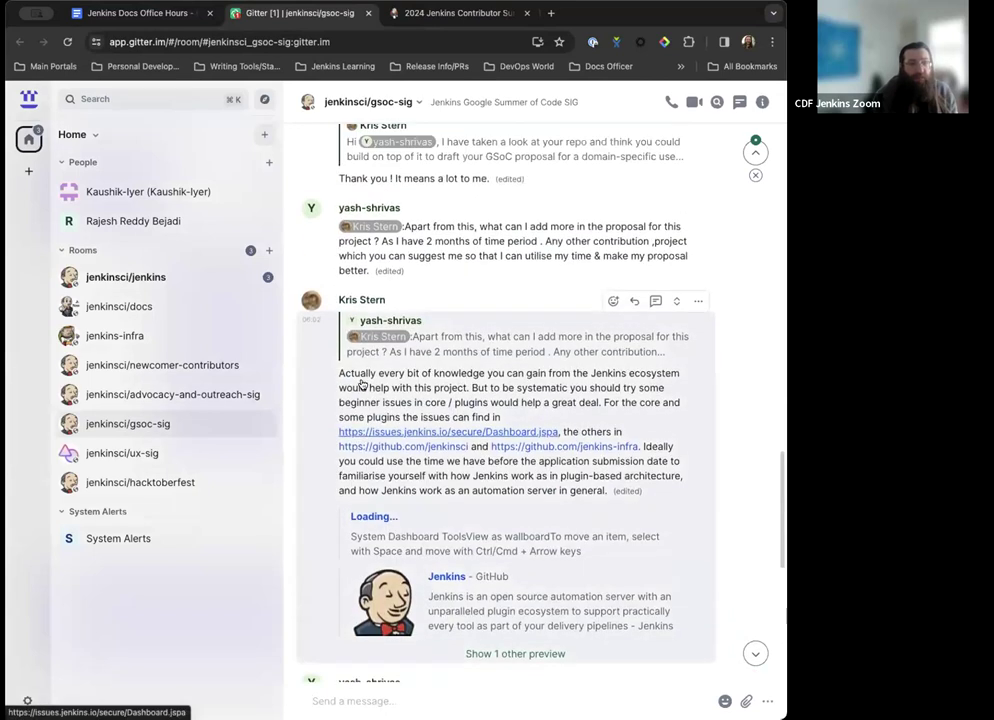
scroll(up, 3)
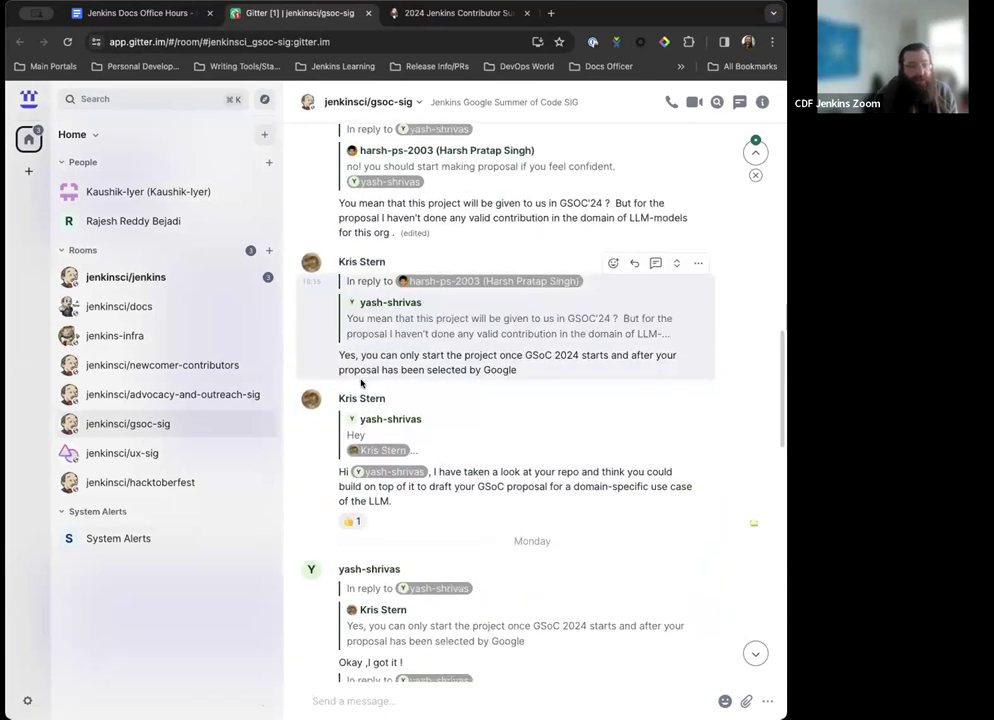
scroll(down, 3)
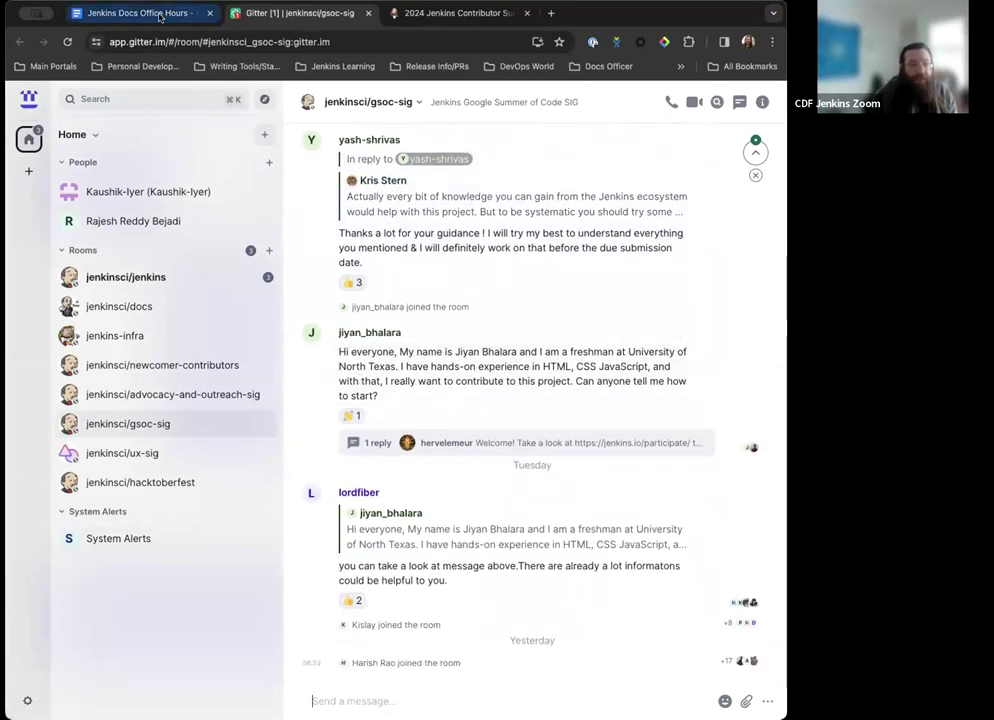
- Return to the agenda document and scroll to the 2024-01-12 (Asia) section and attendee list
click(140, 12)
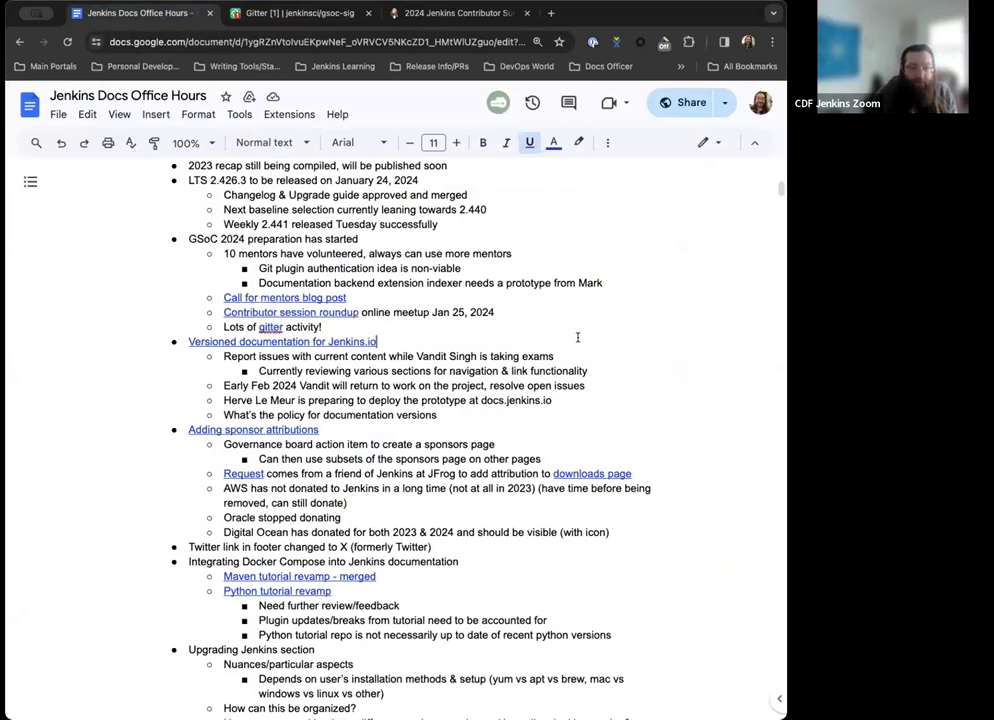
scroll(down, 3)
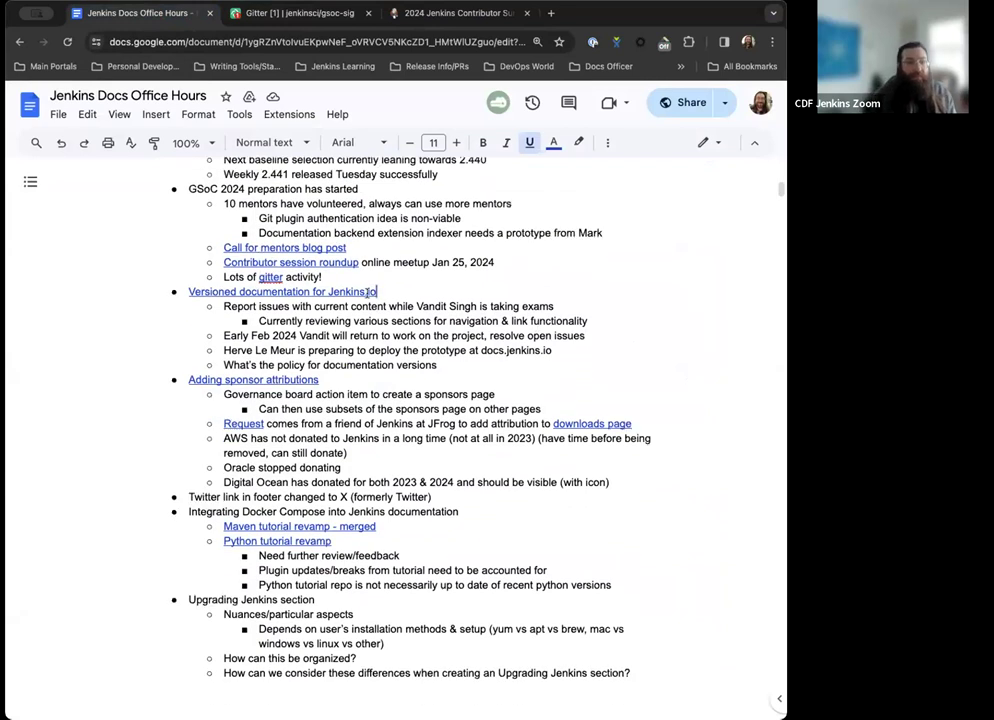
scroll(down, 3)
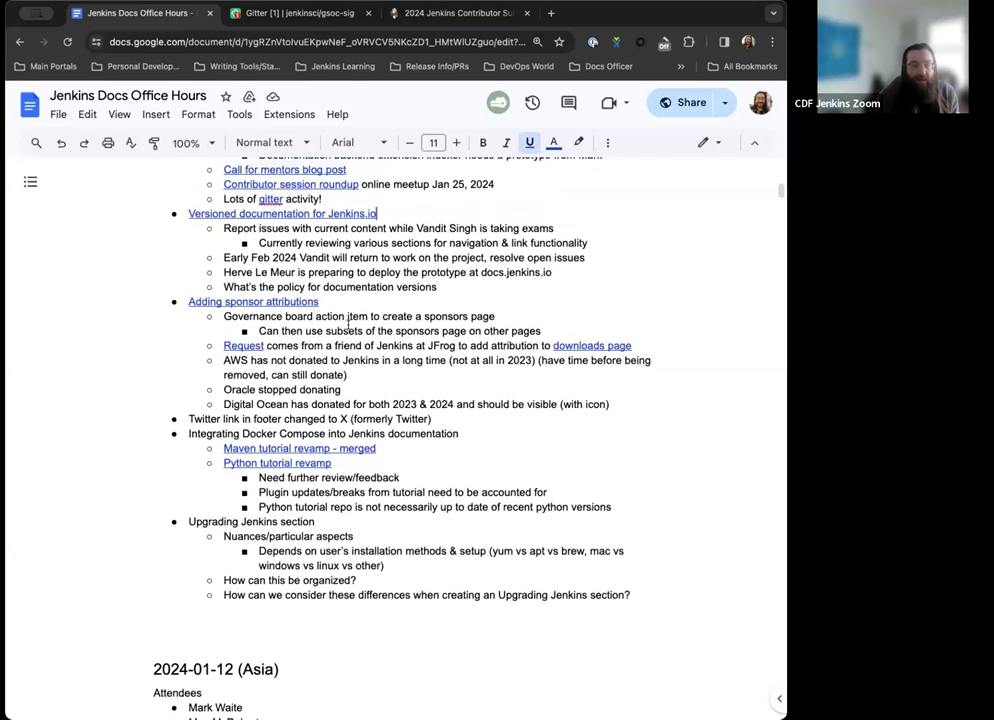
- Scroll the agenda back to the documentation versions policy question
scroll(up, 3)
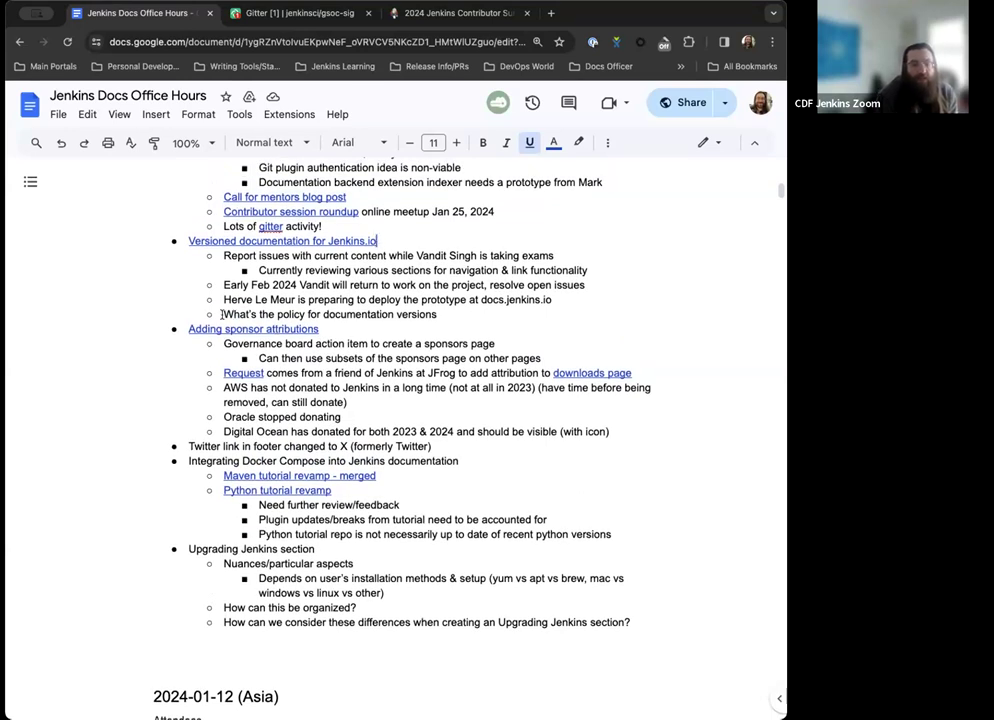
scroll(up, 3)
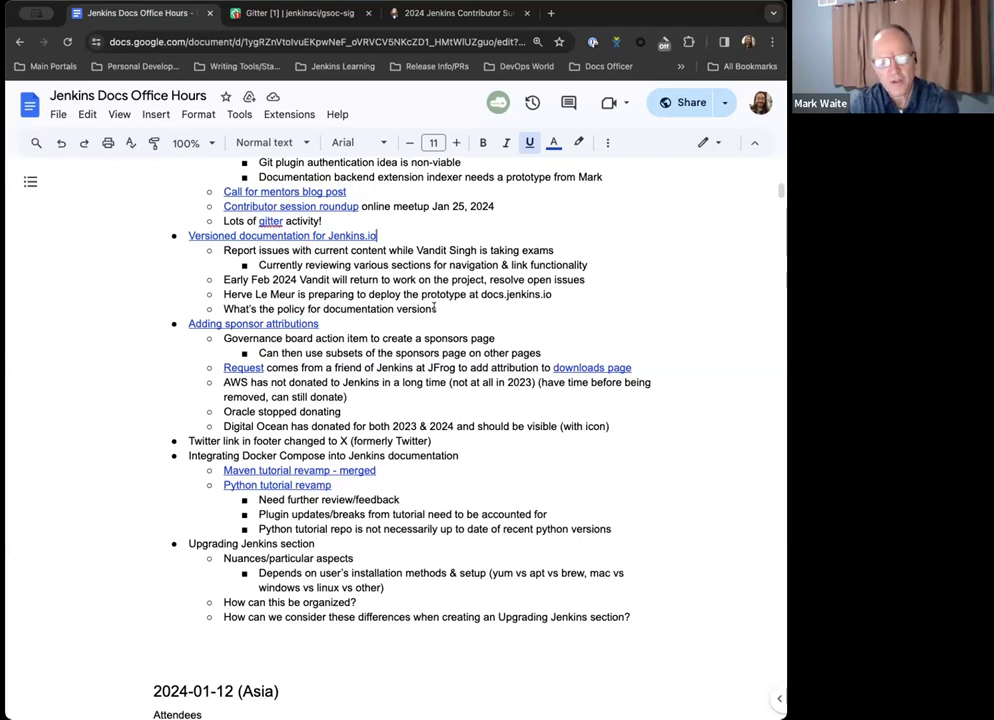
scroll(down, 3)
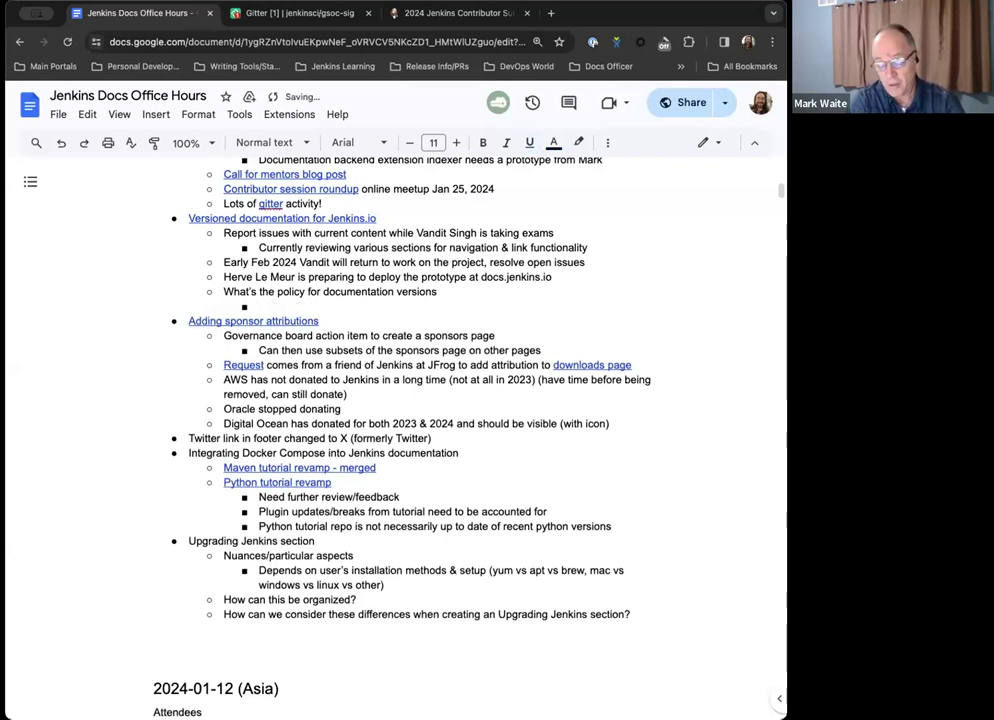
- Add the sub-bullet 'Each LTS baseline 2.426.x(1)' under the versions policy question
text(Each LTS baseline)
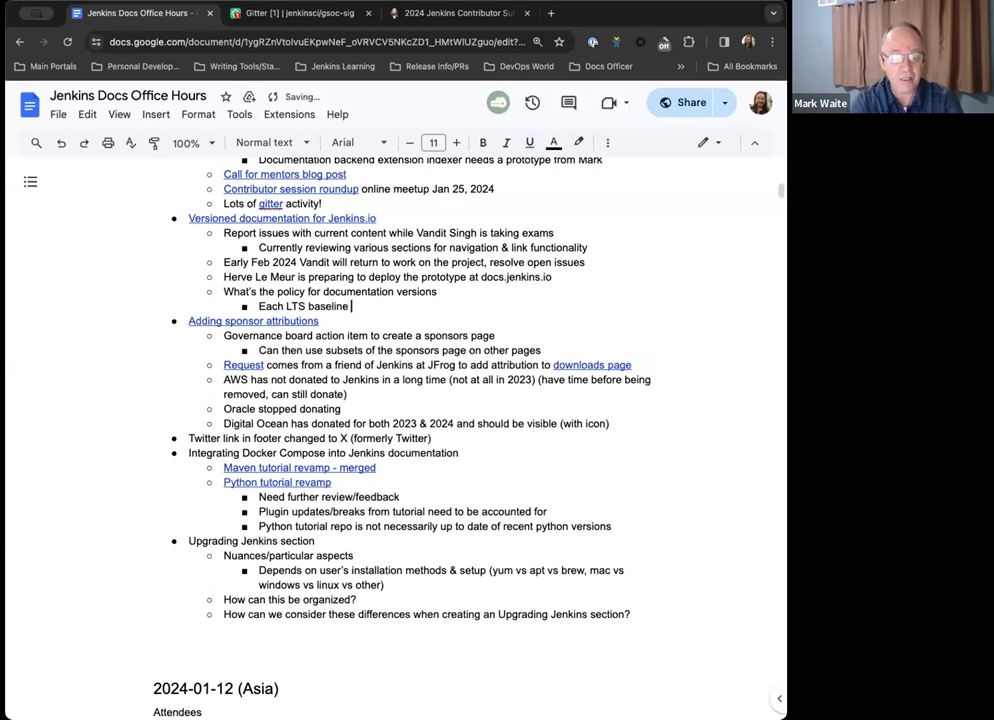
text(2.)
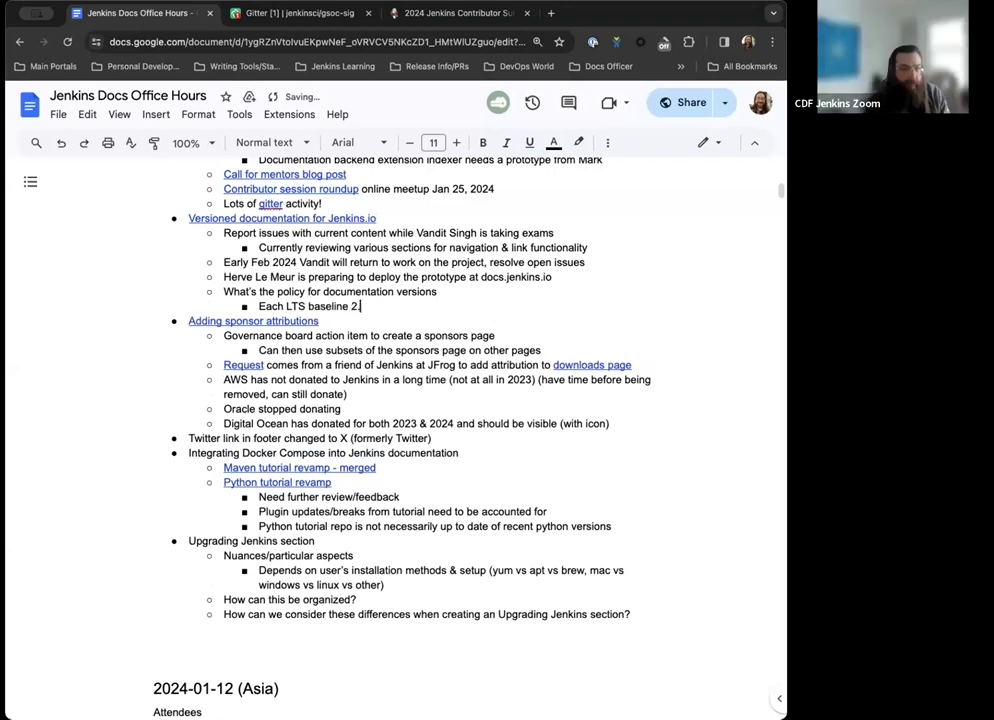
text(426.s)
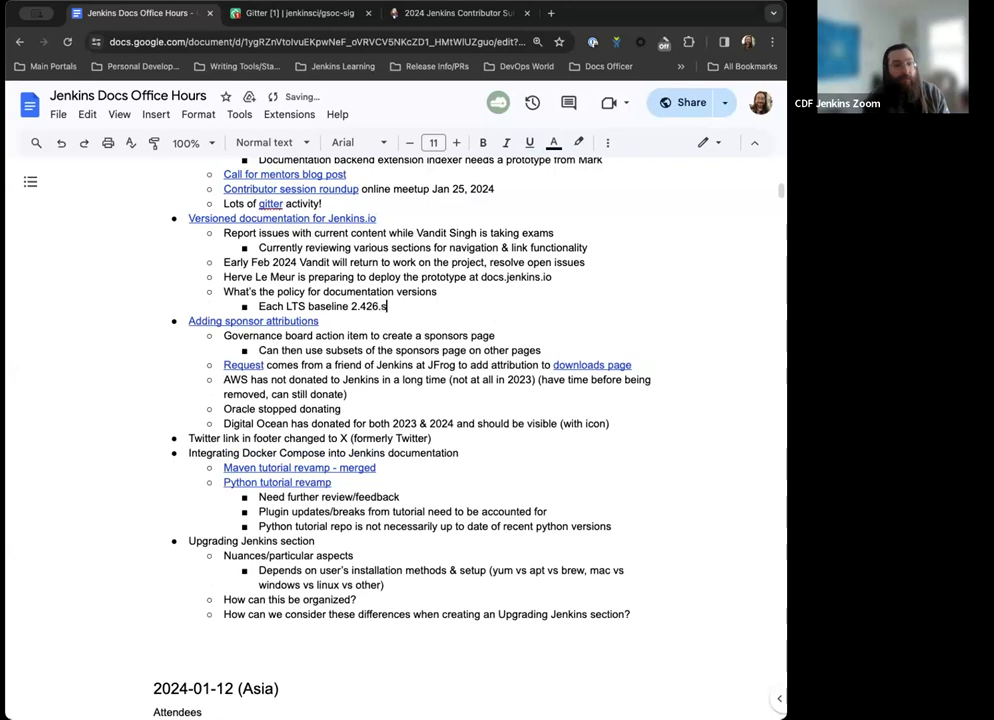
text(x))
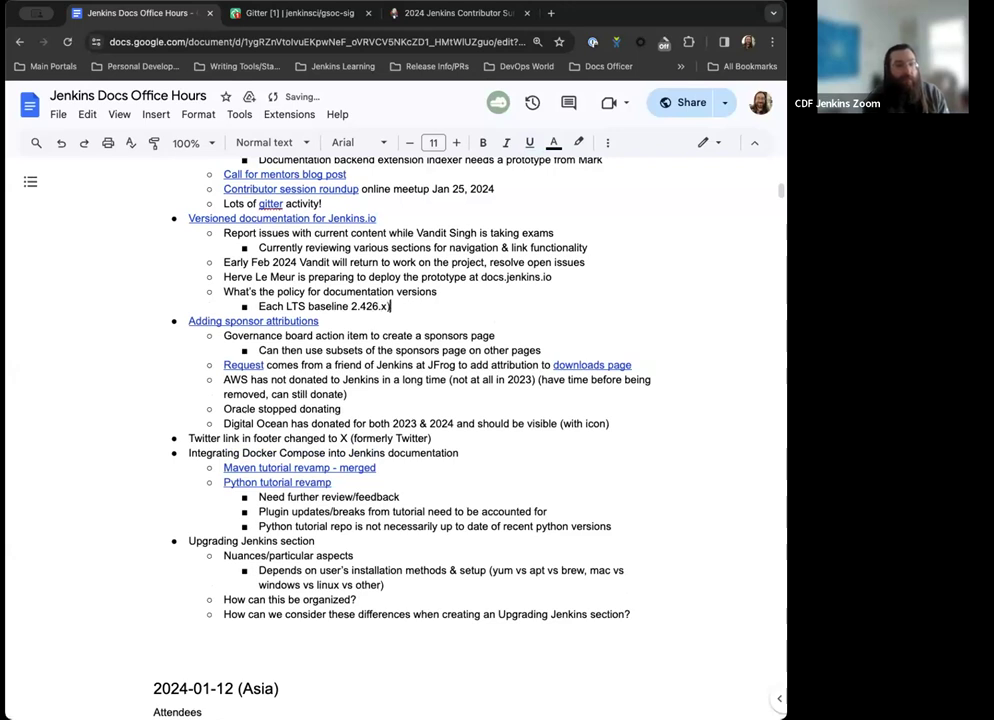
text((1))
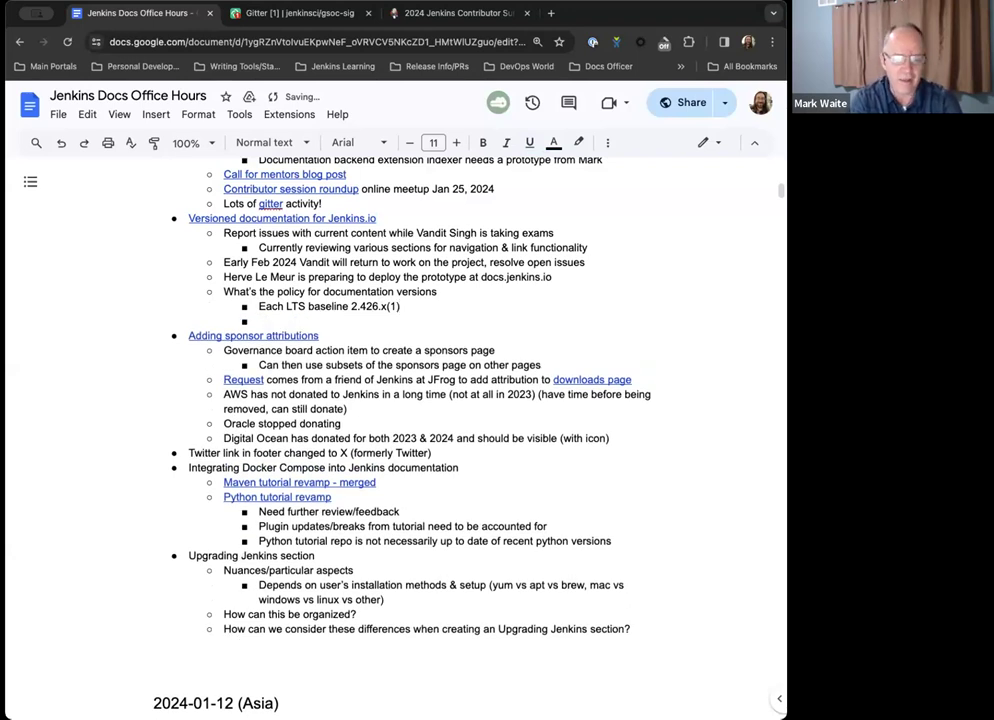
- Add '2.440.x' and 'etc...' bullets, then drop 'etc...' and change 2.440.x to 2.440.1
text(2.440)
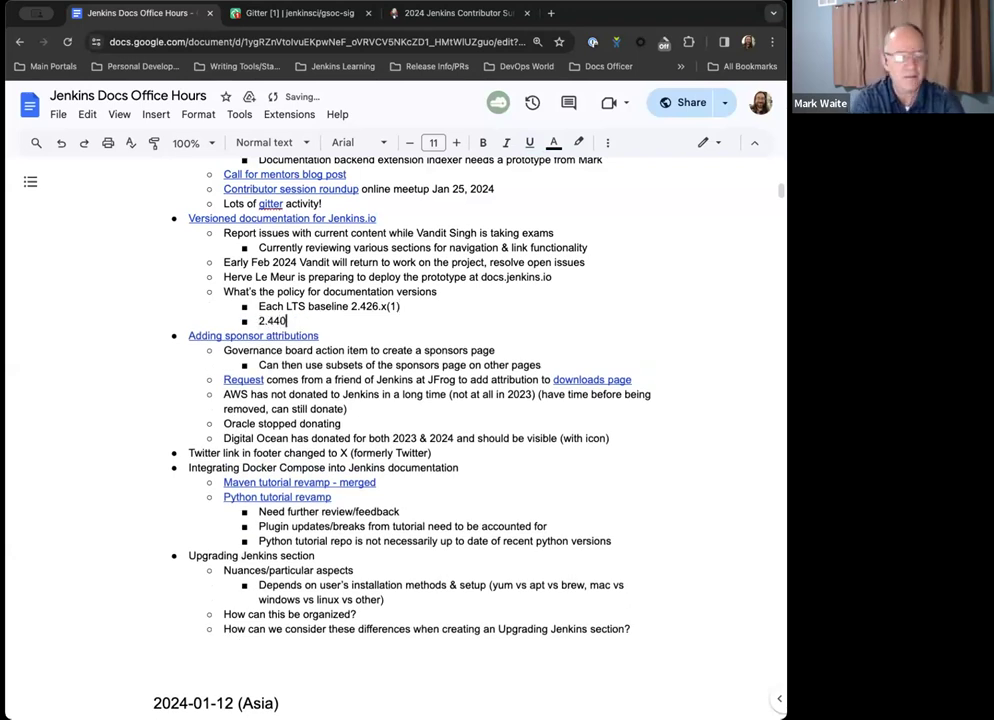
text(.x)
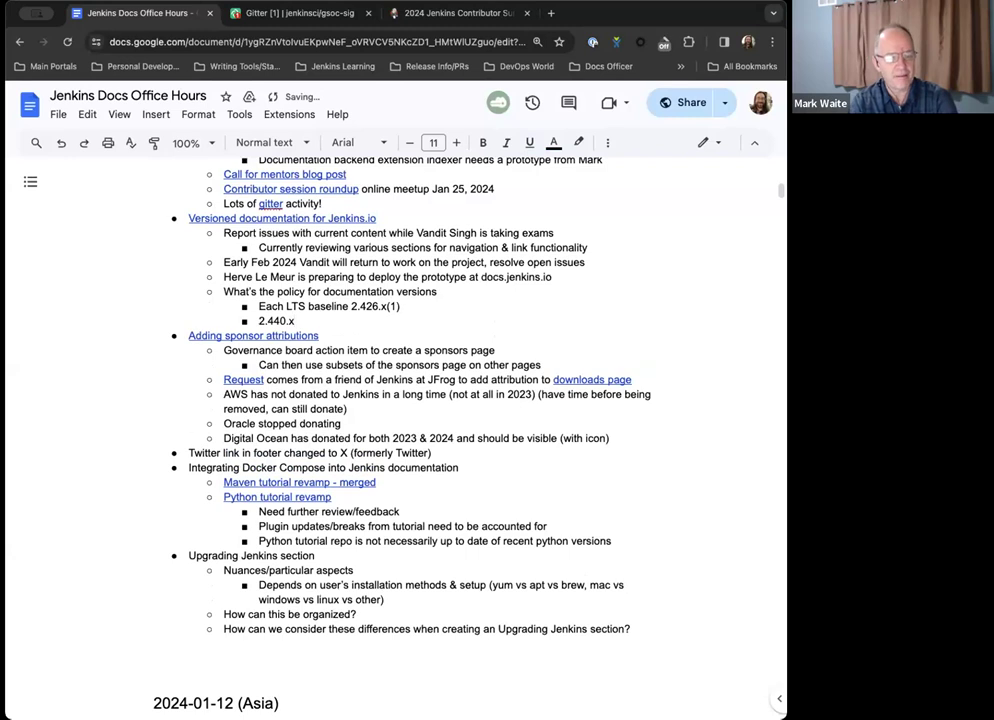
text(etc...)
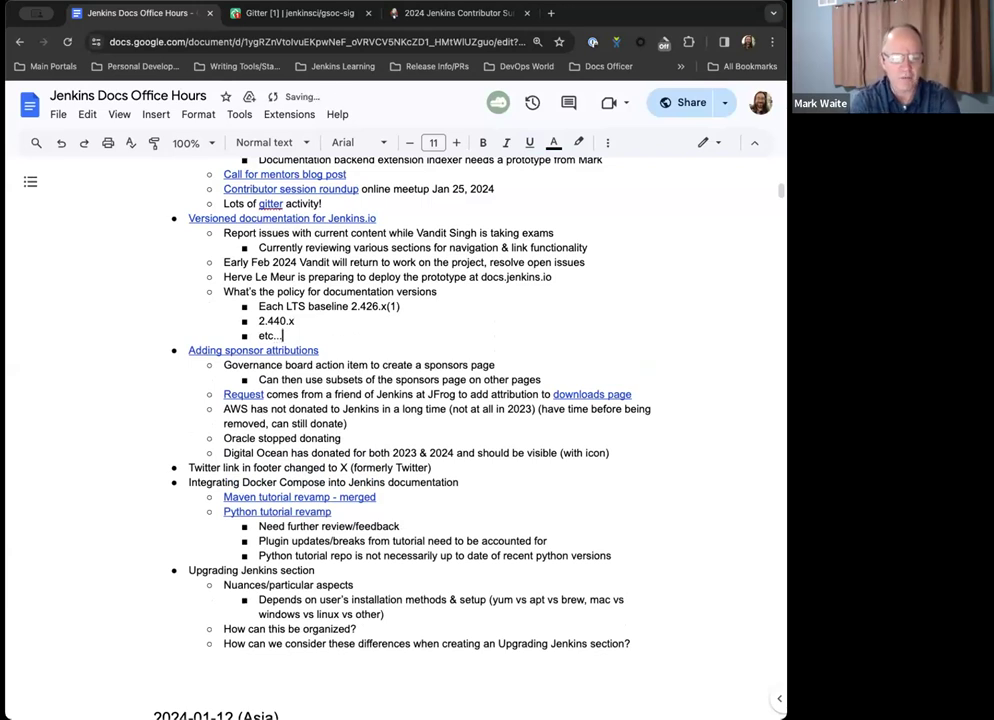
key(backspace)
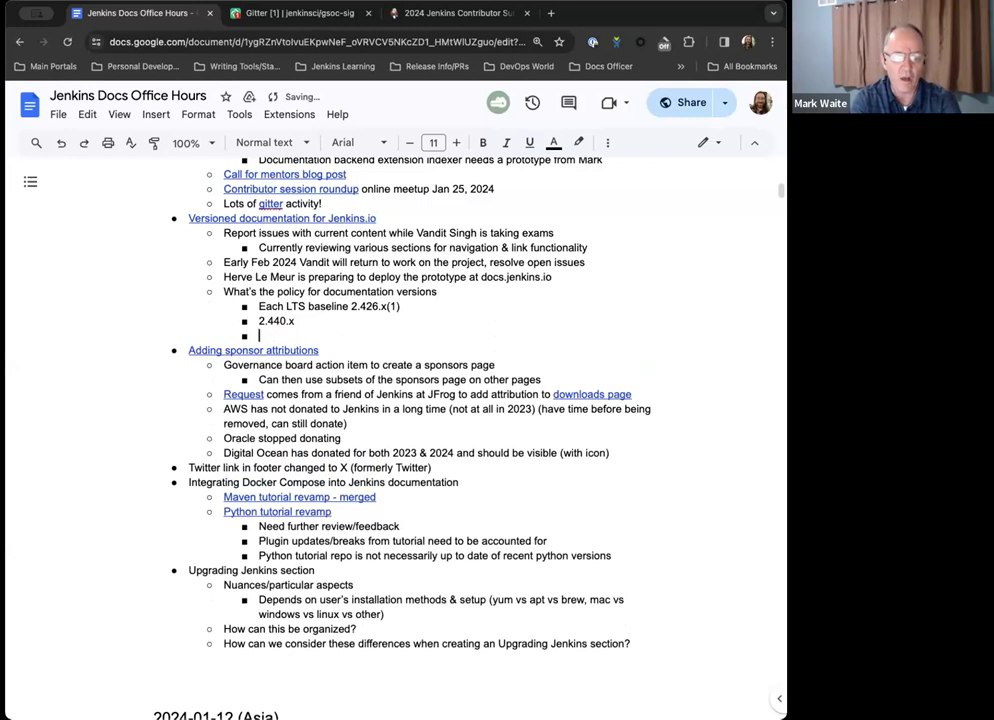
key(Backspace)
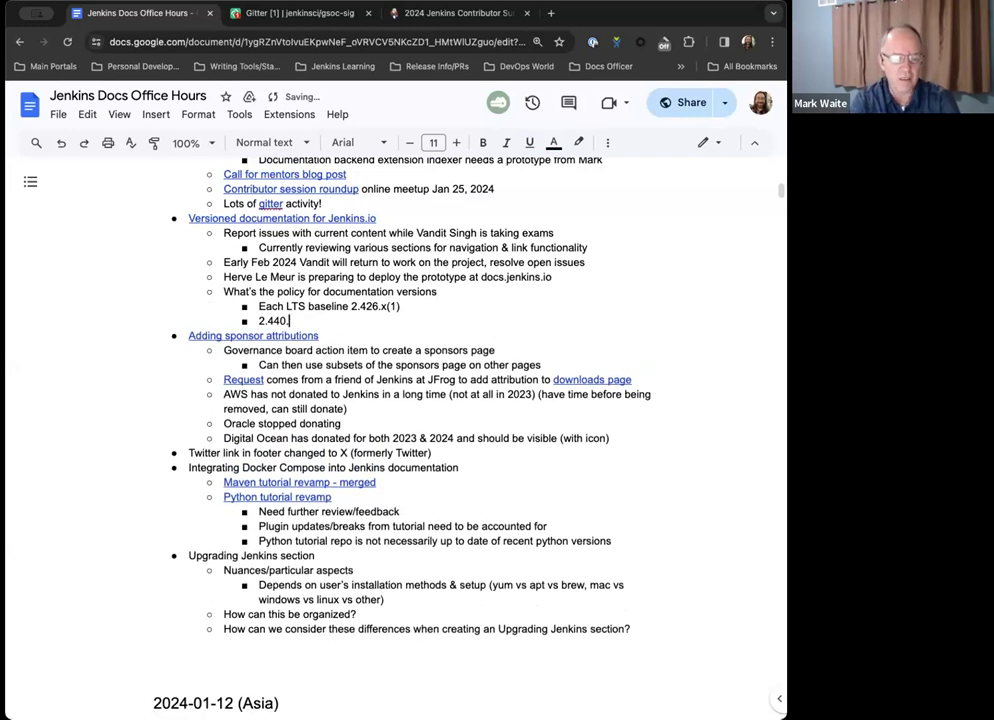
text(1)
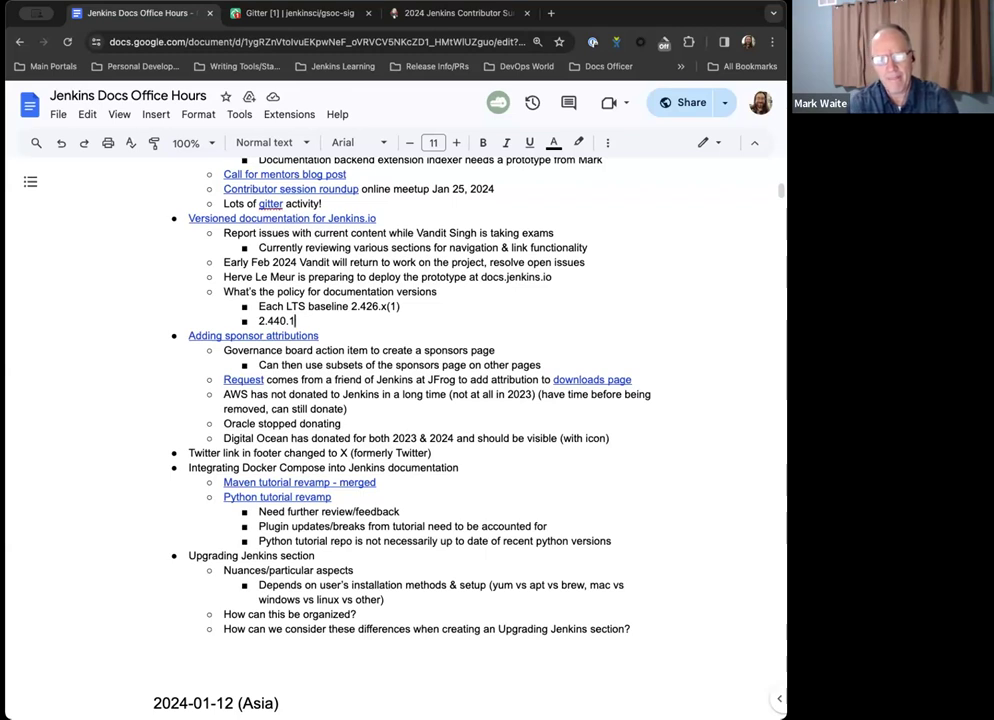
- Add a third sub-bullet 'Should match exact Jenkins version'
text(Shou)
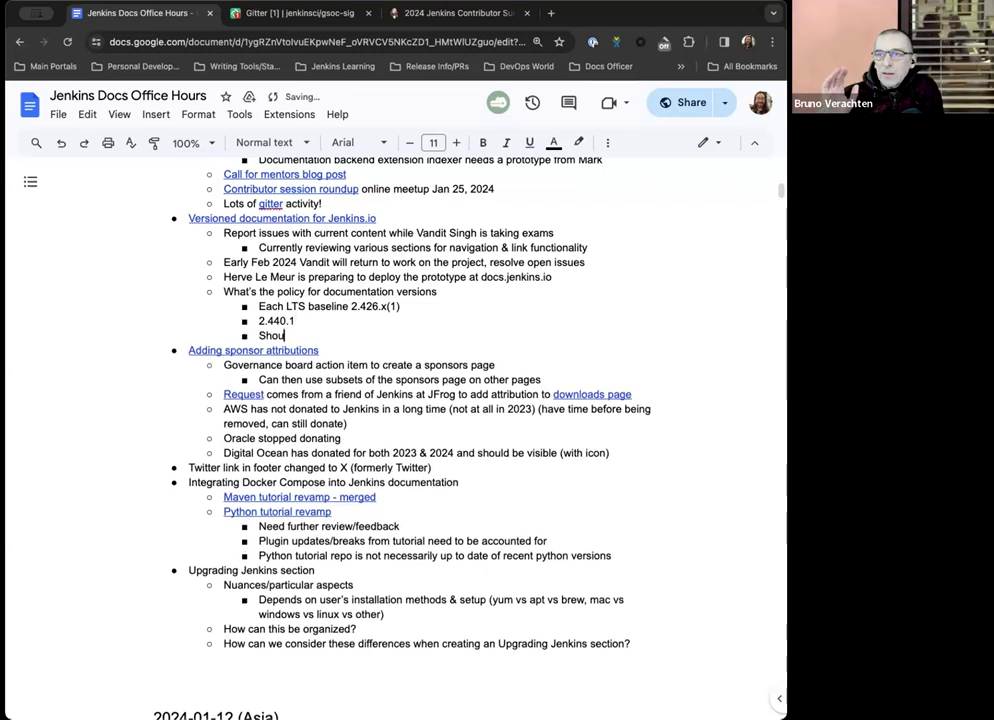
text(ld match exact)
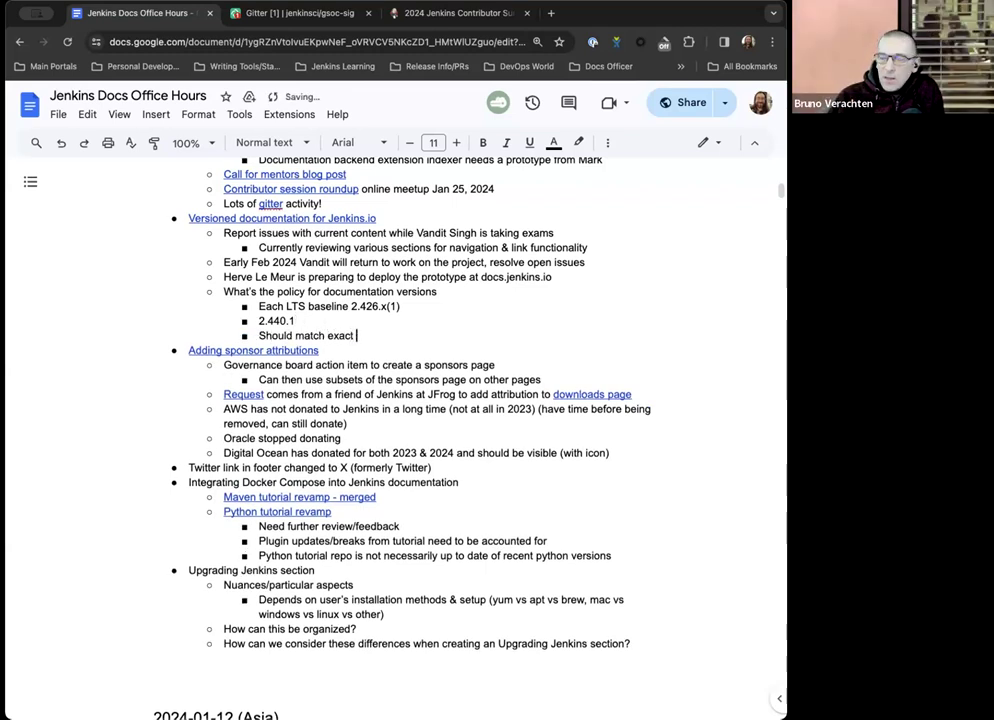
text(Jenkins version)
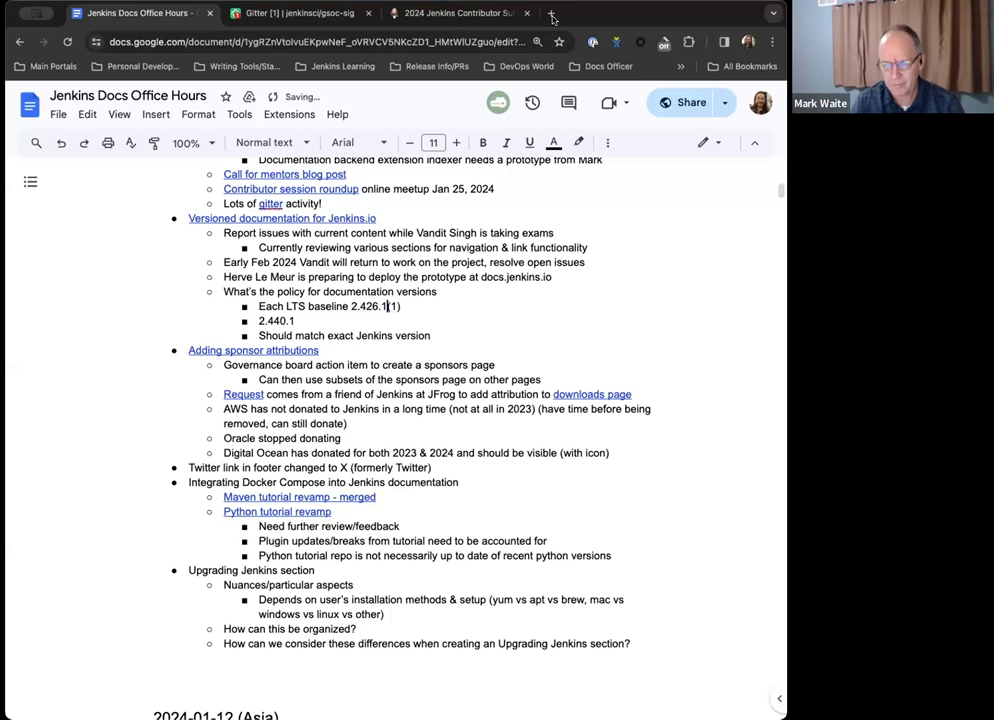
- Visit git-scm.com in a new tab and go to its Documentation reference page
click(552, 12)
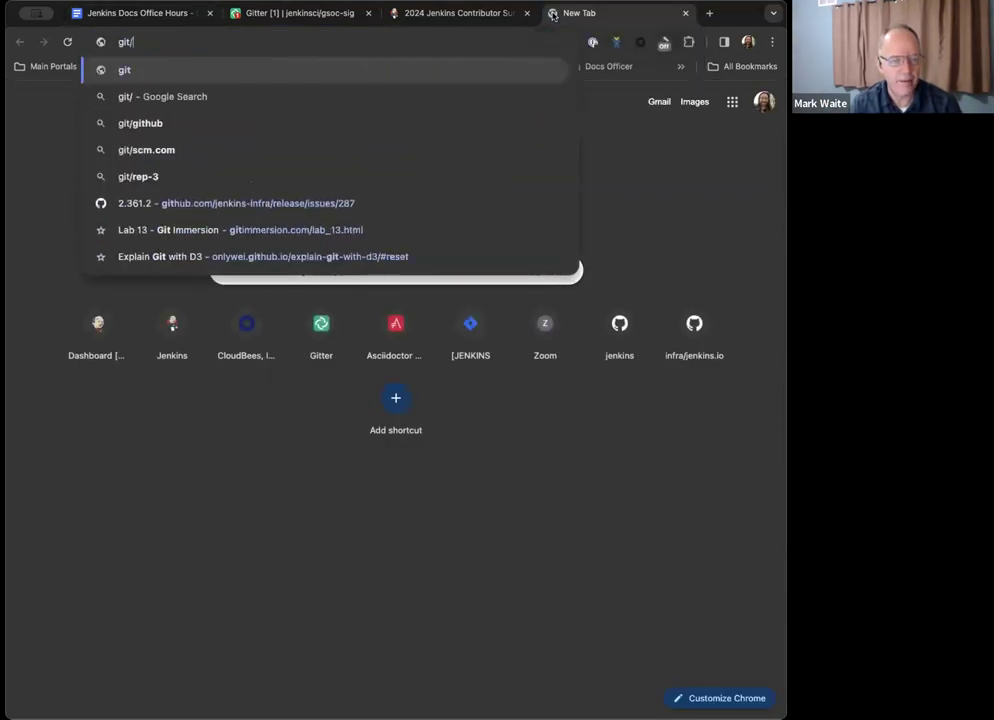
text(scm.com)
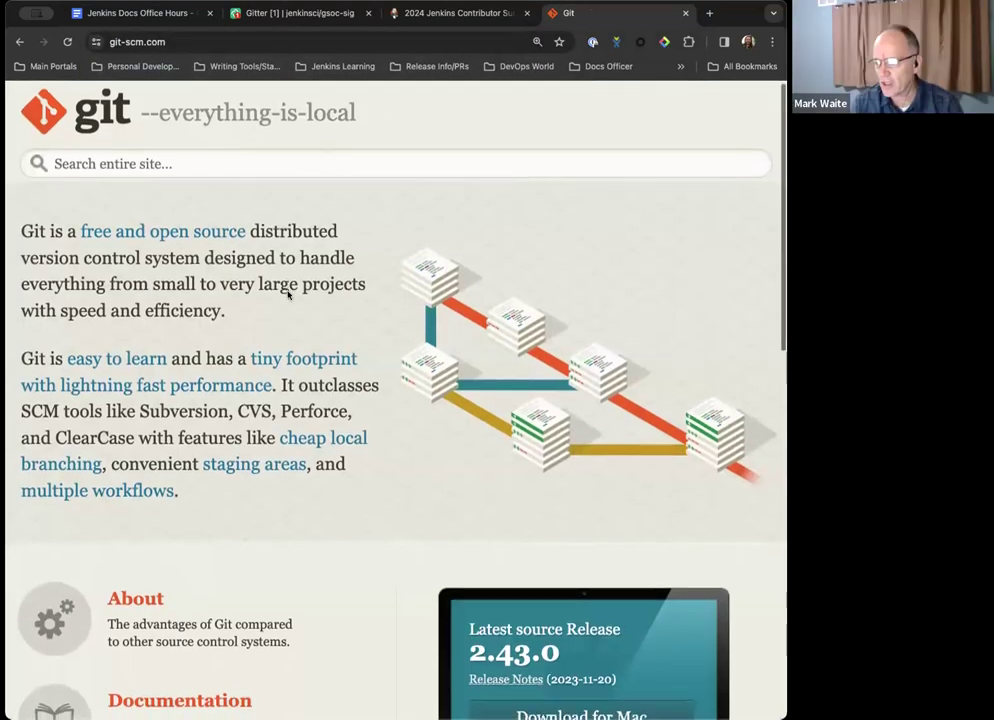
click(180, 700)
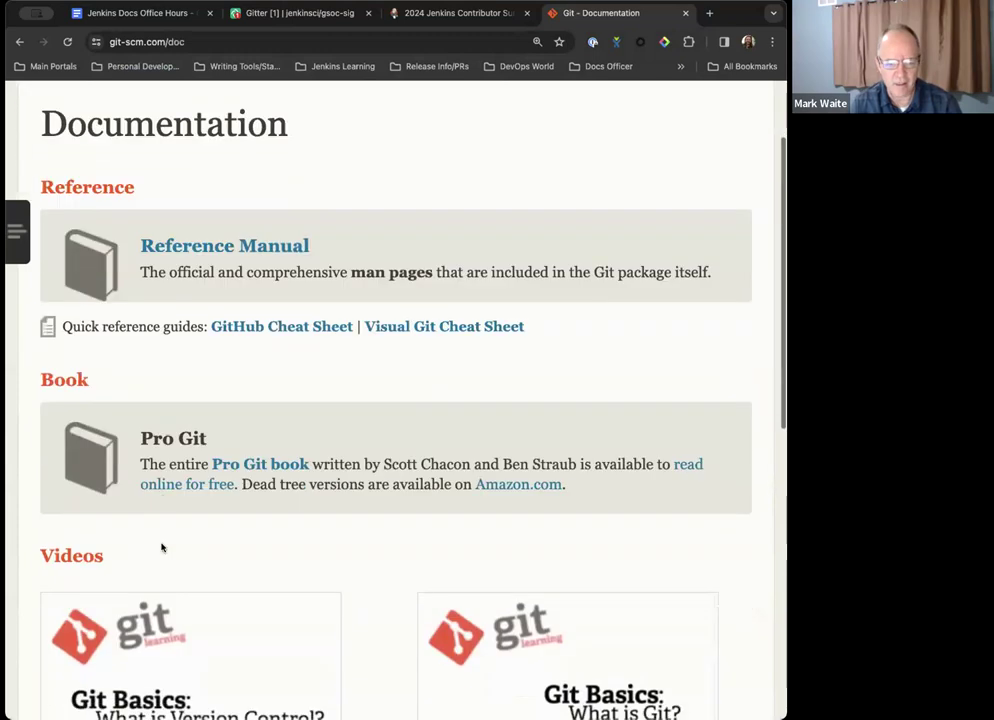
scroll(down, 3)
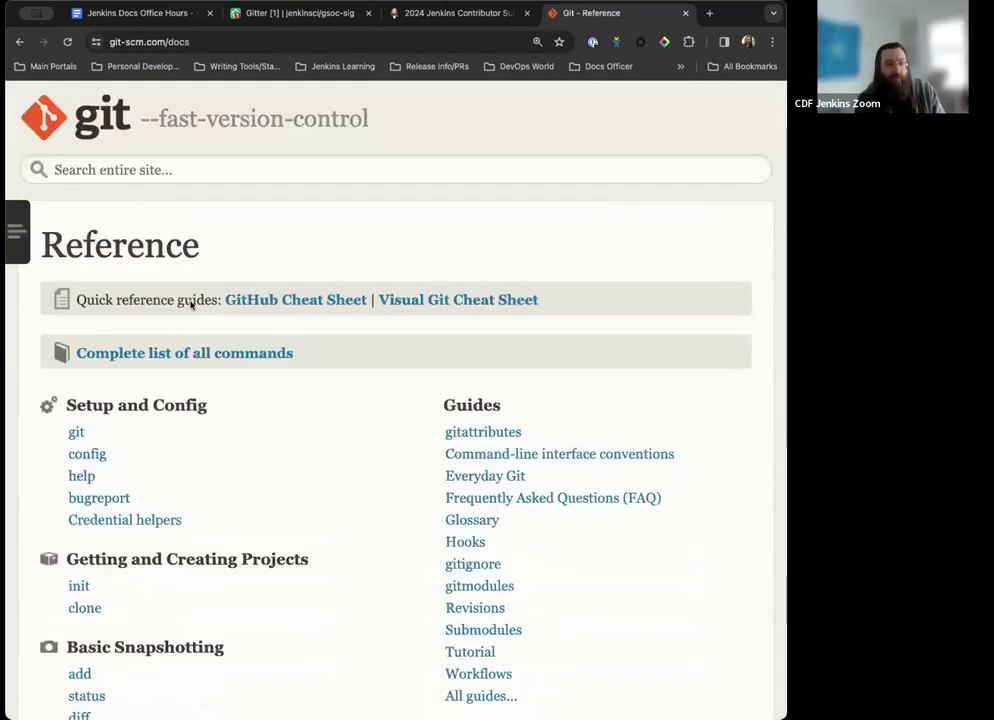
mouse_move(148, 418)
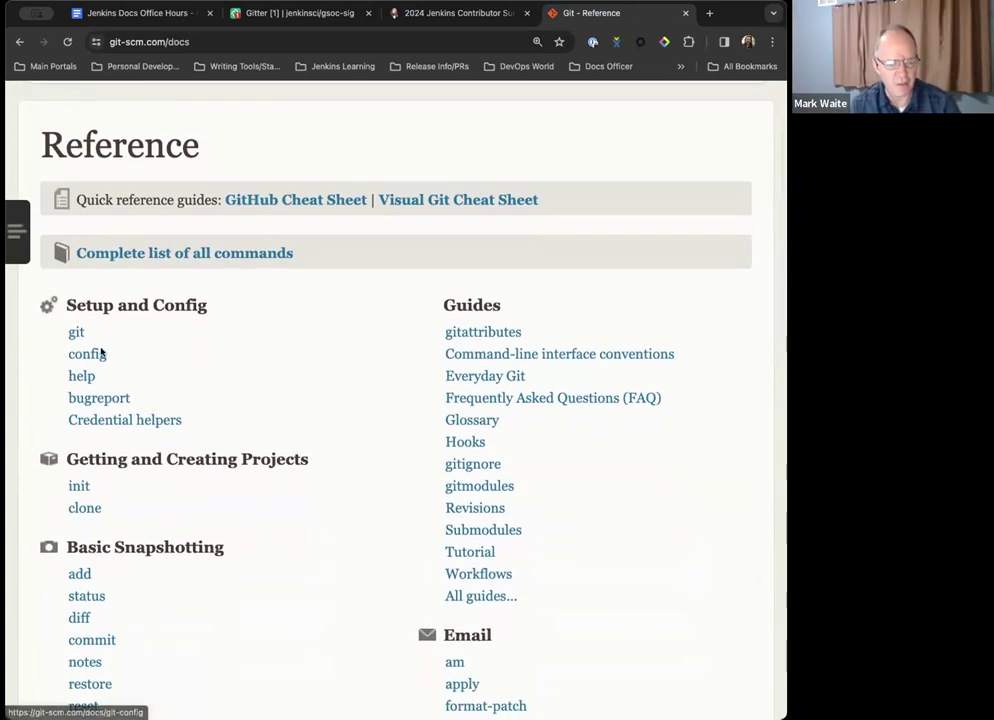
- Browse the git-config manual's version dropdown from 2.43.0 back through earlier releases, then reopen it
click(88, 354)
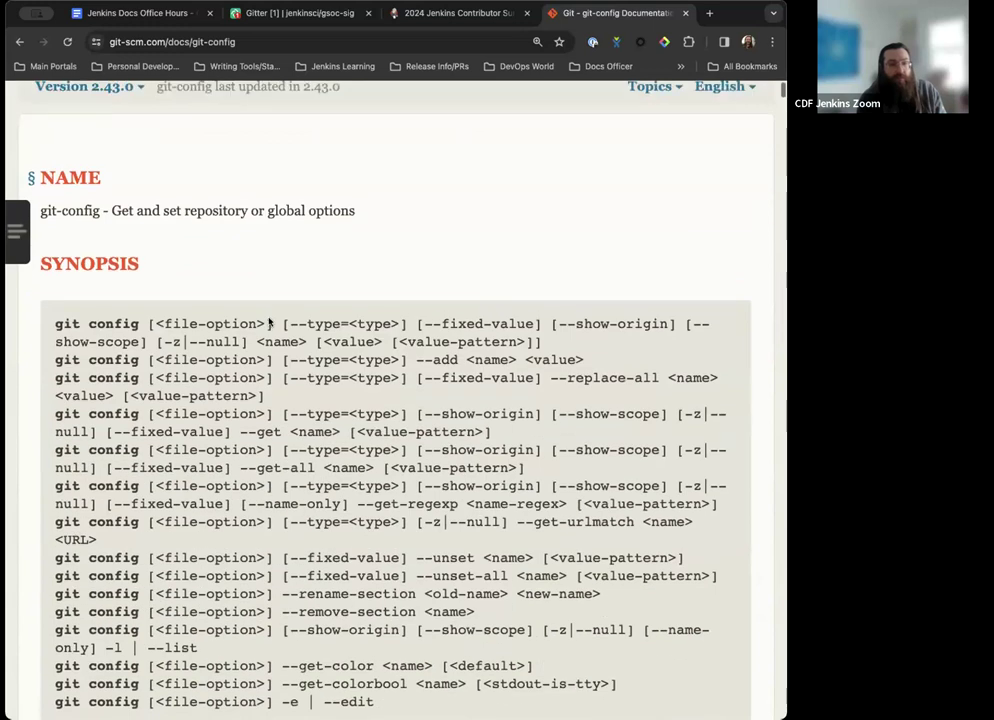
scroll(up, 3)
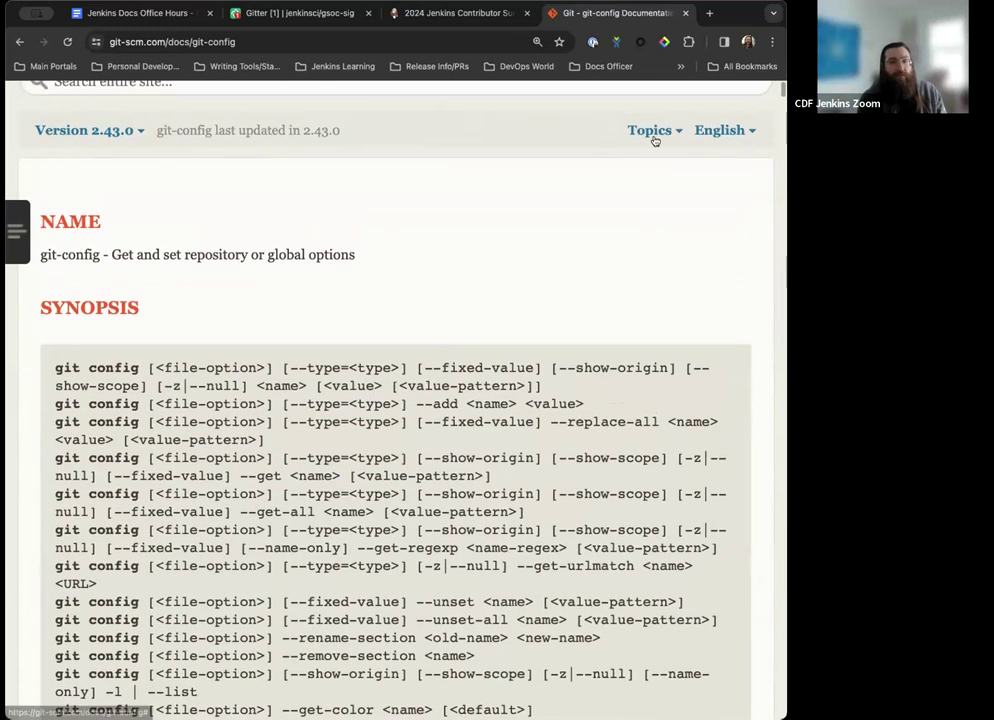
scroll(up, 3)
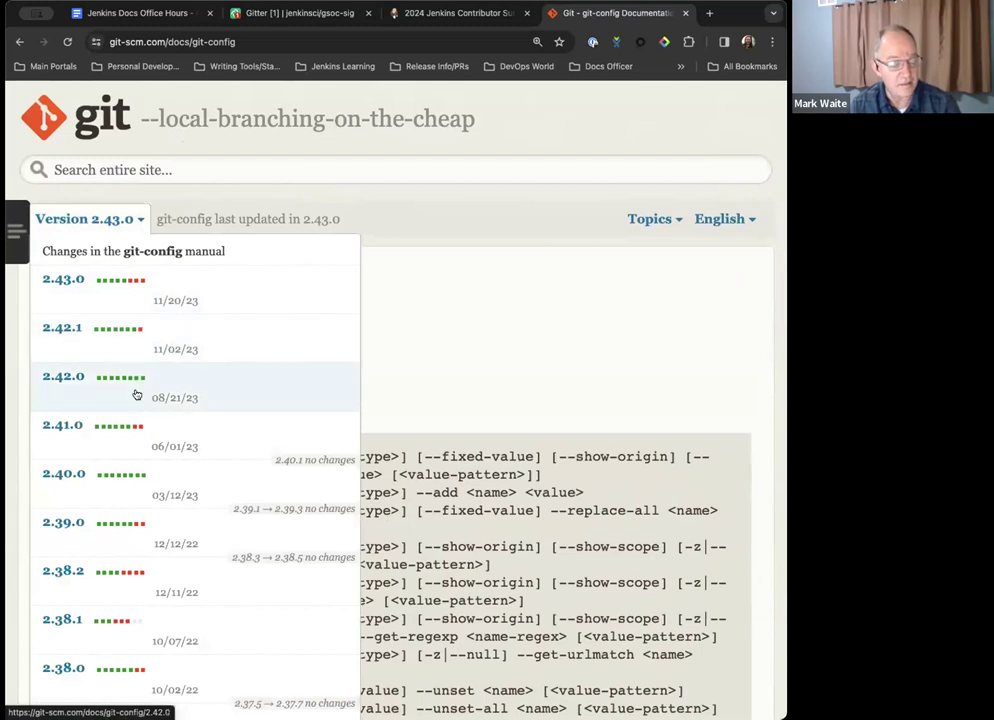
scroll(down, 3)
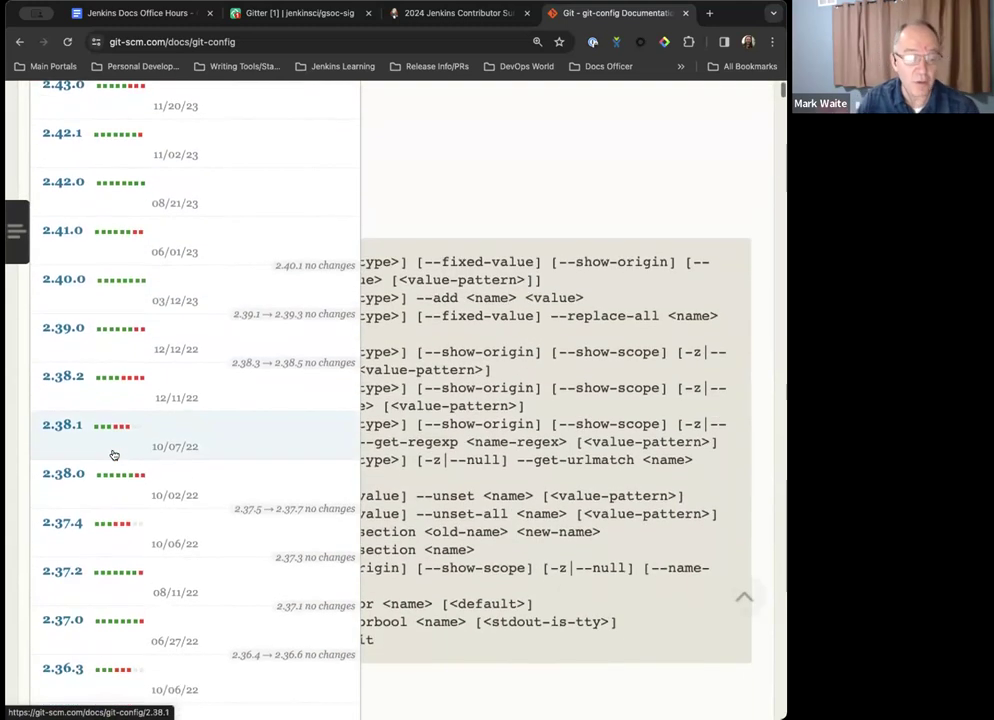
mouse_move(80, 236)
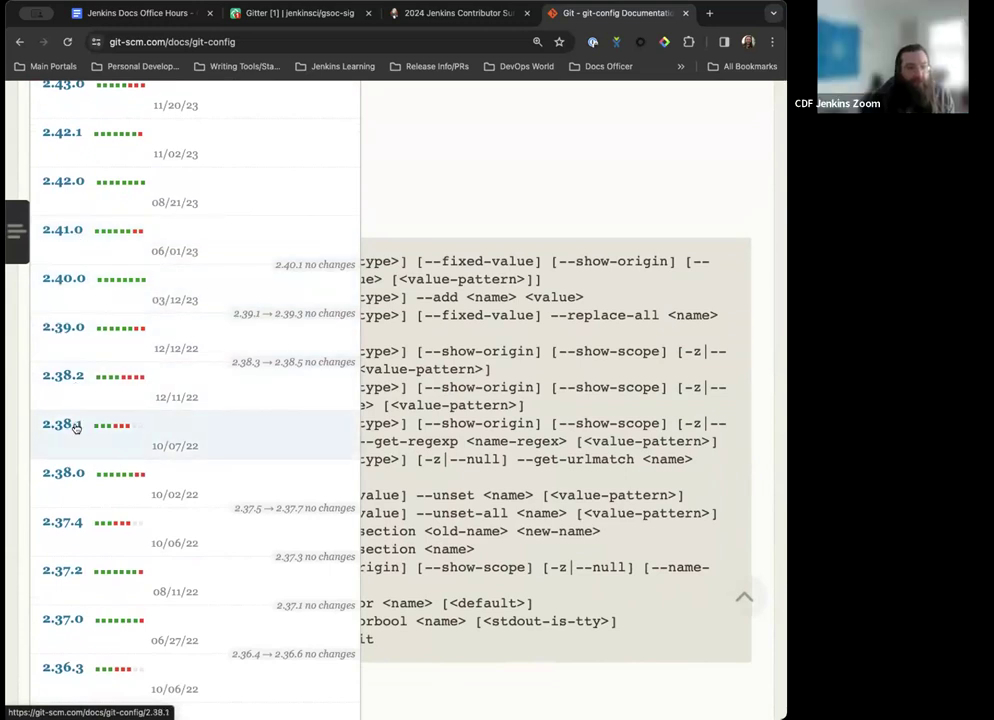
scroll(down, 3)
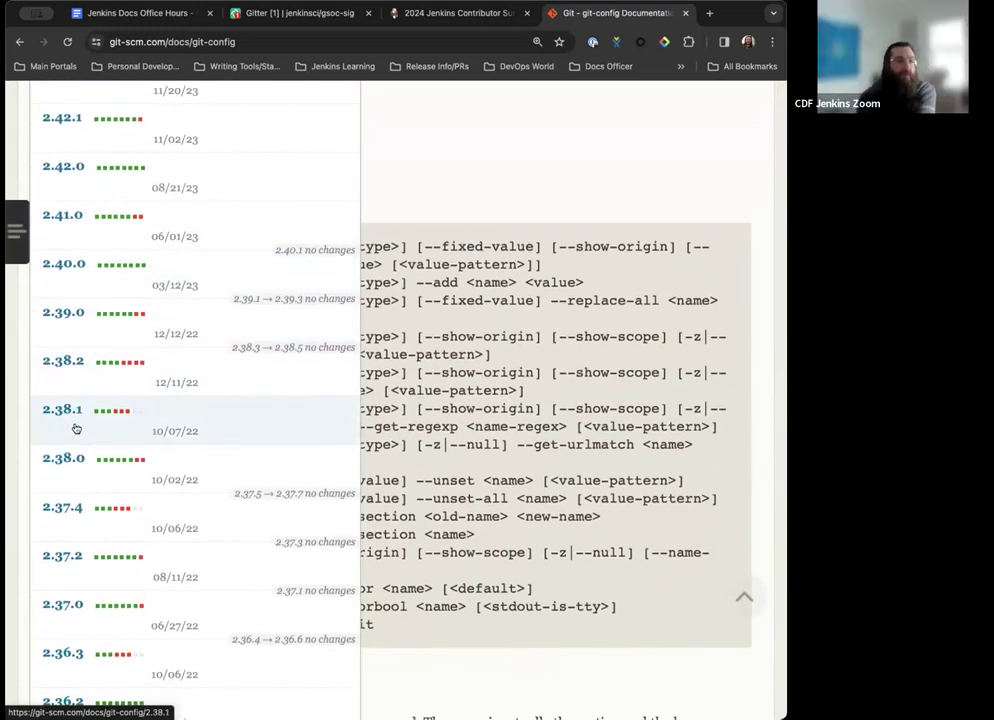
scroll(down, 3)
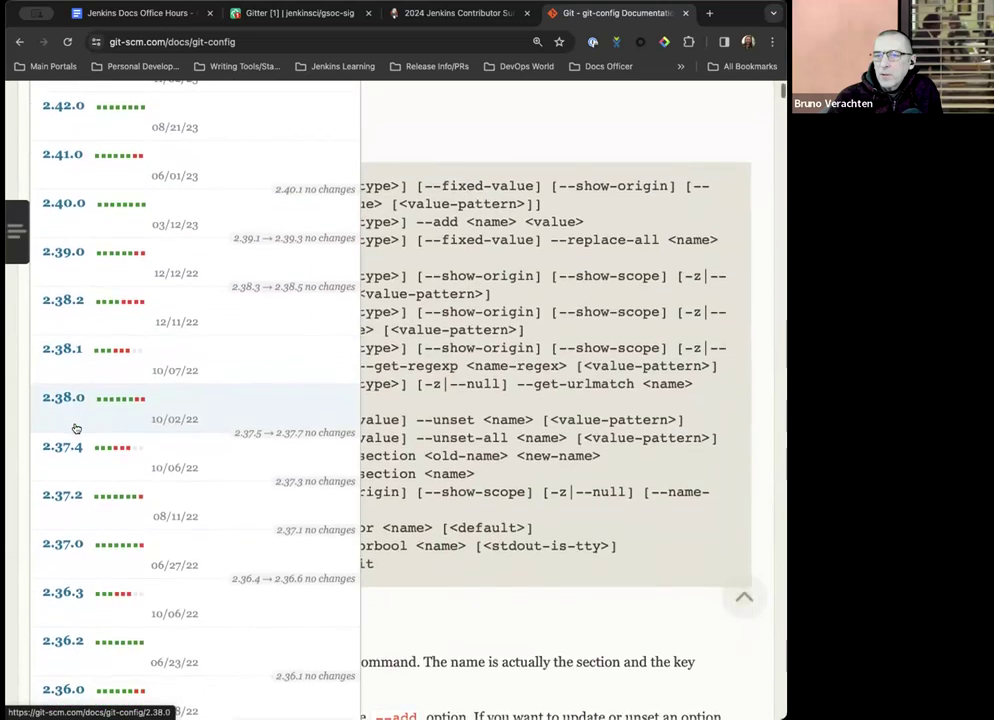
scroll(down, 3)
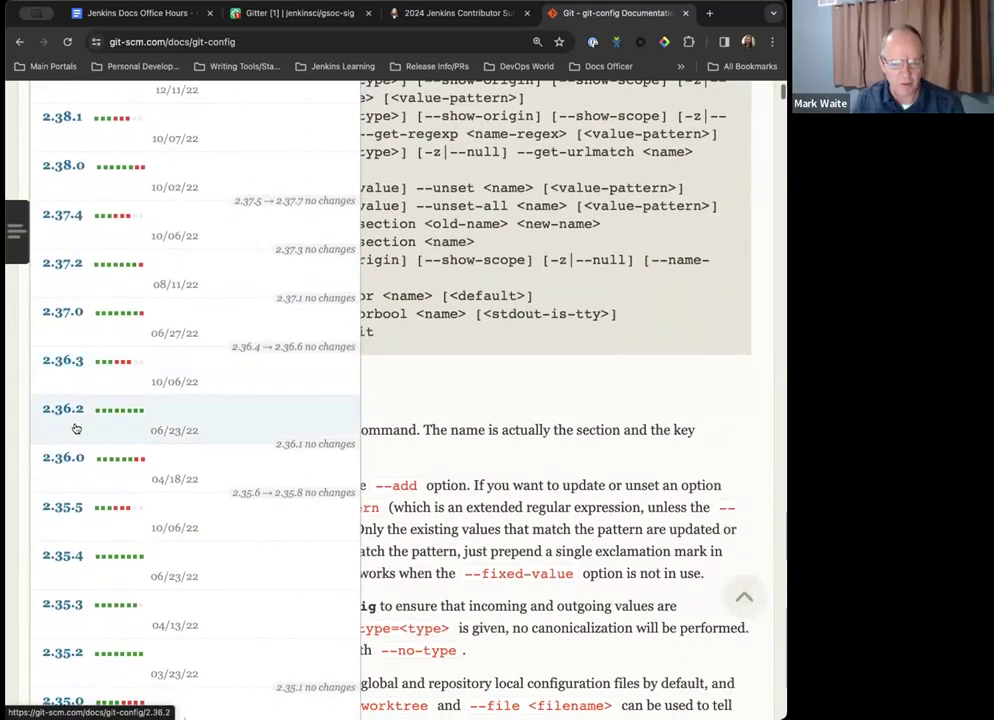
scroll(up, 3)
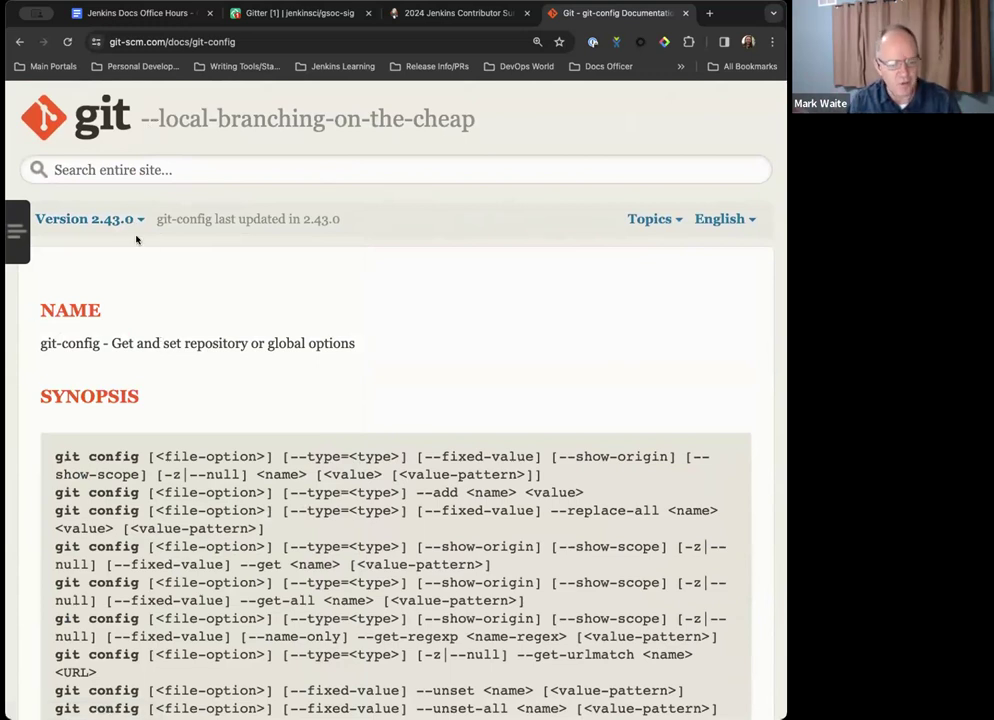
click(84, 218)
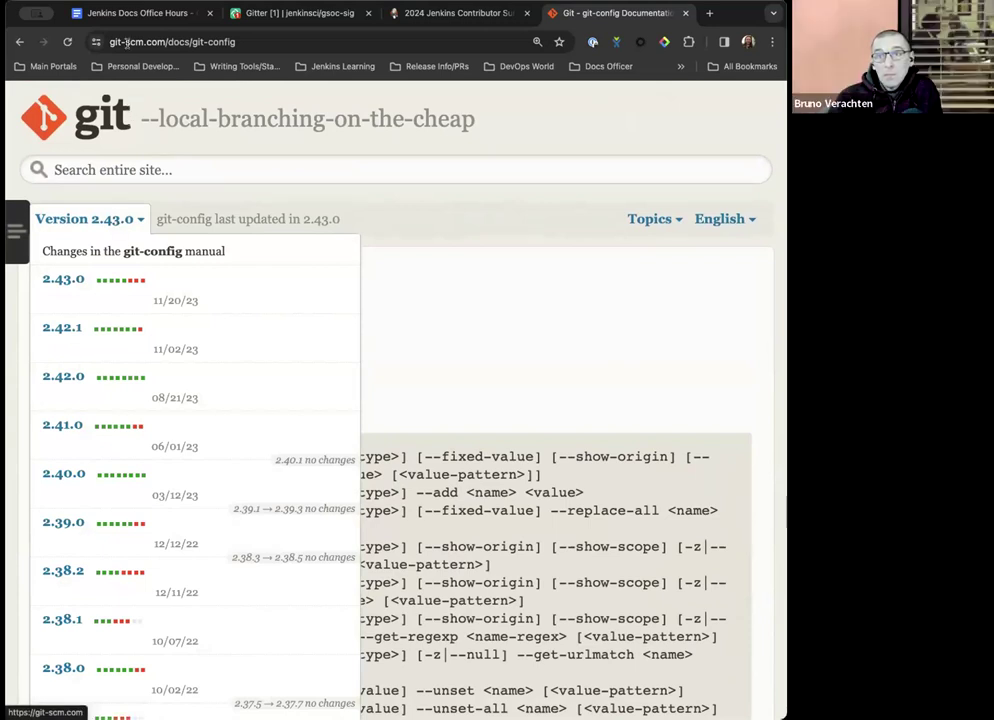
mouse_move(130, 12)
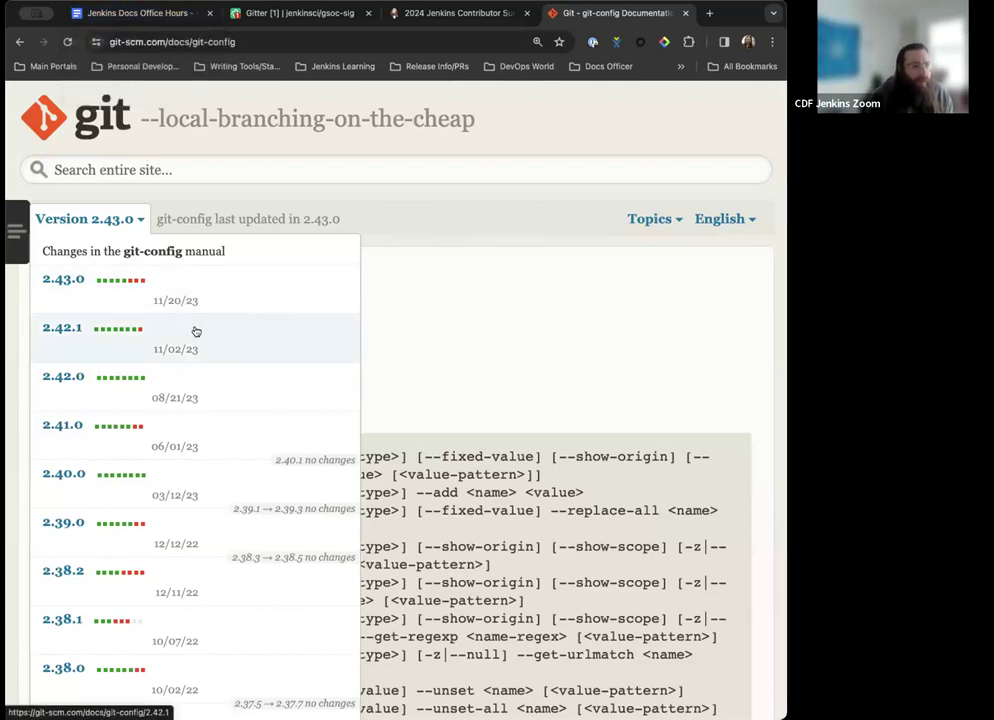
mouse_move(352, 224)
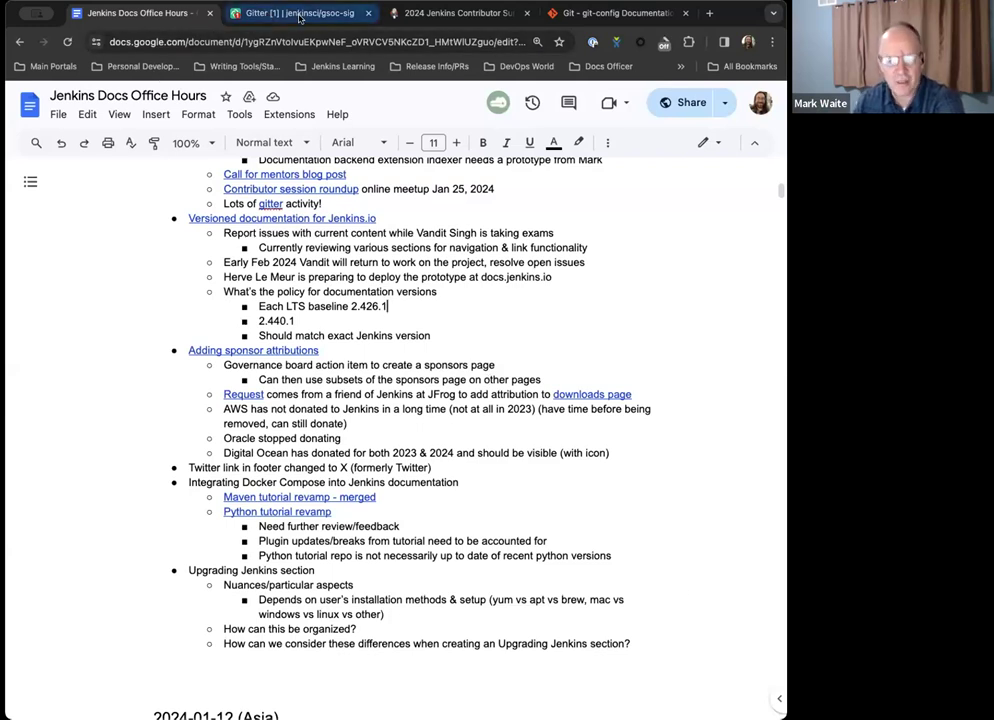
- Search plugins.jenkins.io for 'git client', then 'structs', and open Structs' detailed version information
click(616, 12)
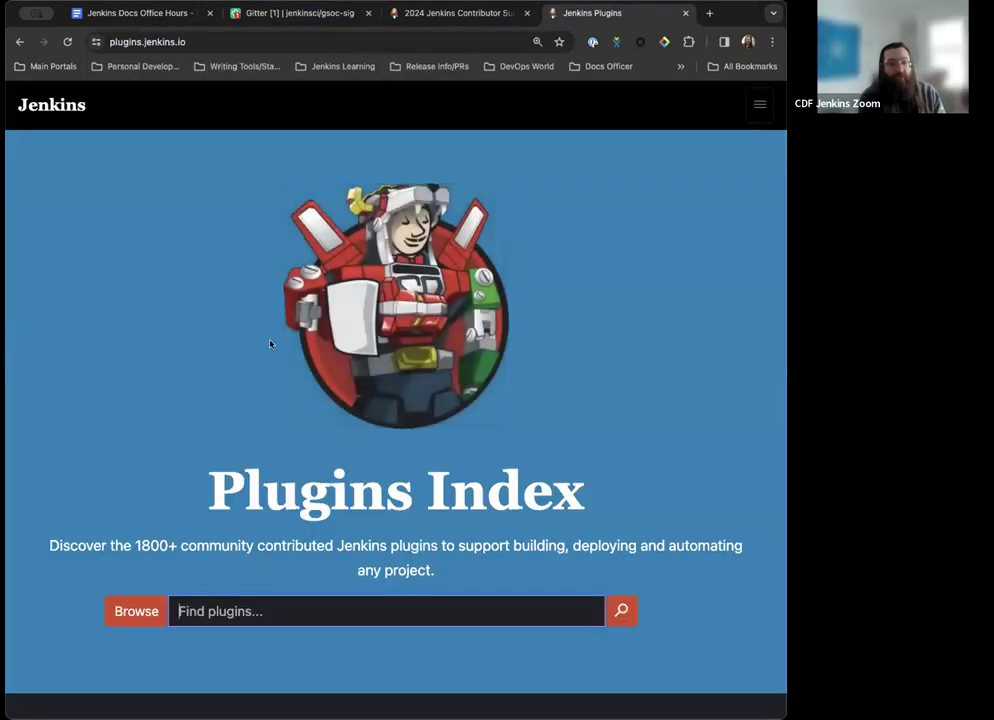
text(git client)
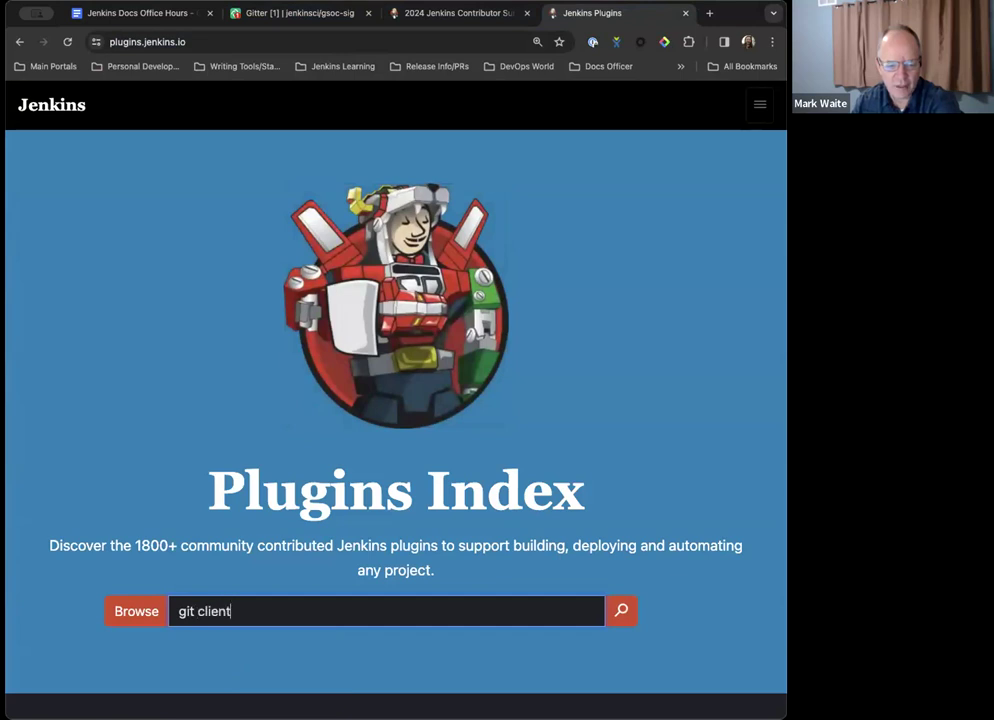
click(620, 612)
text(struc)
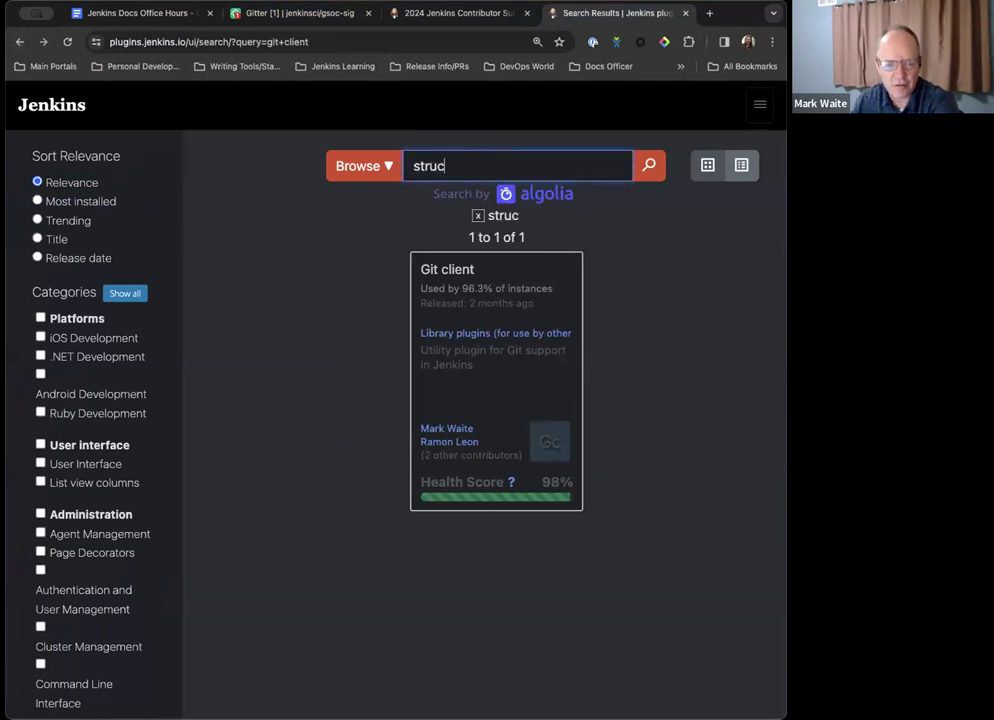
text(ts)
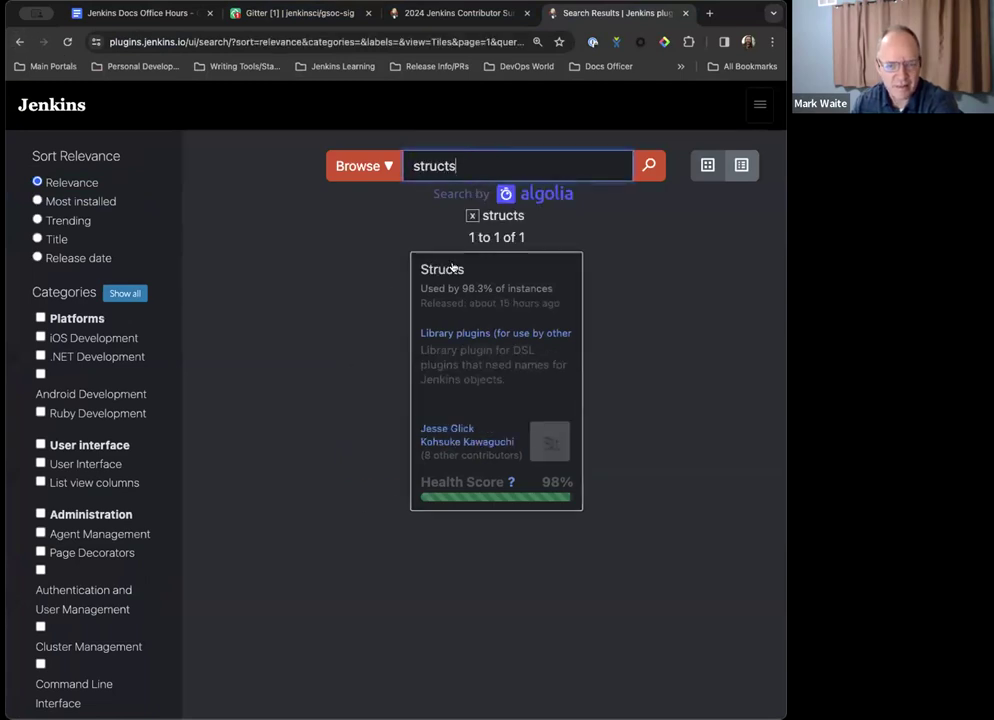
click(442, 268)
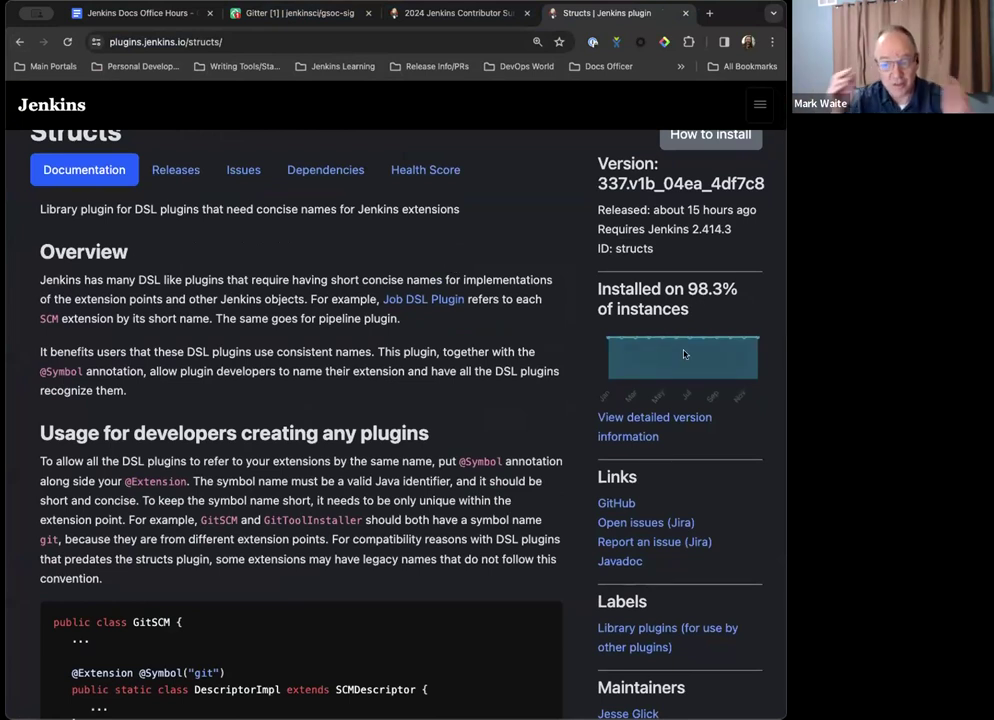
mouse_move(624, 392)
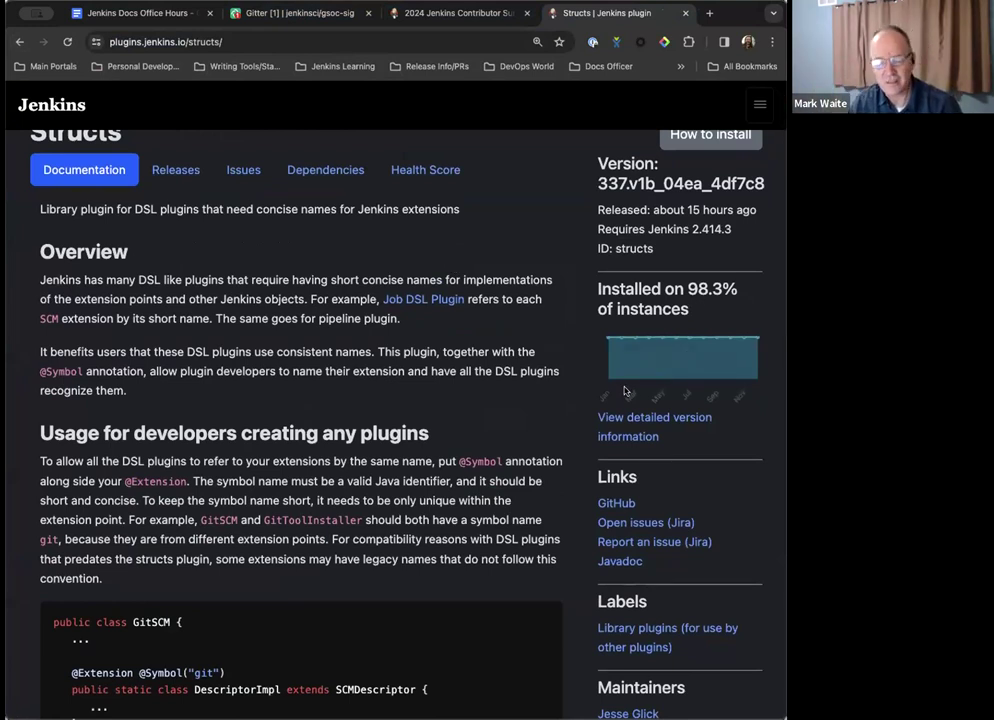
click(654, 418)
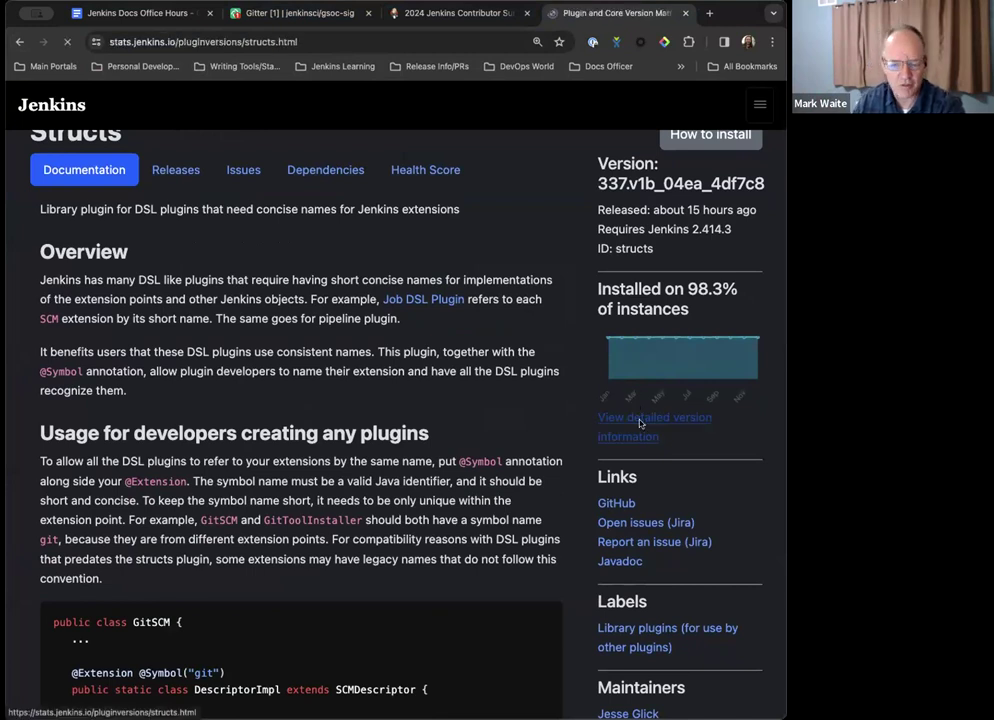
- Zoom out the Structs version matrix to fit and scroll down to the recent 2.4xx core rows
click(654, 418)
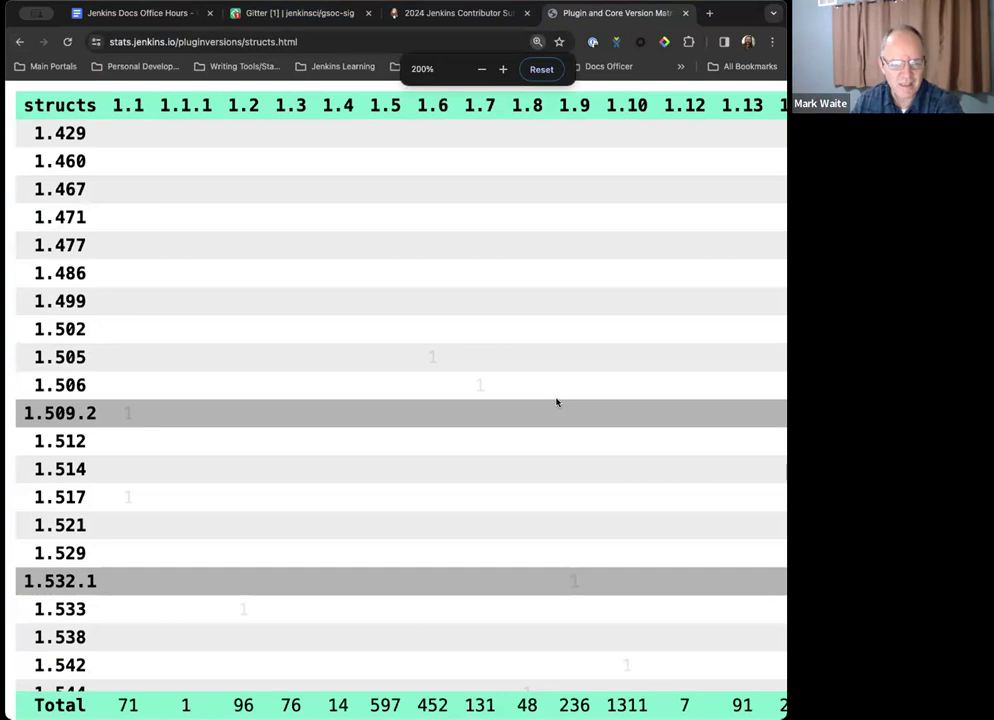
click(480, 68)
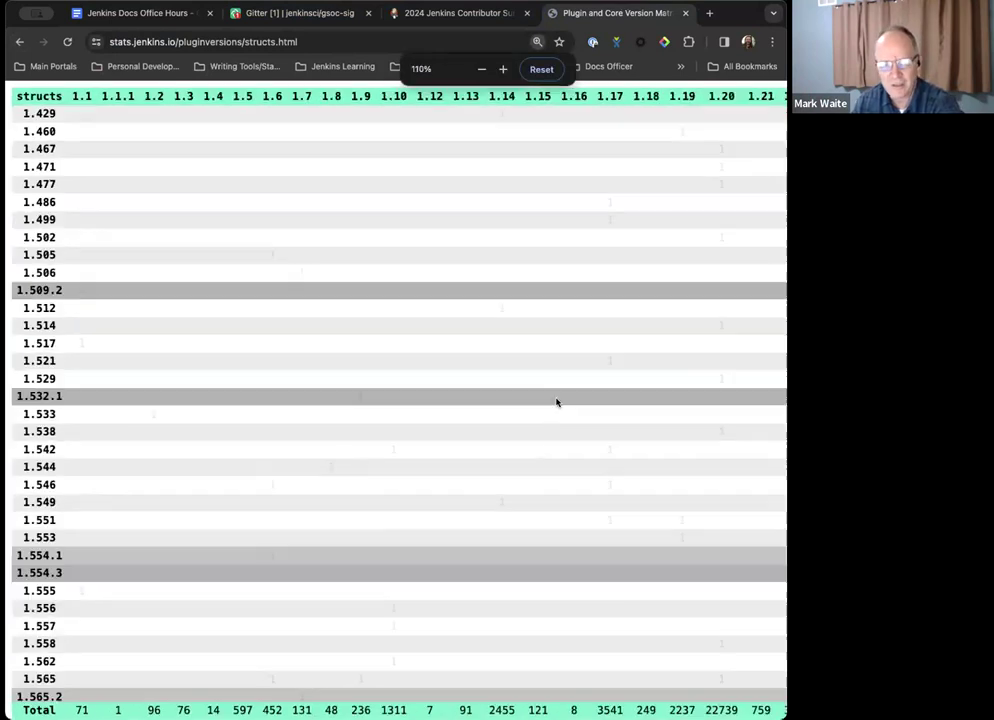
click(480, 68)
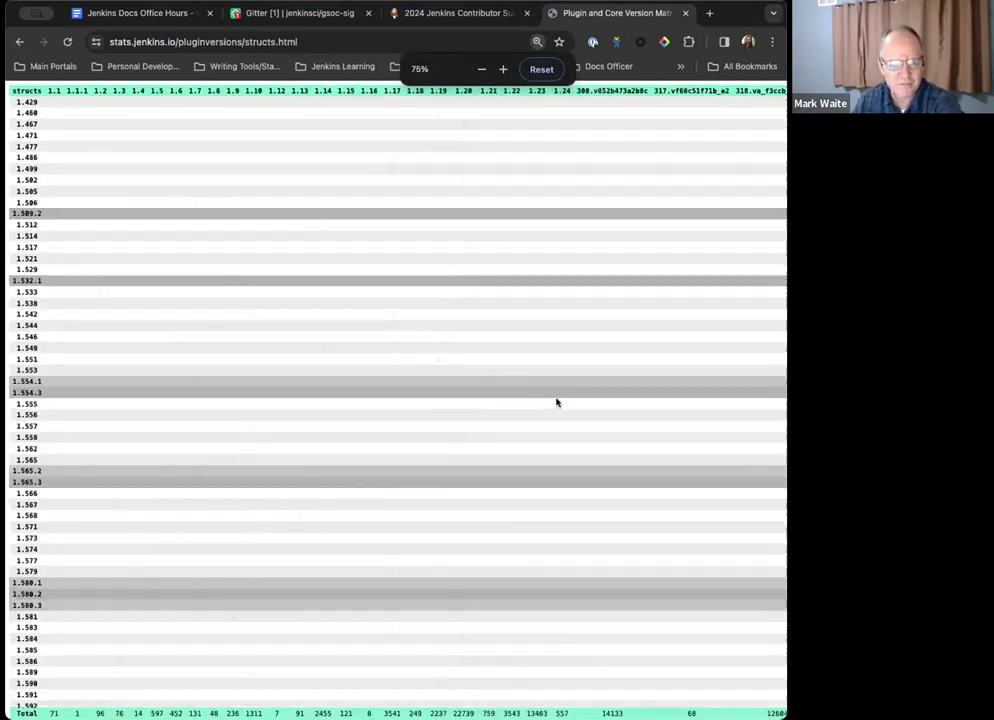
click(480, 68)
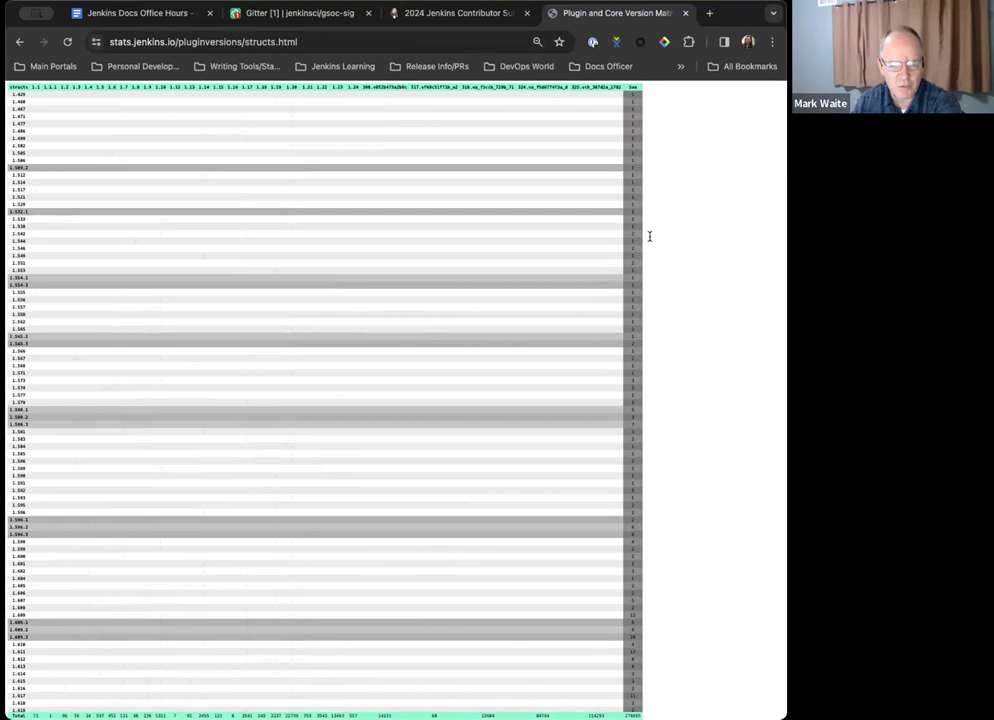
scroll(down, 3)
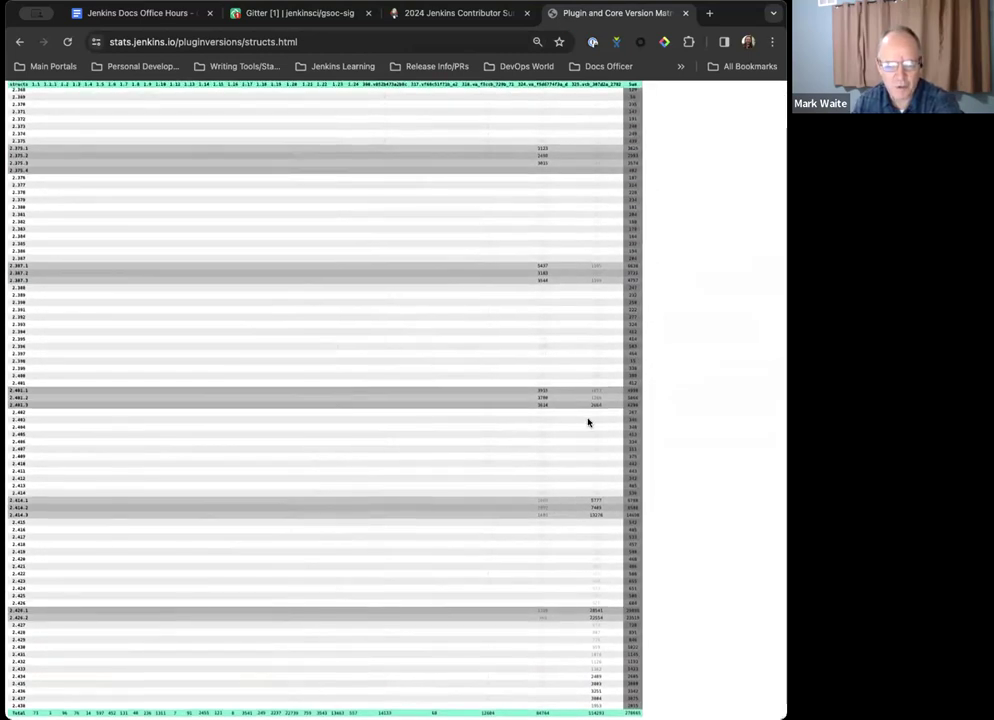
scroll(down, 3)
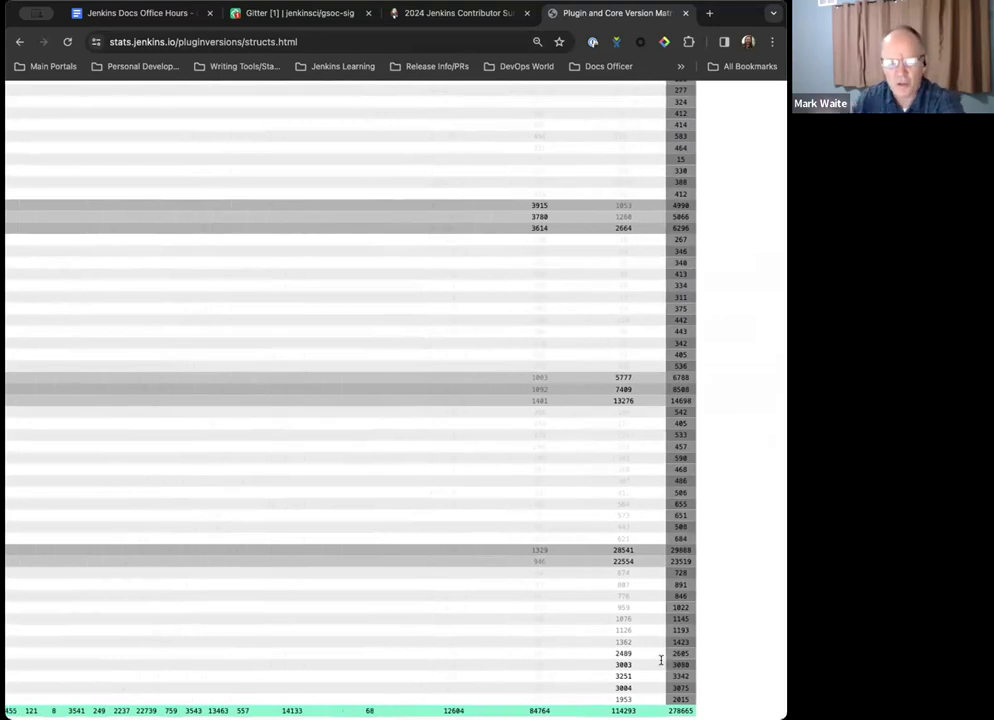
scroll(left, 3)
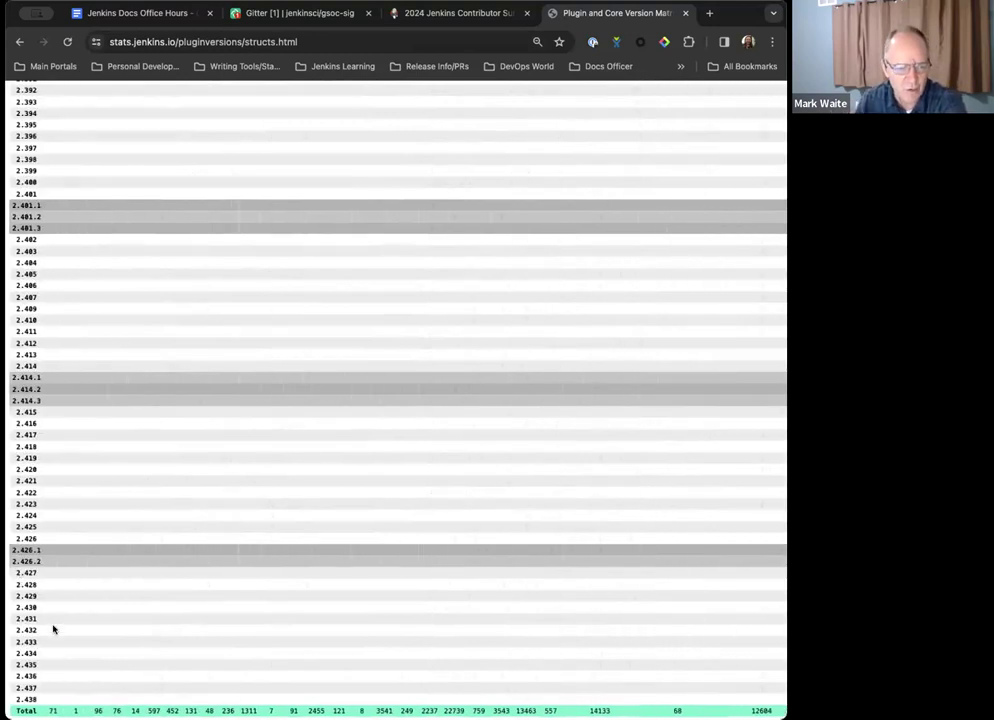
mouse_move(44, 640)
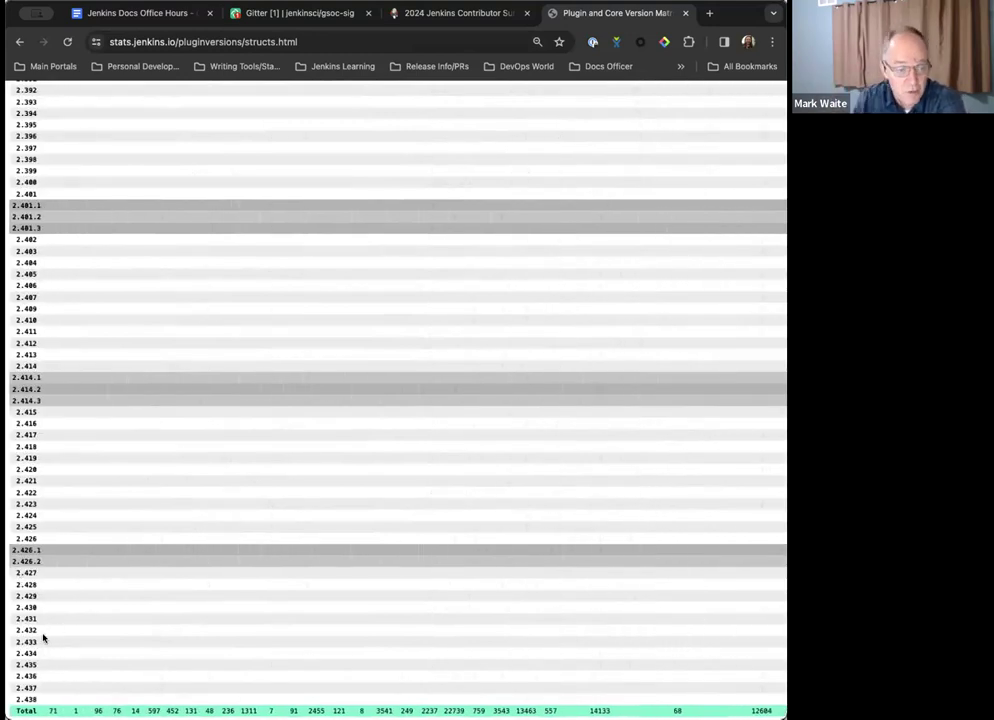
mouse_move(50, 236)
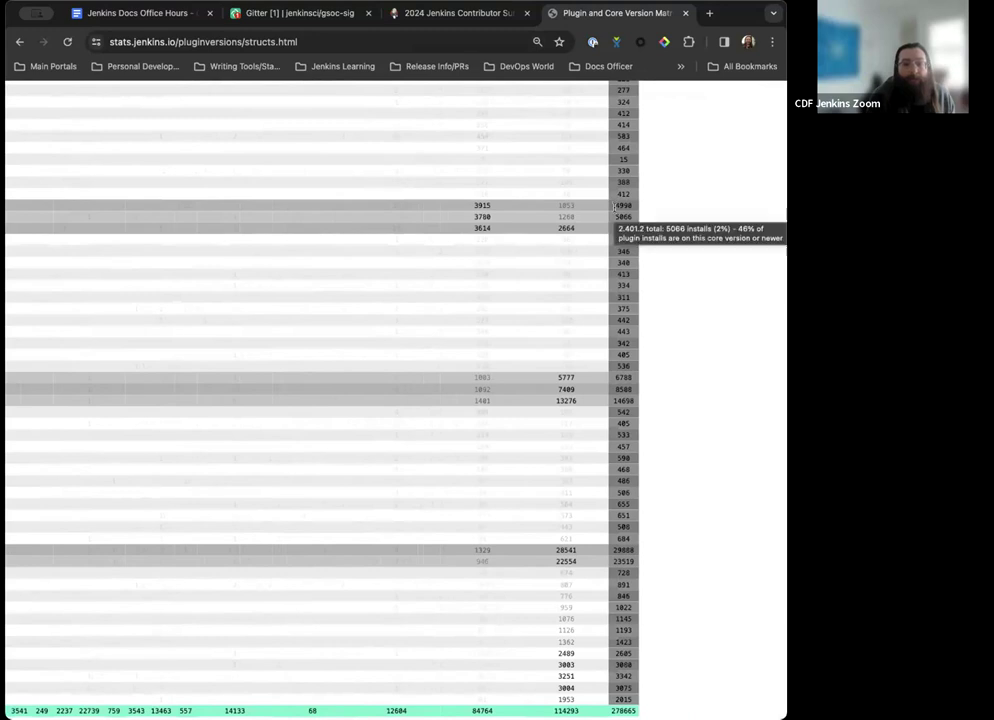
mouse_move(628, 206)
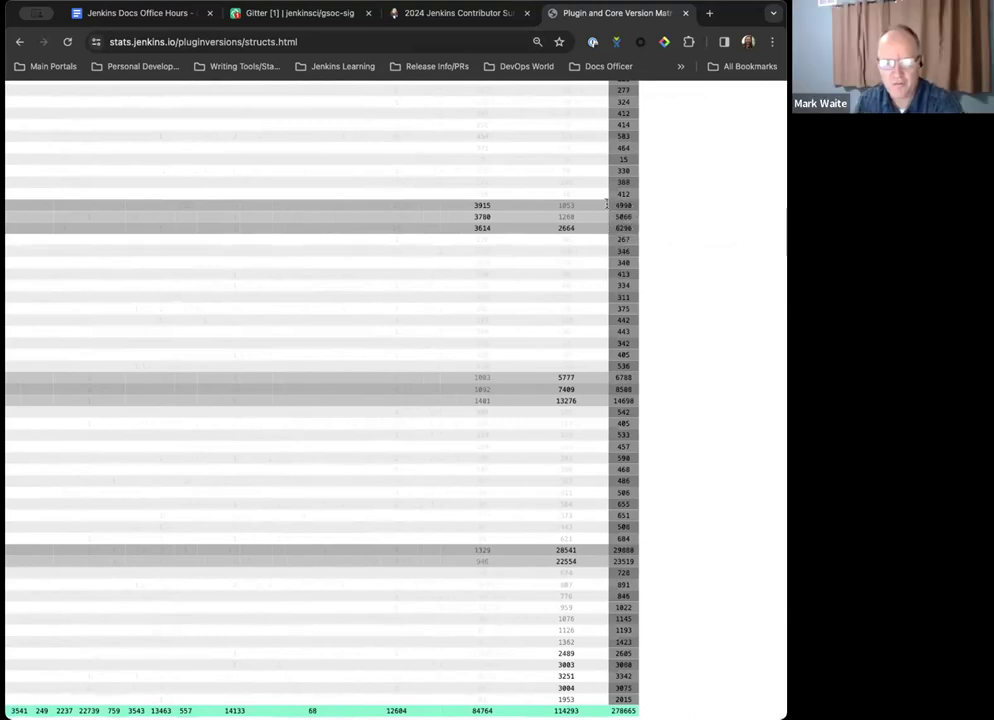
mouse_move(624, 216)
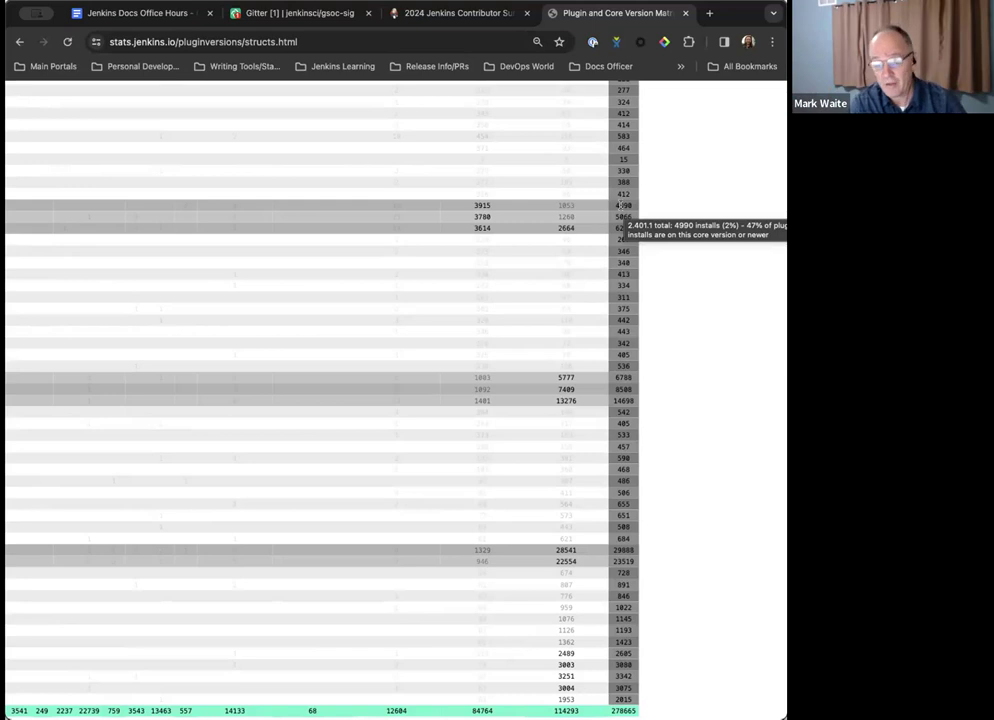
- Scroll further down the structs plugin install-count table
scroll(down, 3)
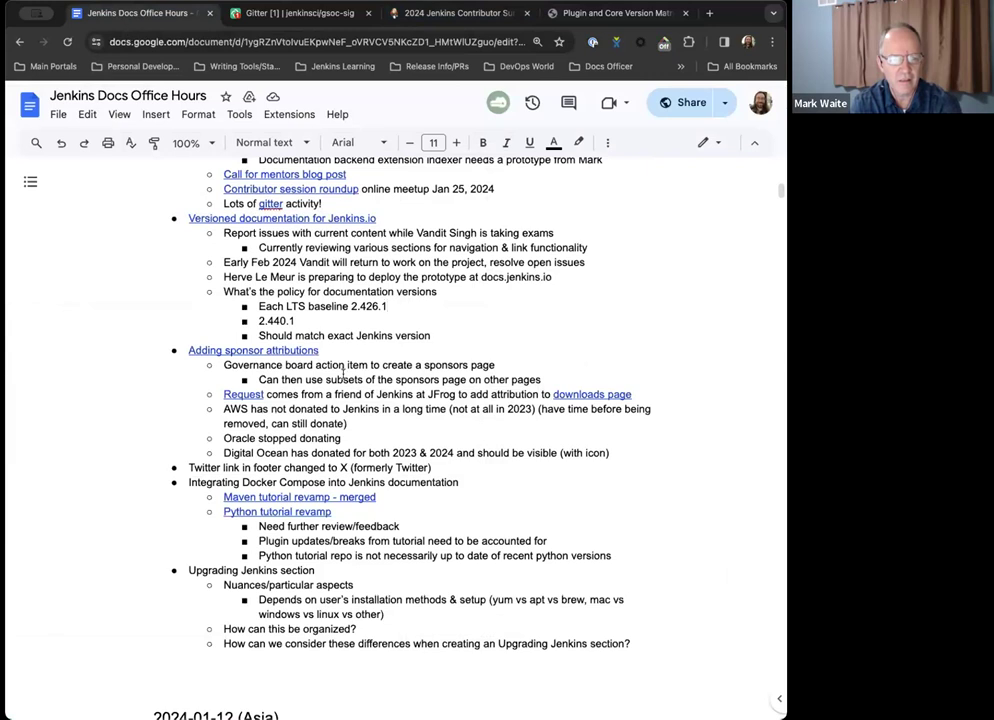
mouse_move(282, 218)
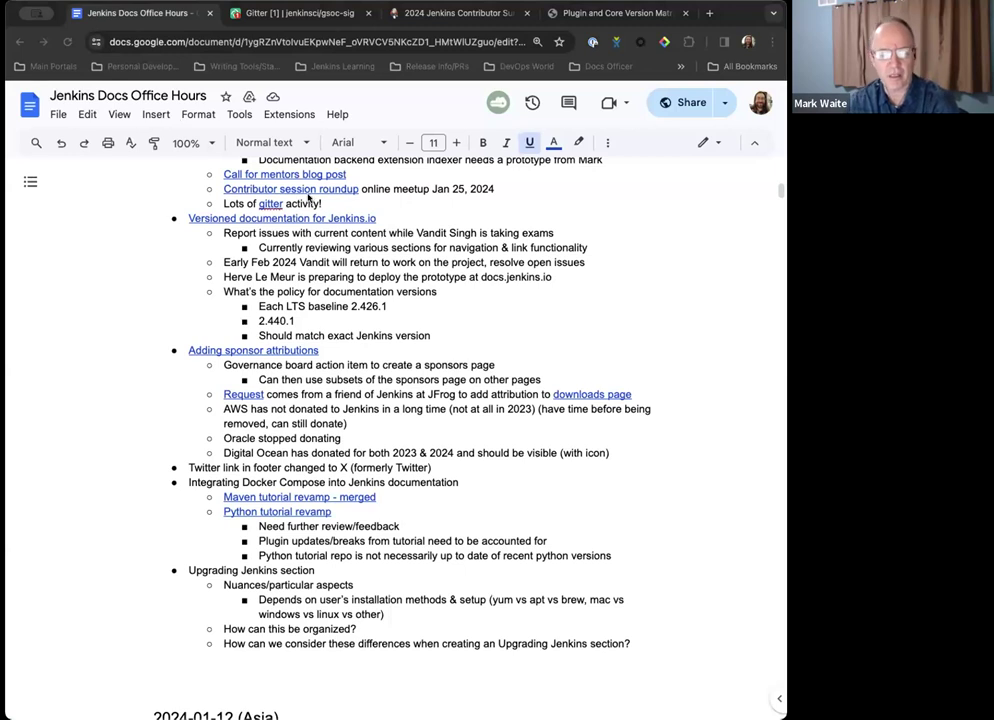
mouse_move(288, 396)
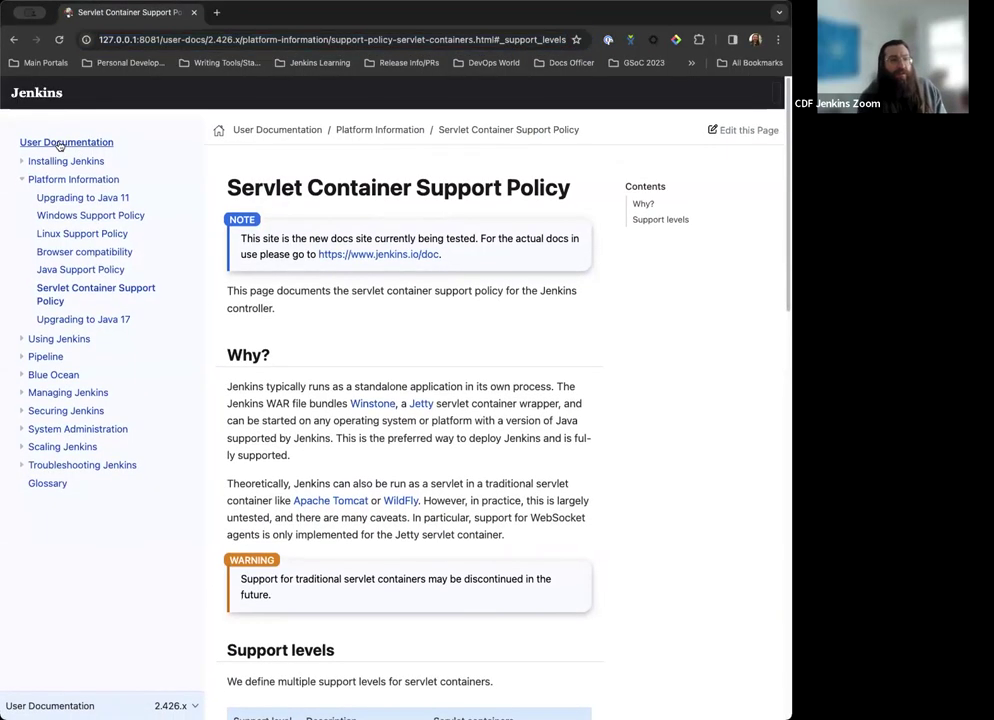
- Go to the Jenkins User Documentation landing page for version 2.426.x via the sidebar link
click(66, 142)
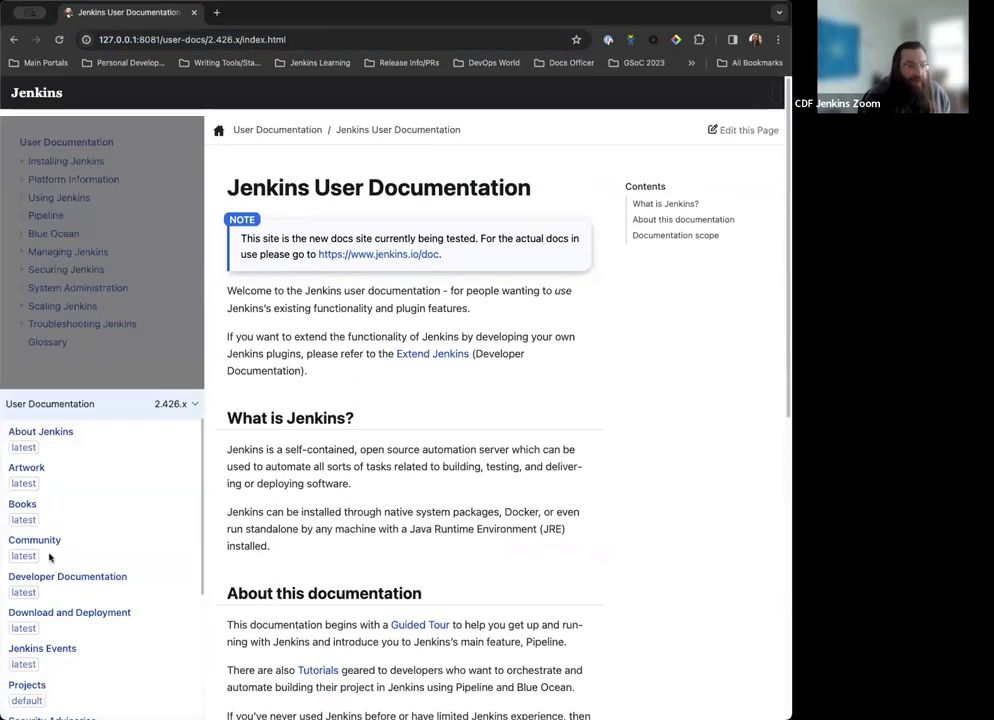
scroll(down, 3)
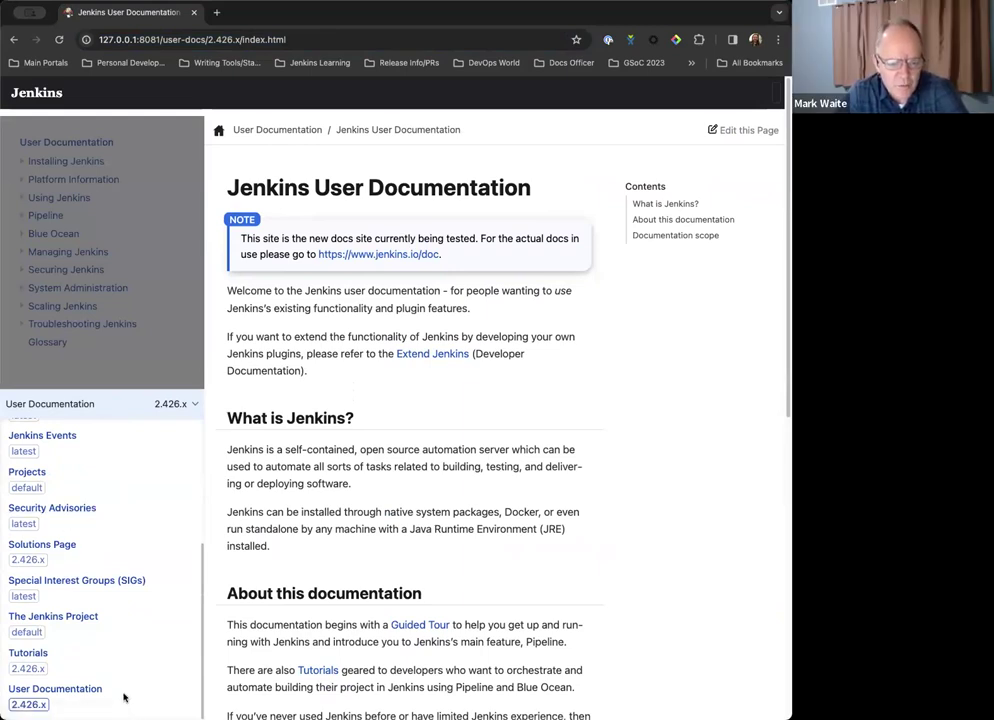
mouse_move(56, 688)
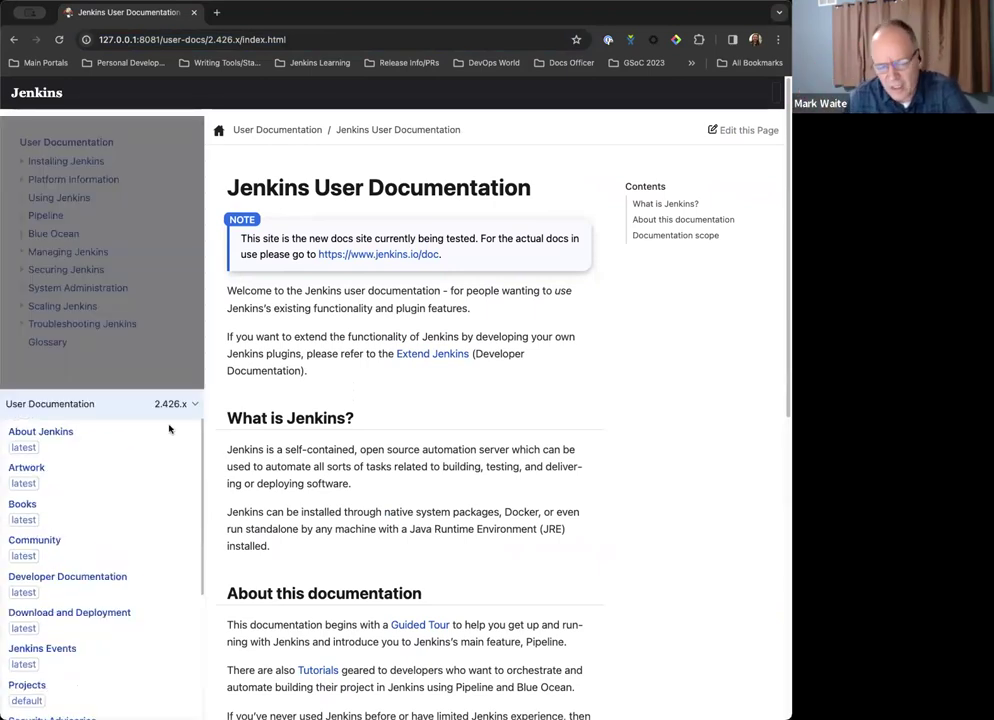
- Review the sidebar's component versions (latest, default, 2.426.x), then collapse the User Documentation 2.426.x selector
scroll(down, 3)
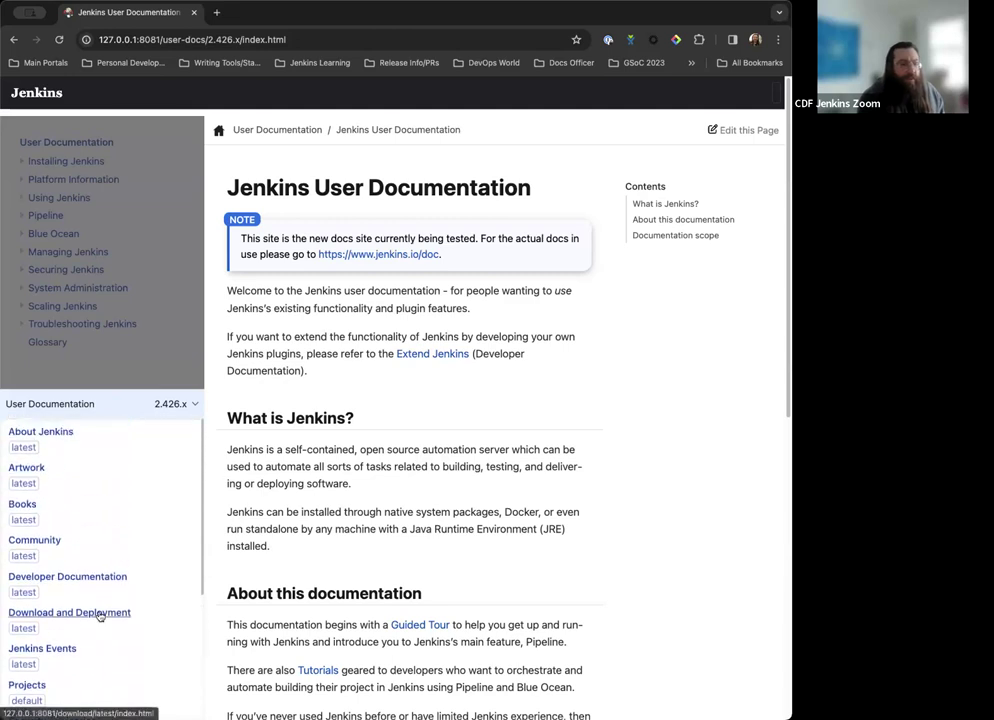
scroll(down, 3)
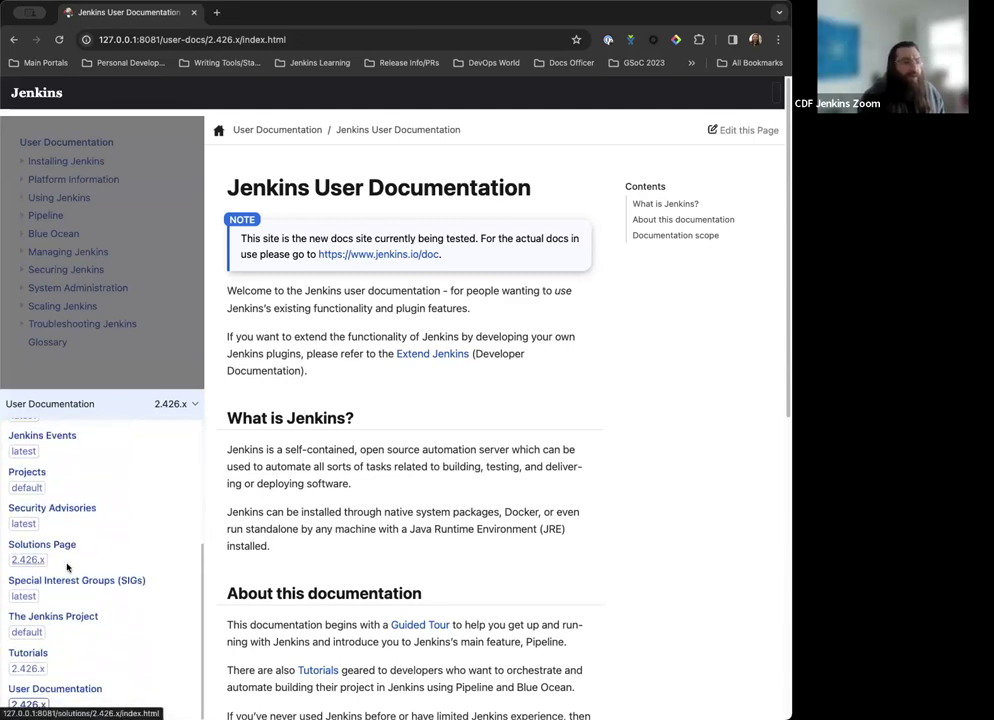
mouse_move(42, 544)
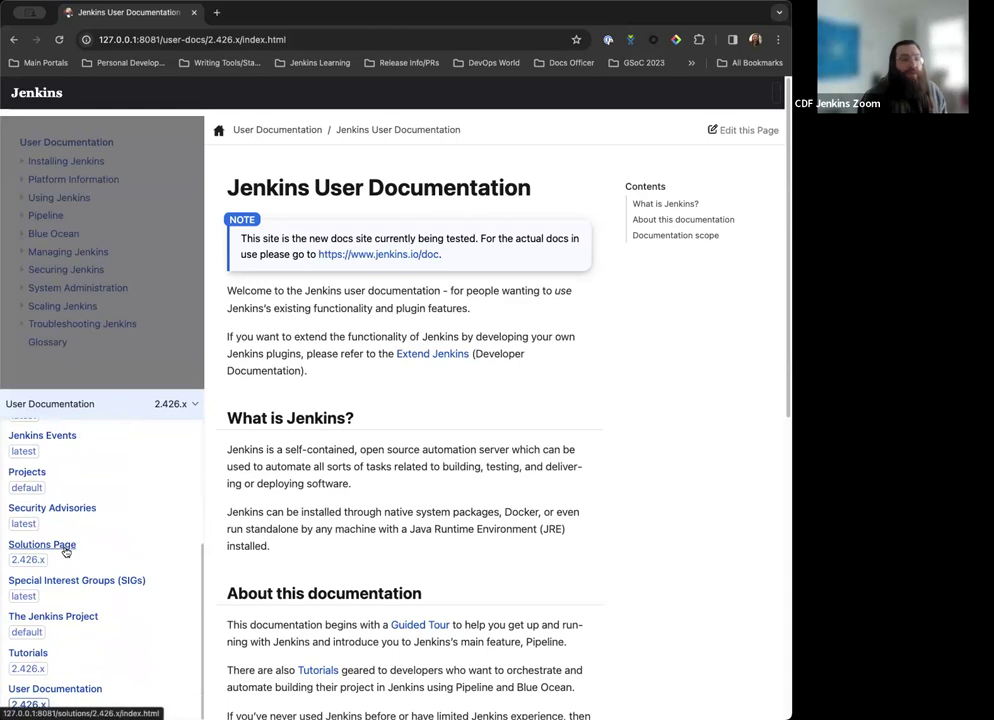
mouse_move(60, 564)
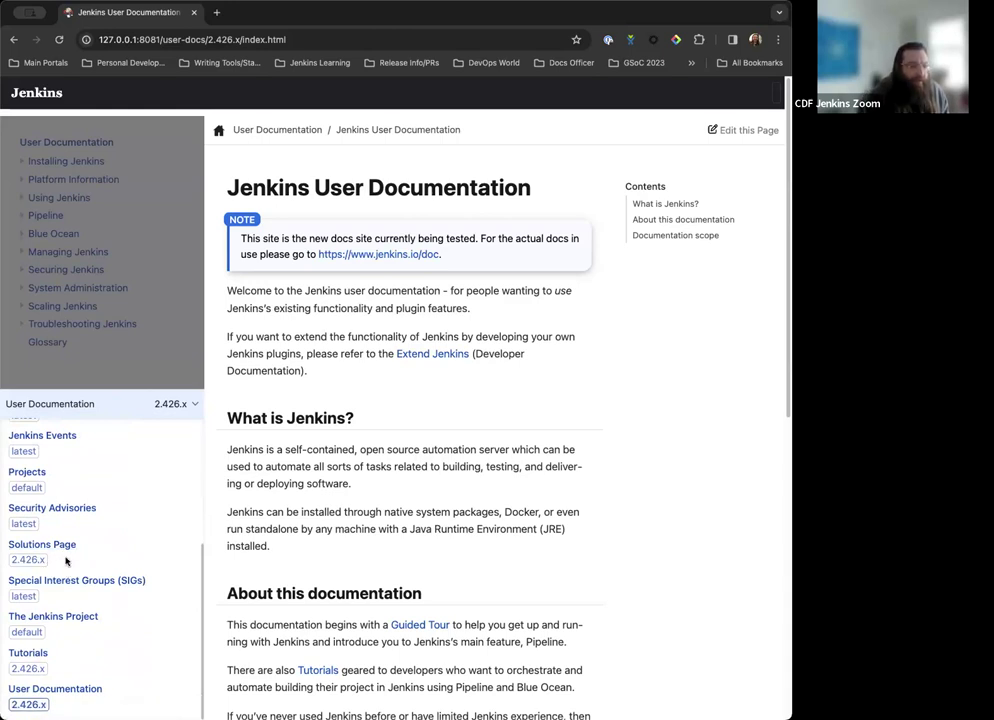
mouse_move(24, 596)
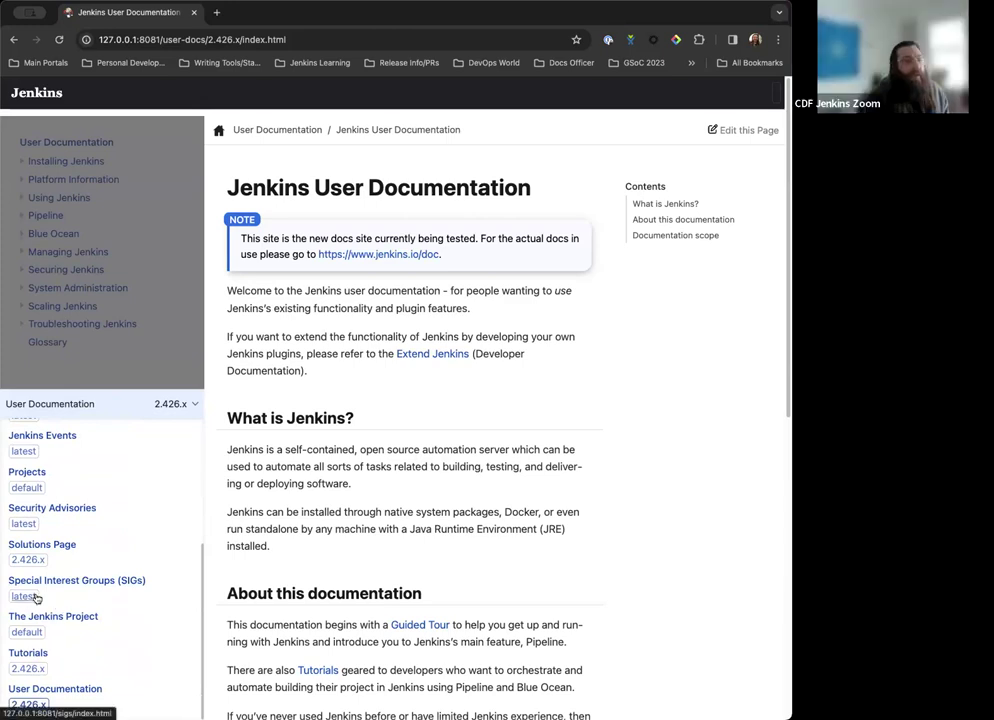
mouse_move(54, 596)
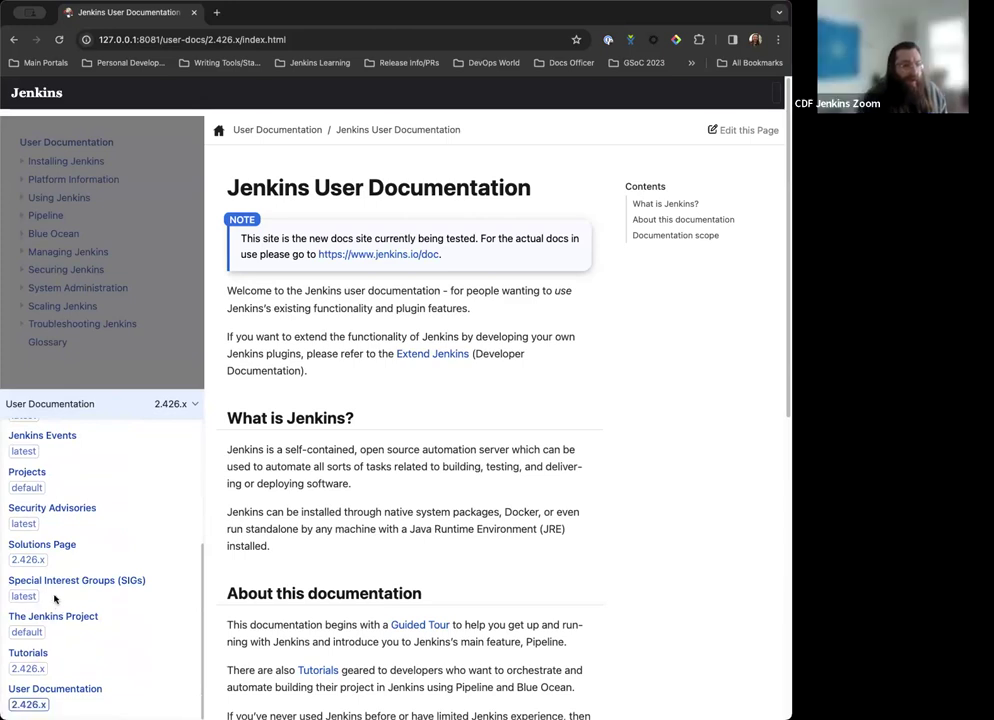
mouse_move(54, 668)
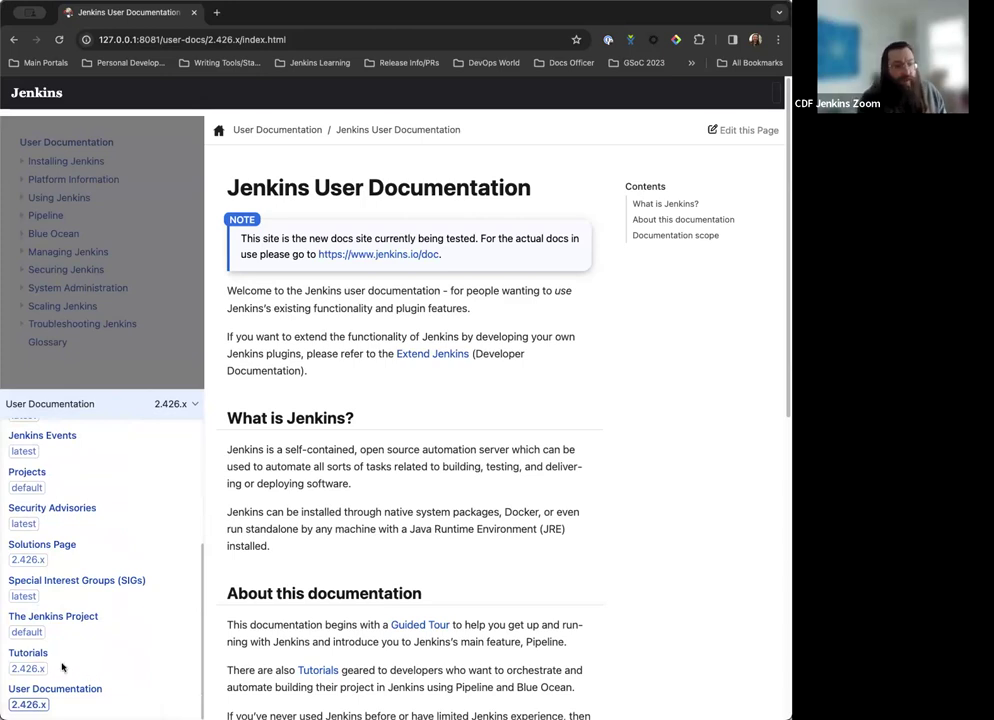
scroll(up, 3)
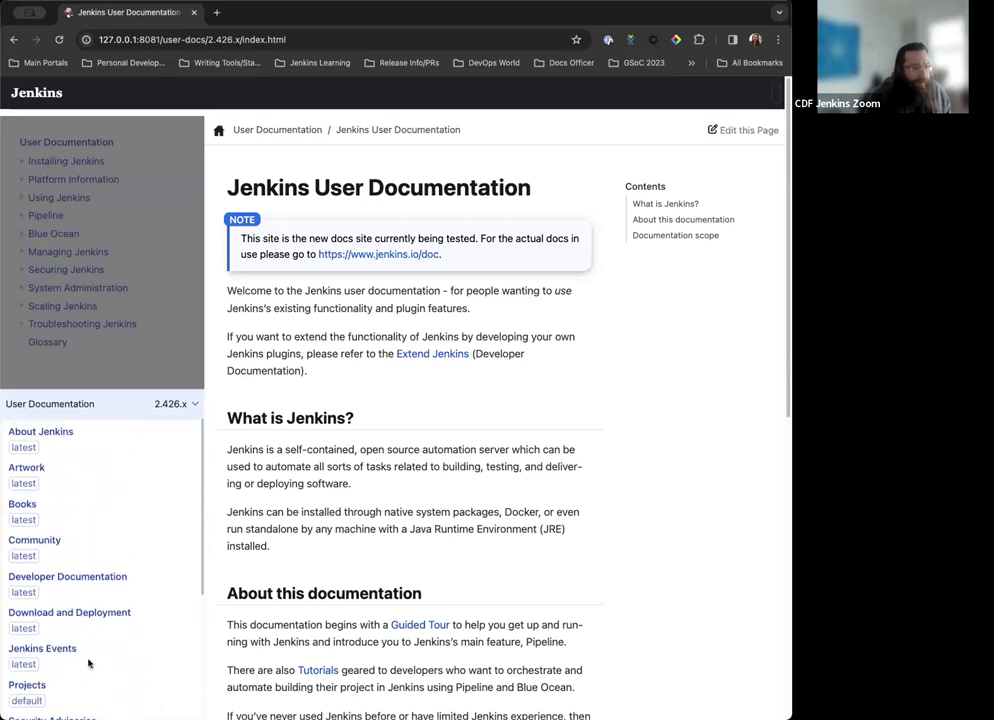
mouse_move(132, 552)
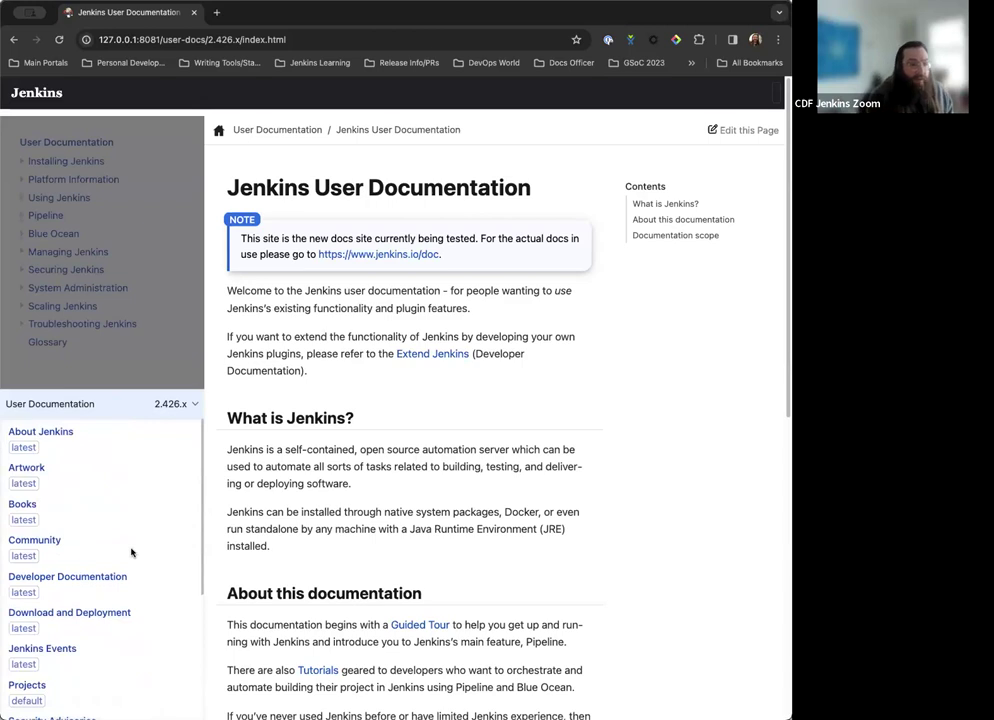
scroll(down, 3)
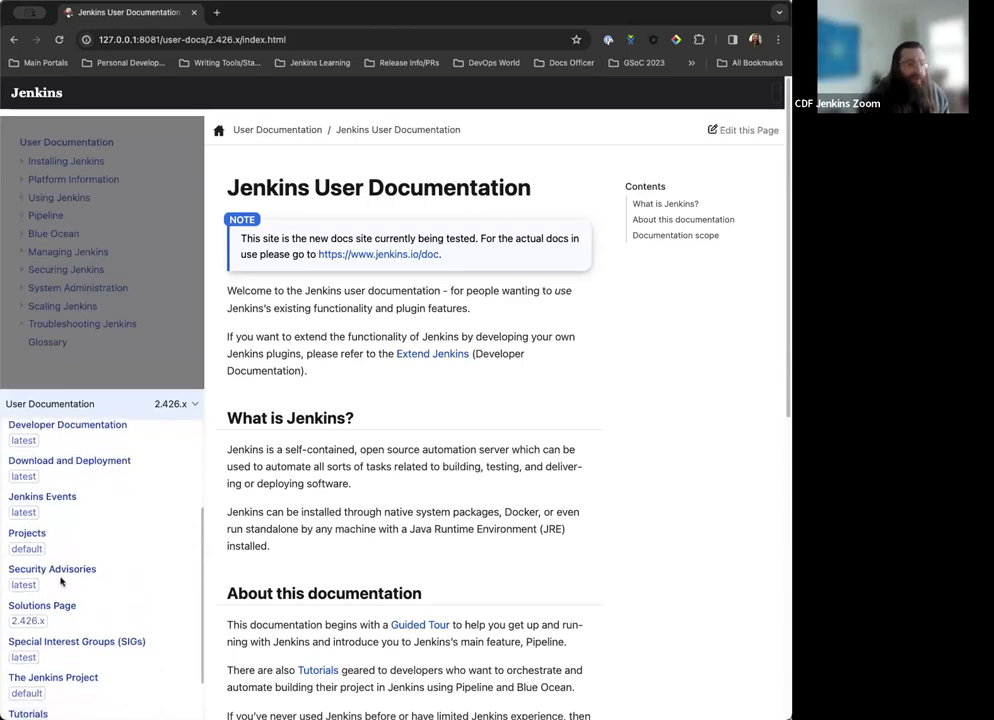
scroll(down, 3)
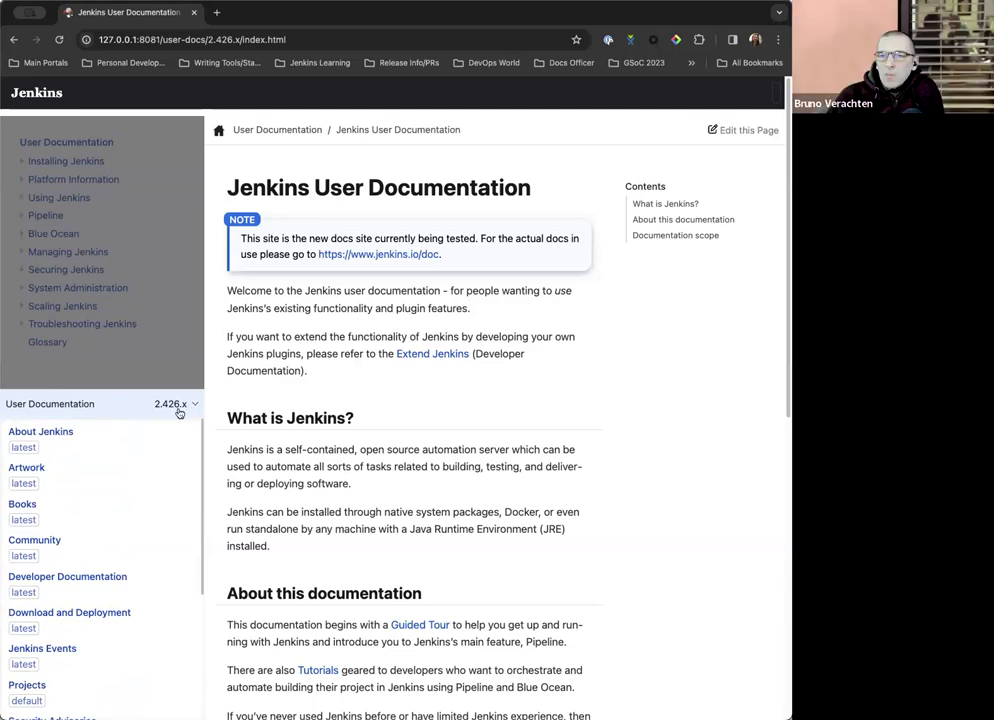
scroll(down, 3)
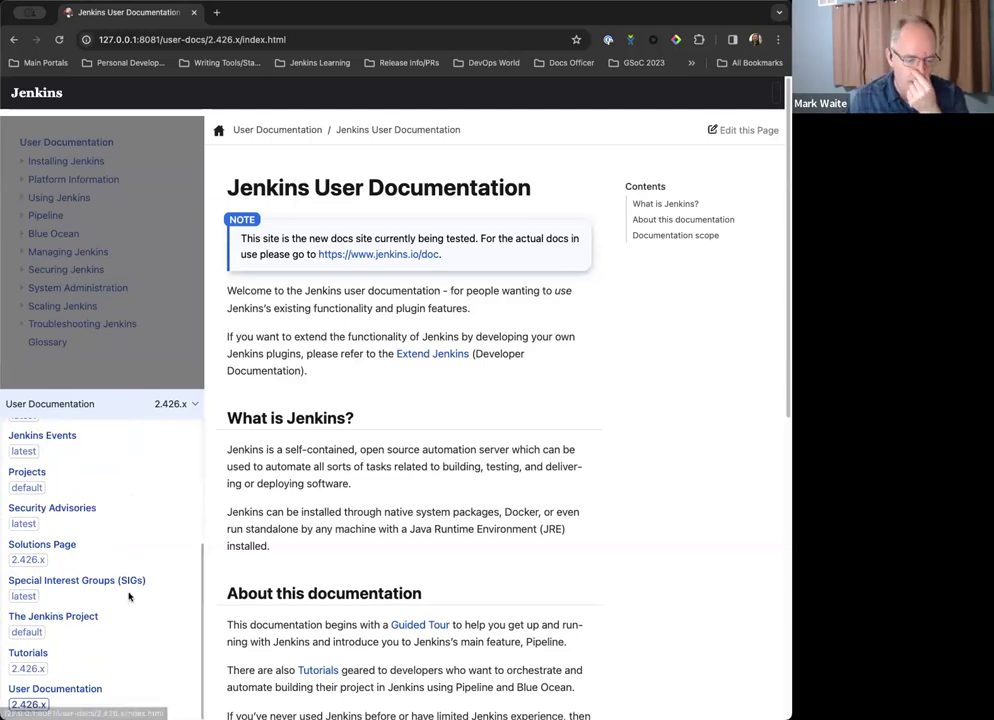
scroll(up, 3)
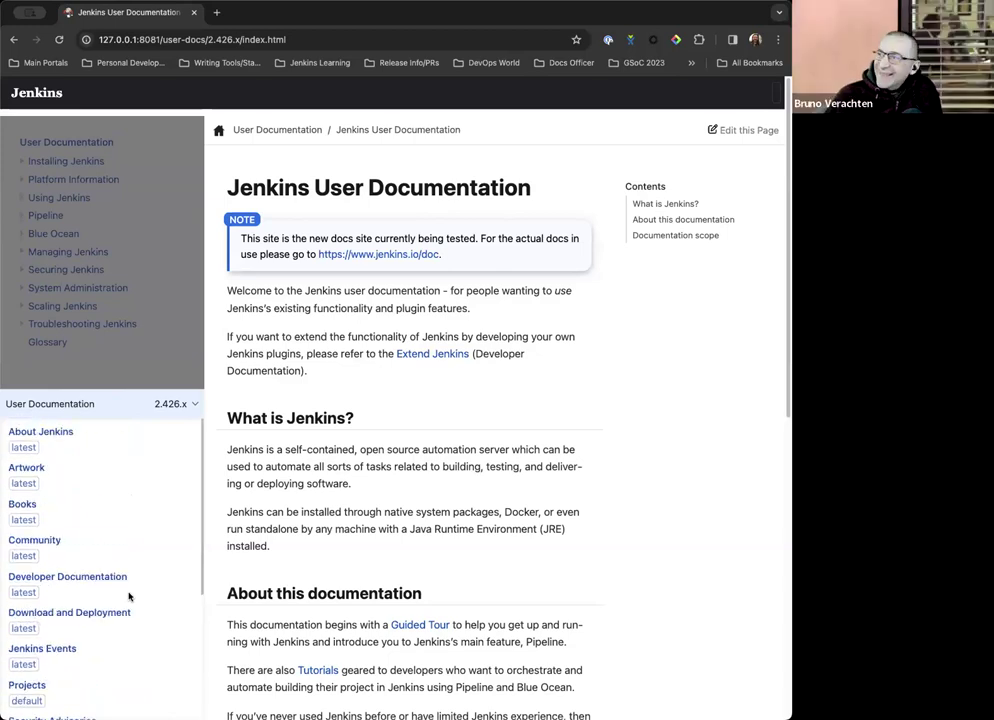
scroll(down, 3)
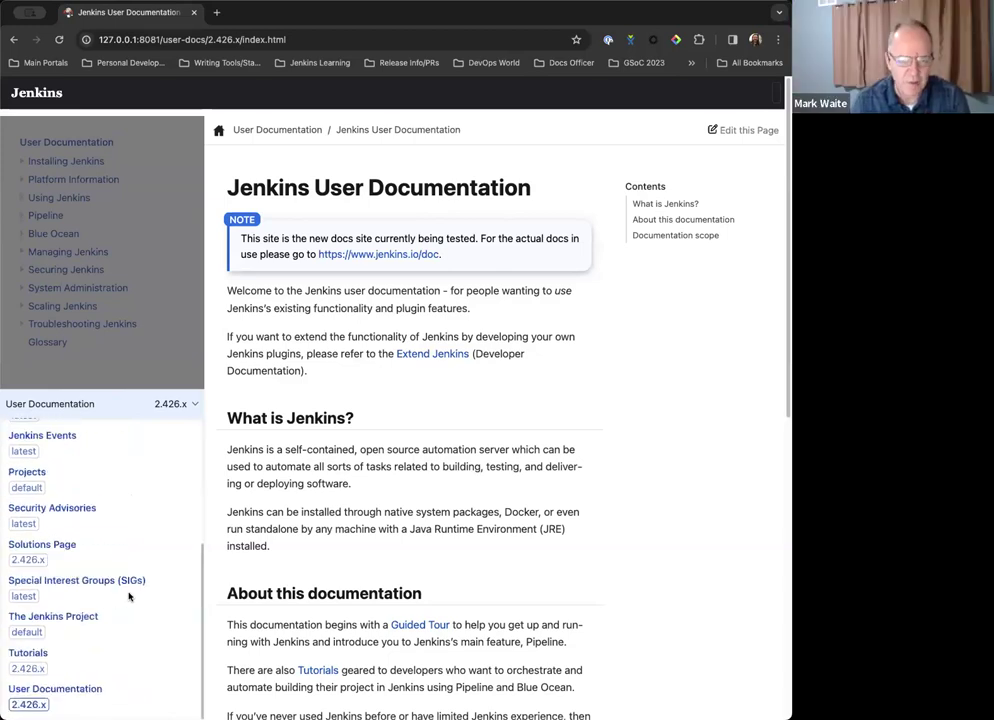
mouse_move(178, 504)
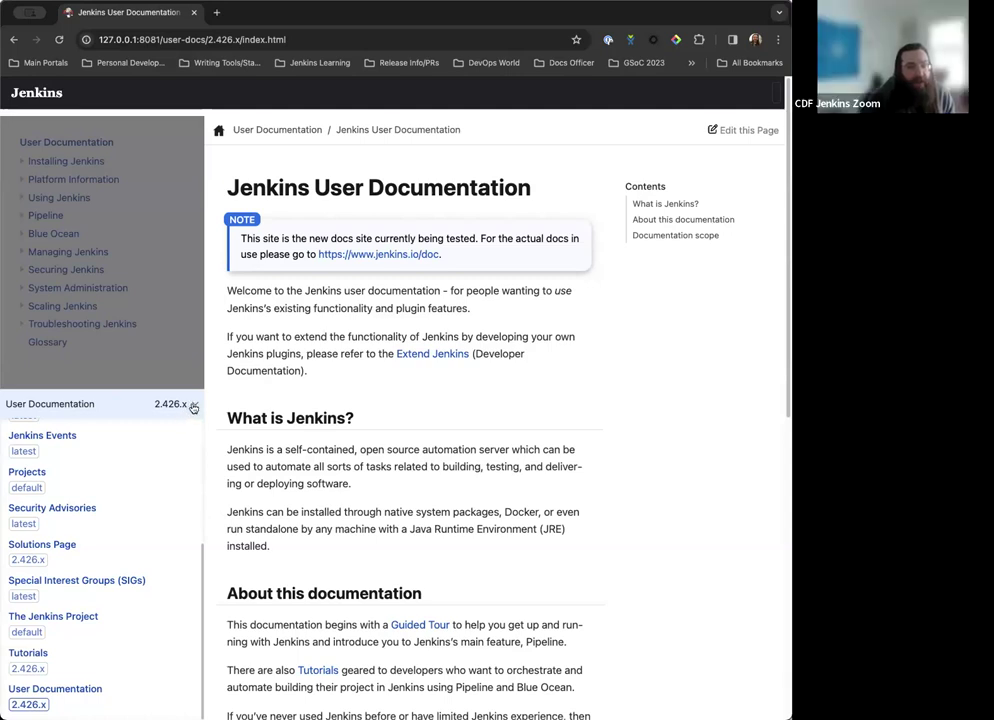
click(194, 404)
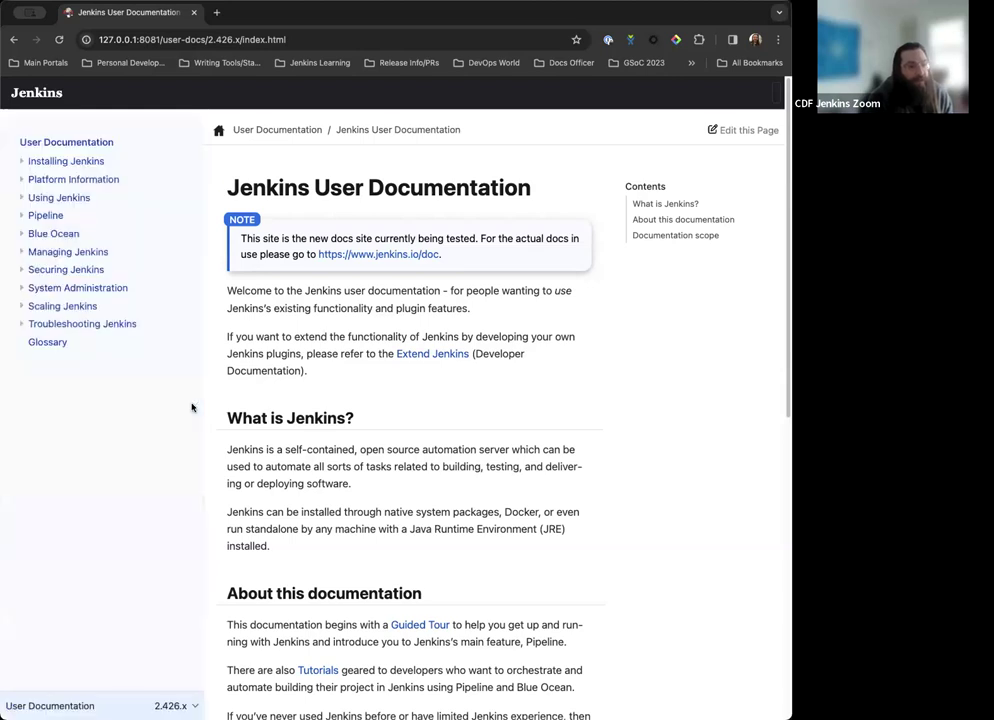
mouse_move(124, 506)
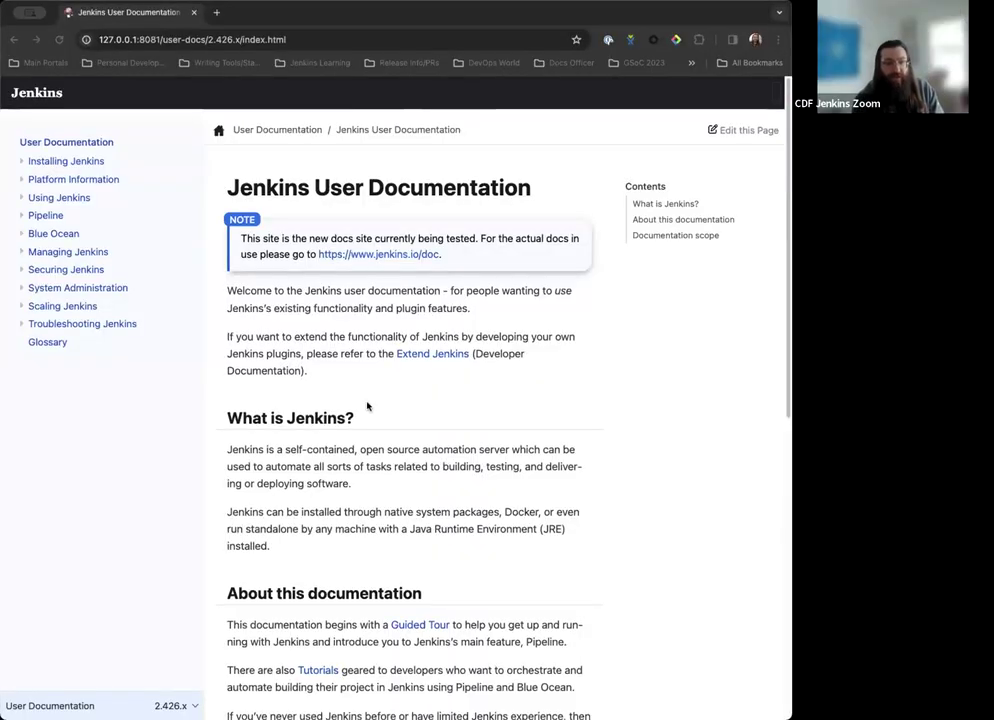
mouse_move(400, 396)
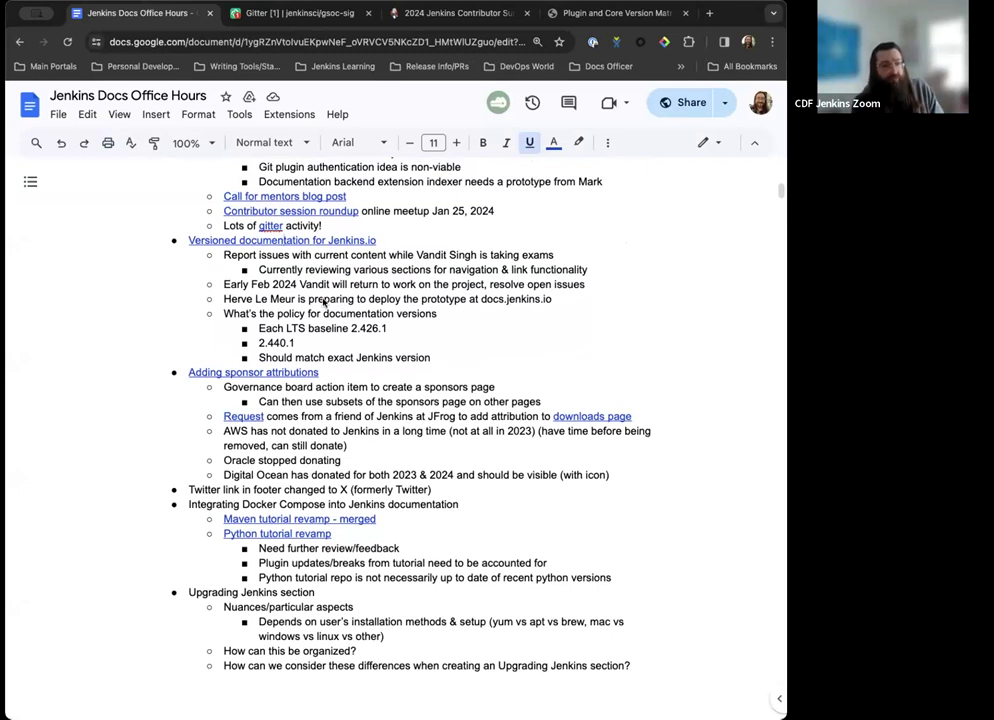
- From GitHub issue #6861, follow the link to the 'Add a Sponsors page #6882' pull request
scroll(down, 3)
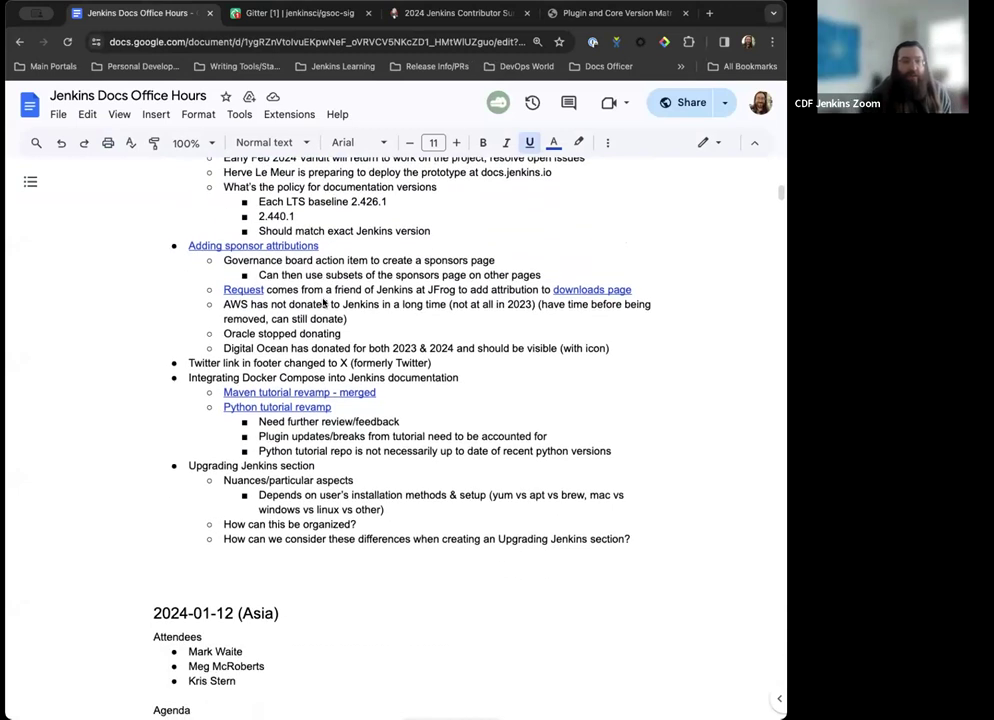
scroll(down, 3)
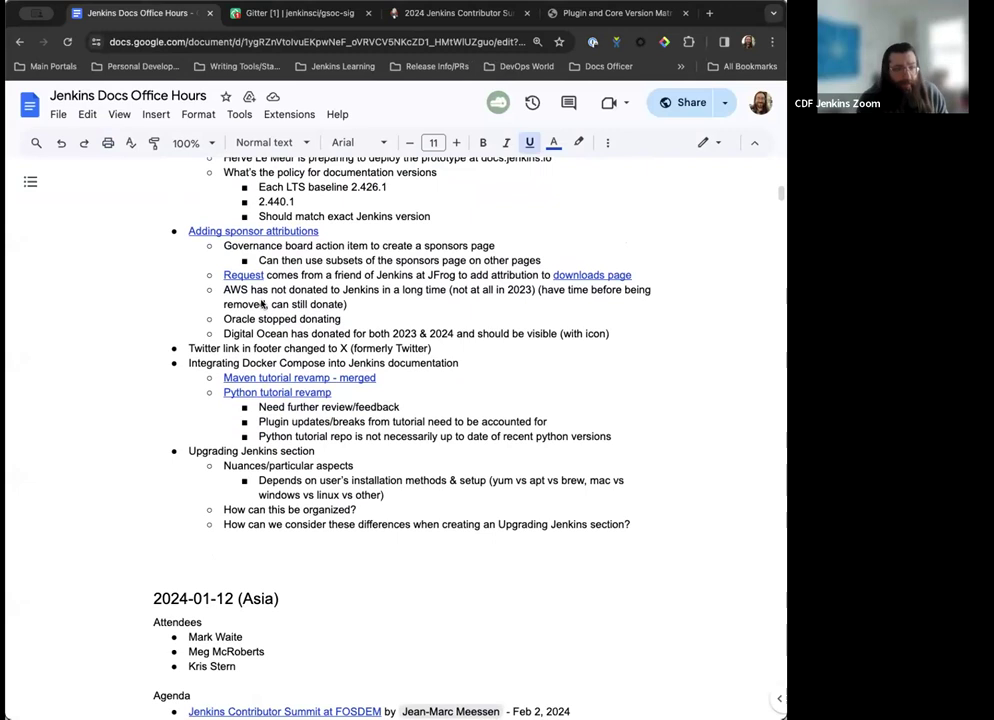
mouse_move(390, 304)
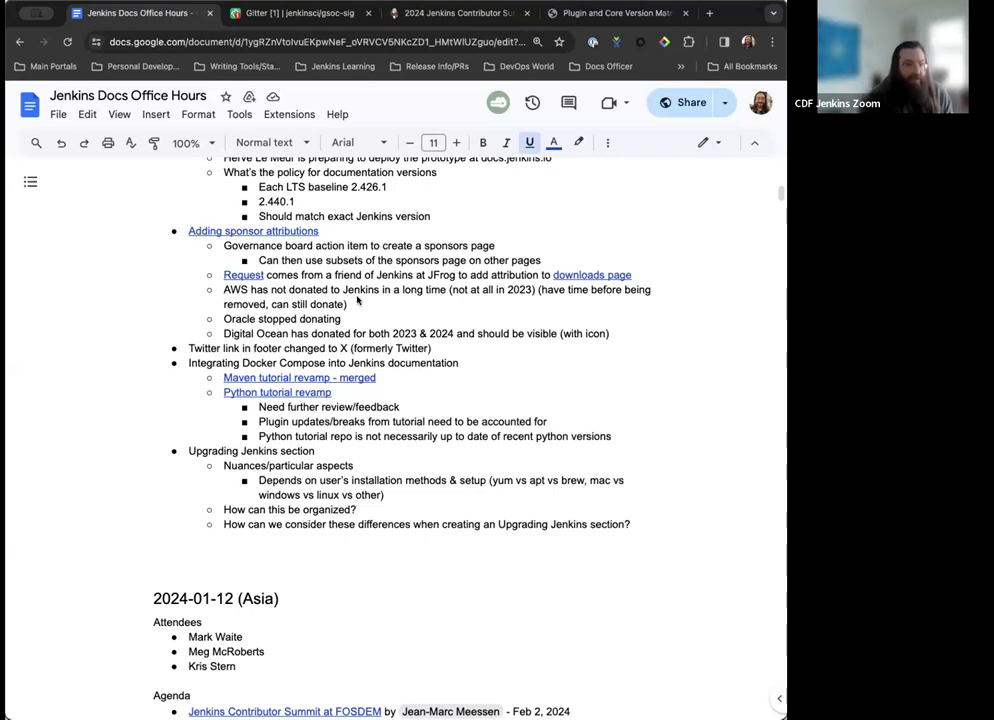
mouse_move(564, 278)
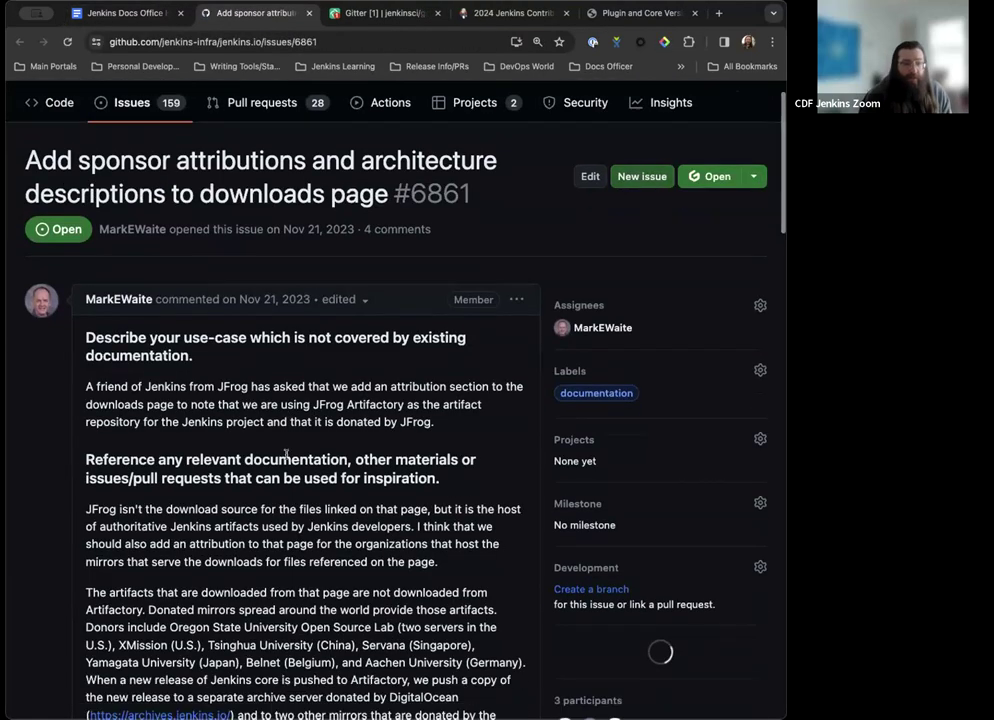
scroll(down, 3)
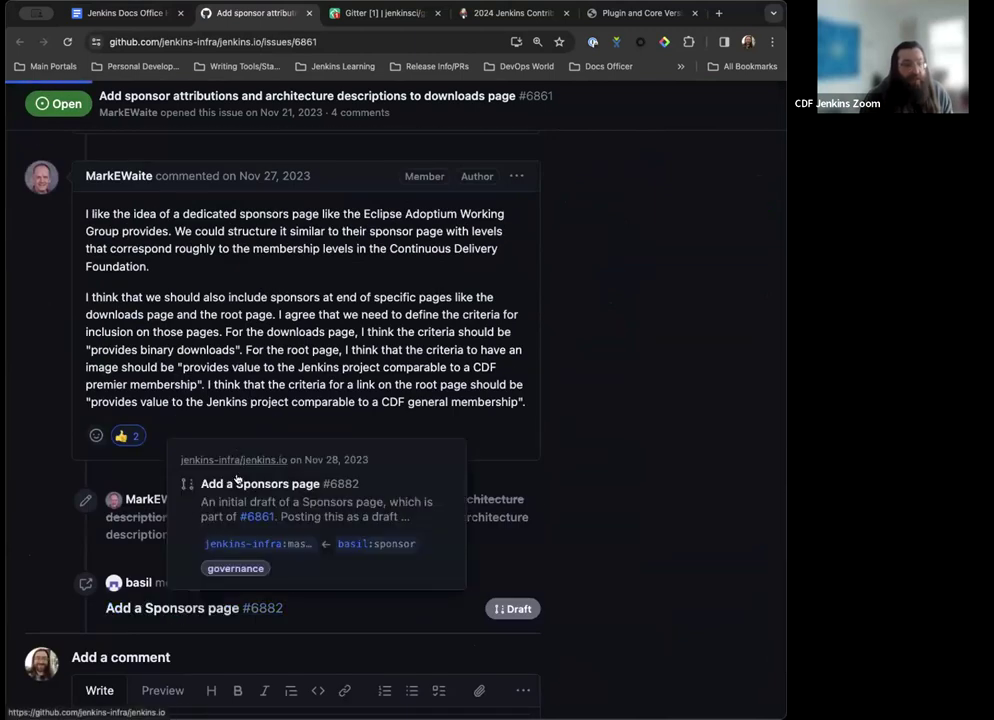
click(260, 482)
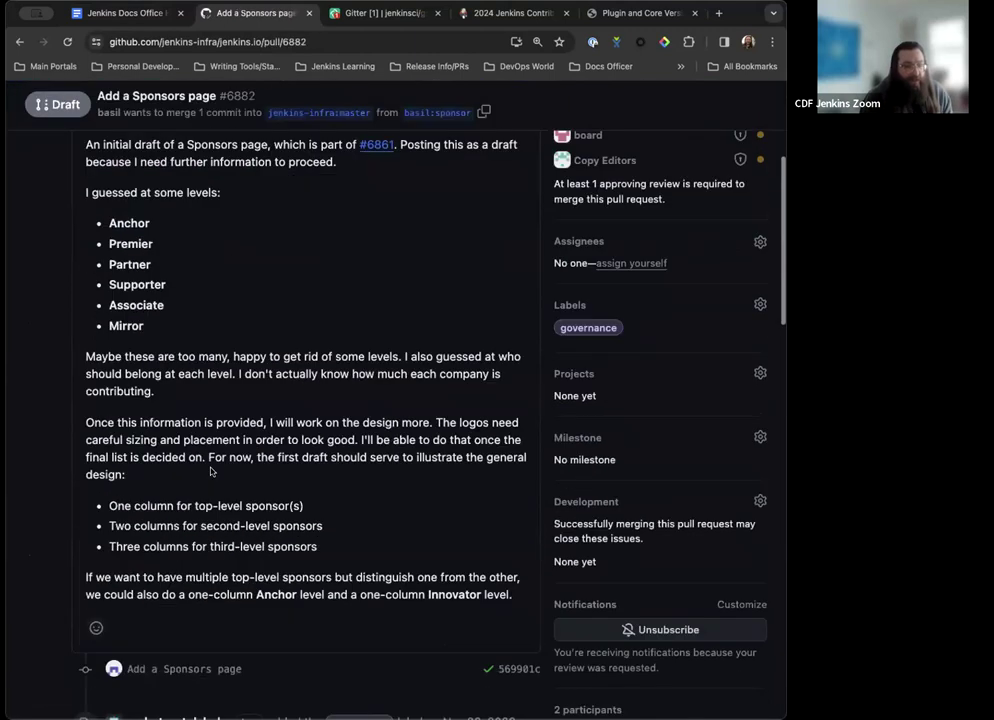
- Scroll the pull request conversation to the comment recommending Anchor, Gold, Silver, Bronze and Mirror levels
scroll(down, 3)
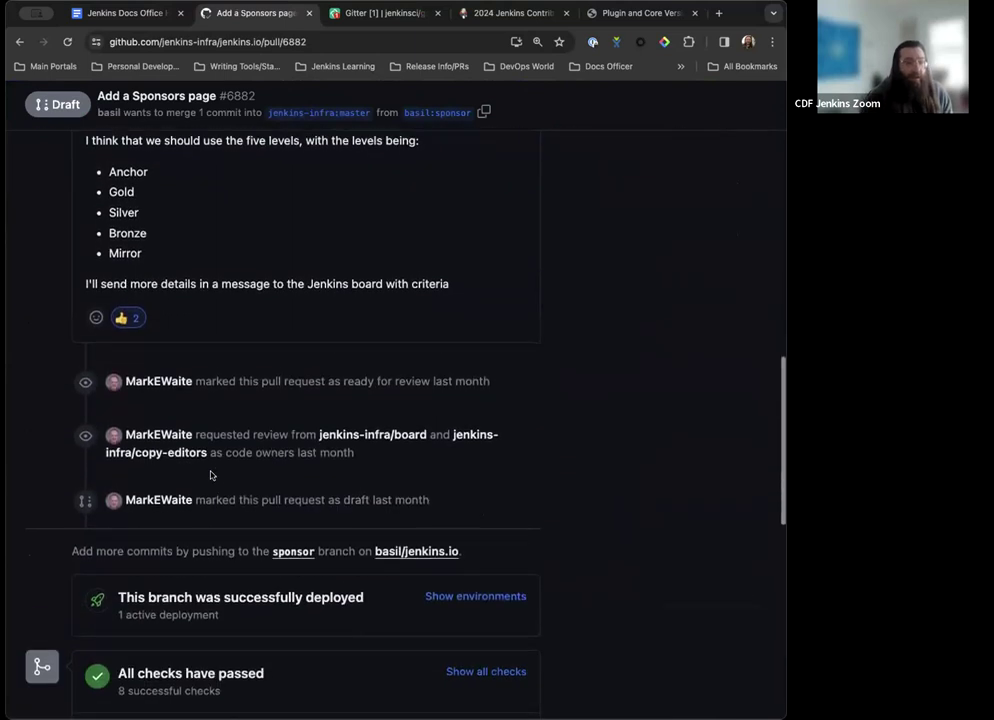
scroll(up, 3)
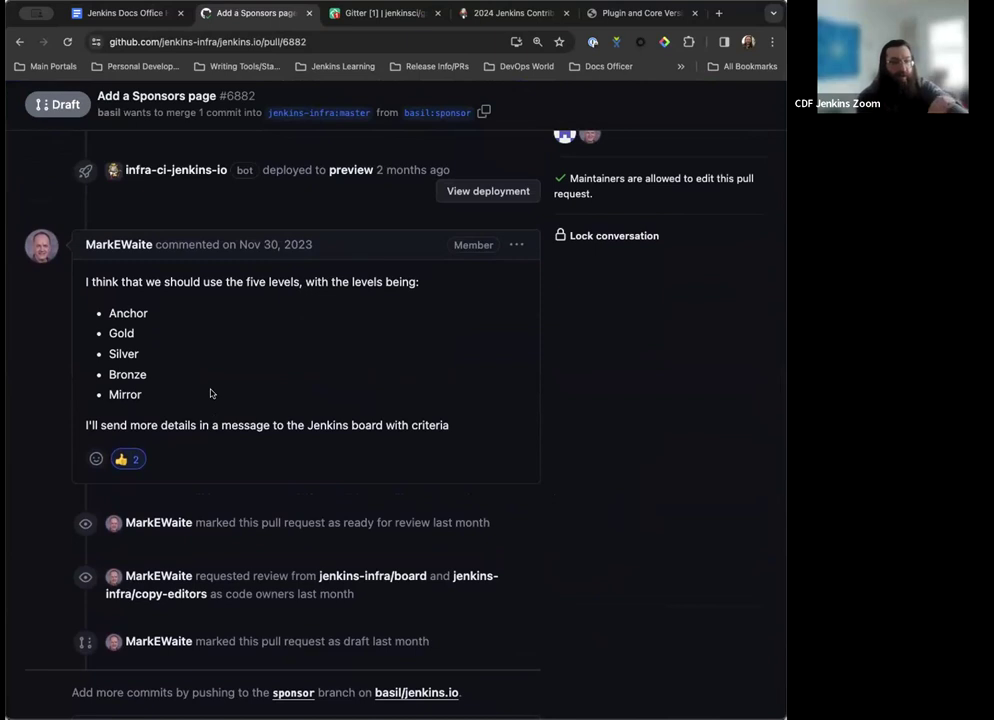
mouse_move(144, 332)
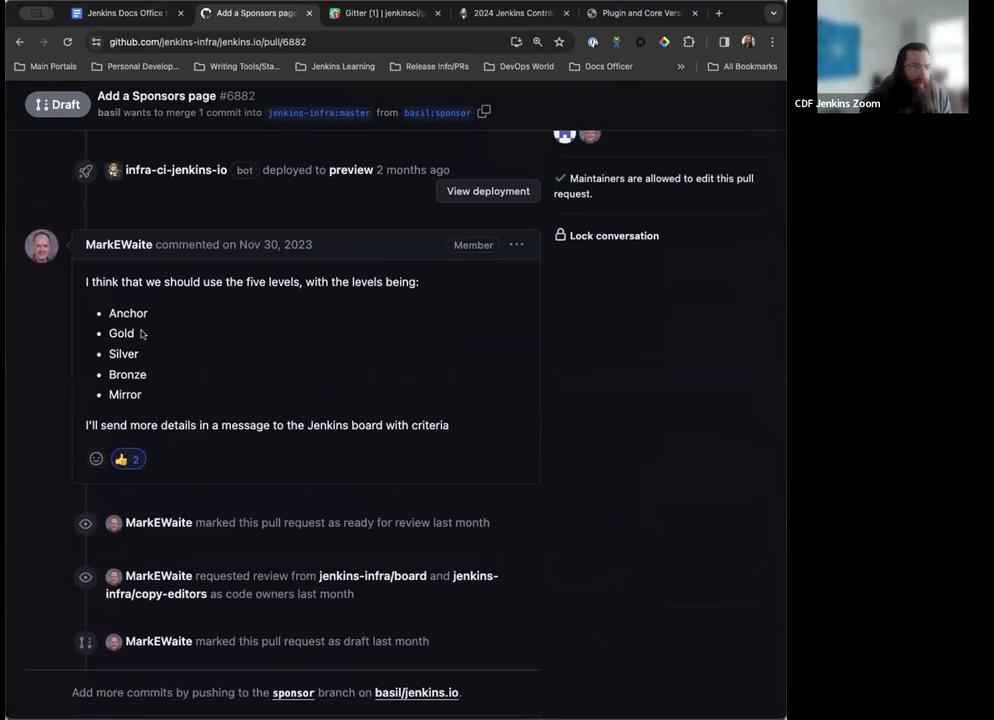
mouse_move(160, 340)
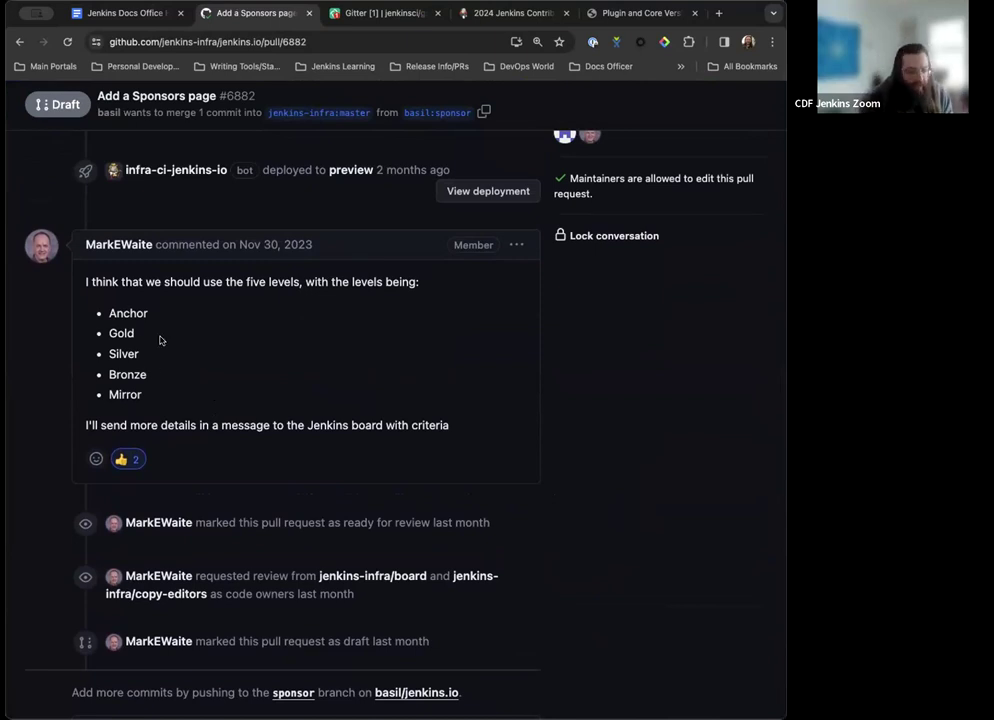
mouse_move(174, 332)
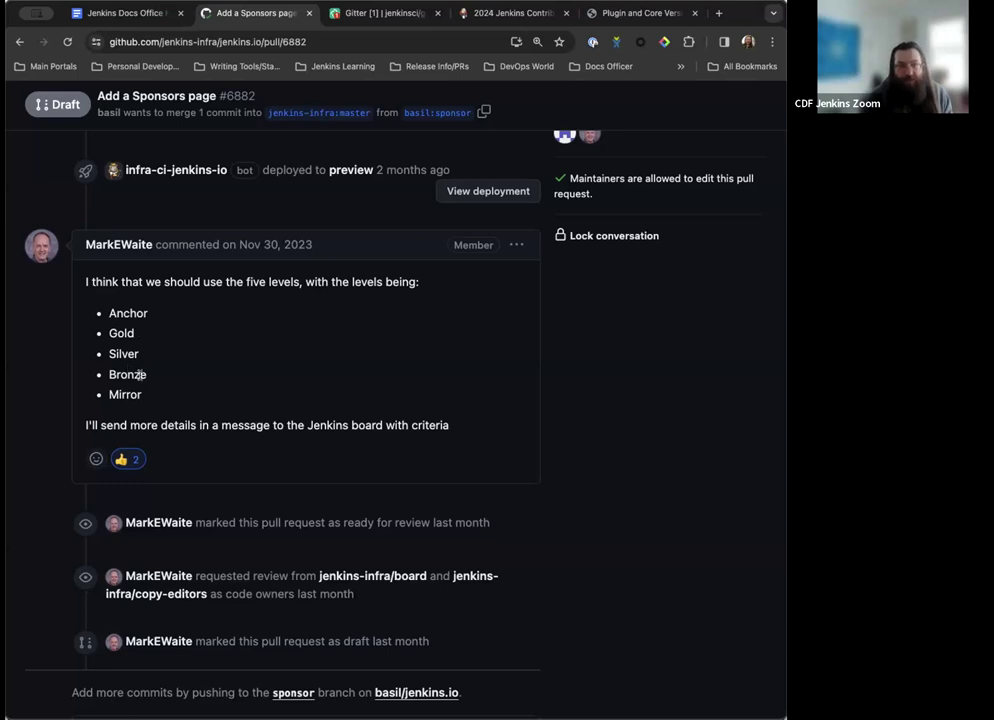
mouse_move(164, 344)
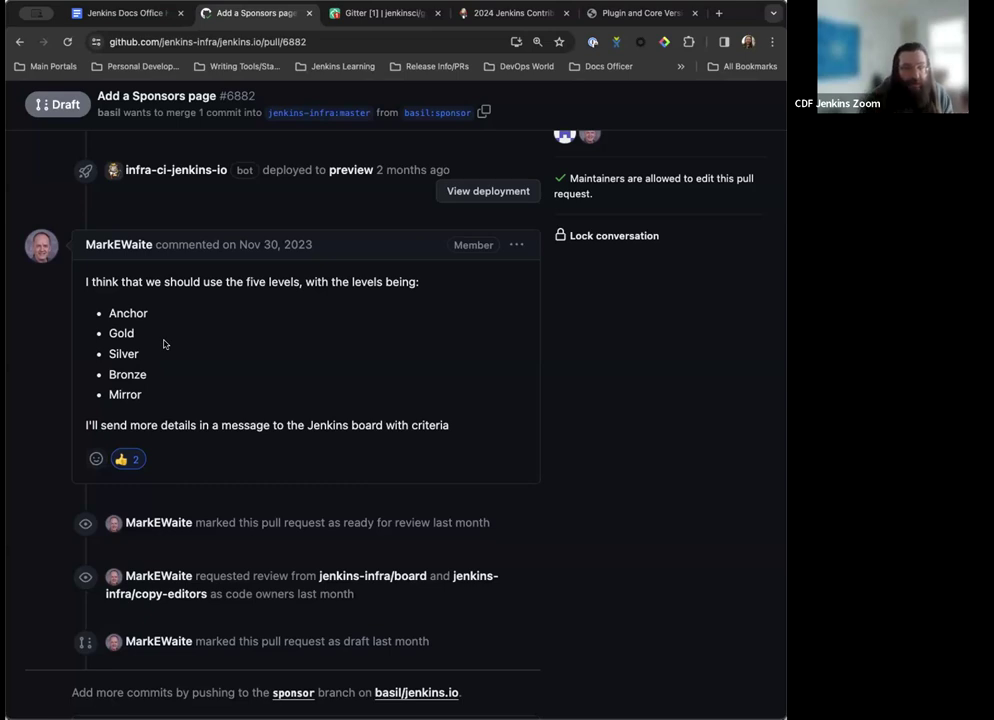
mouse_move(192, 316)
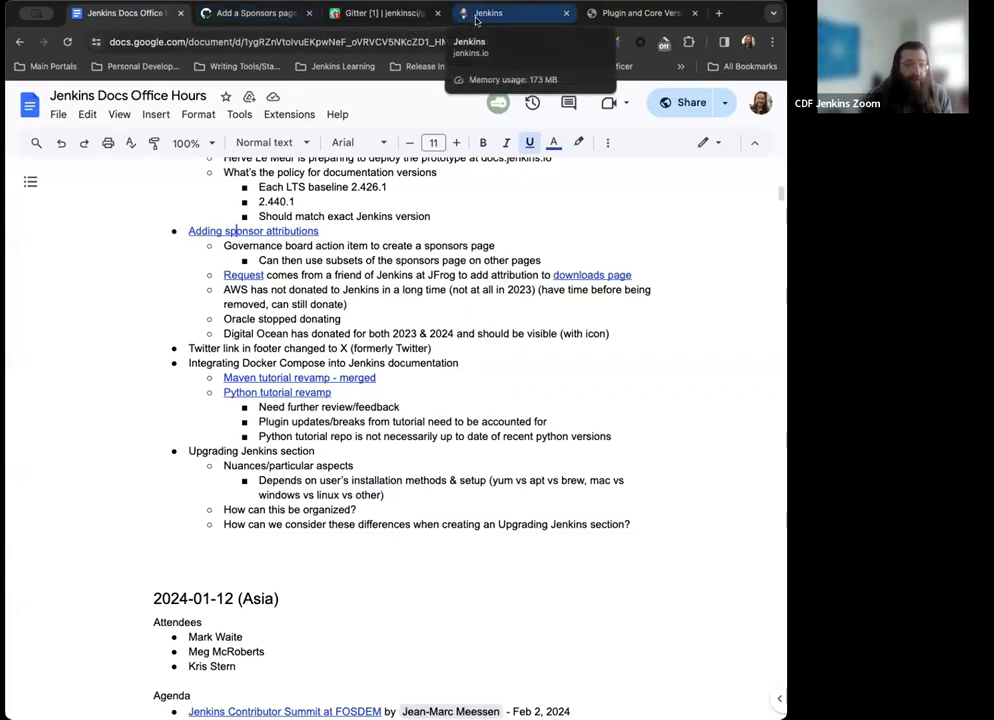
click(512, 12)
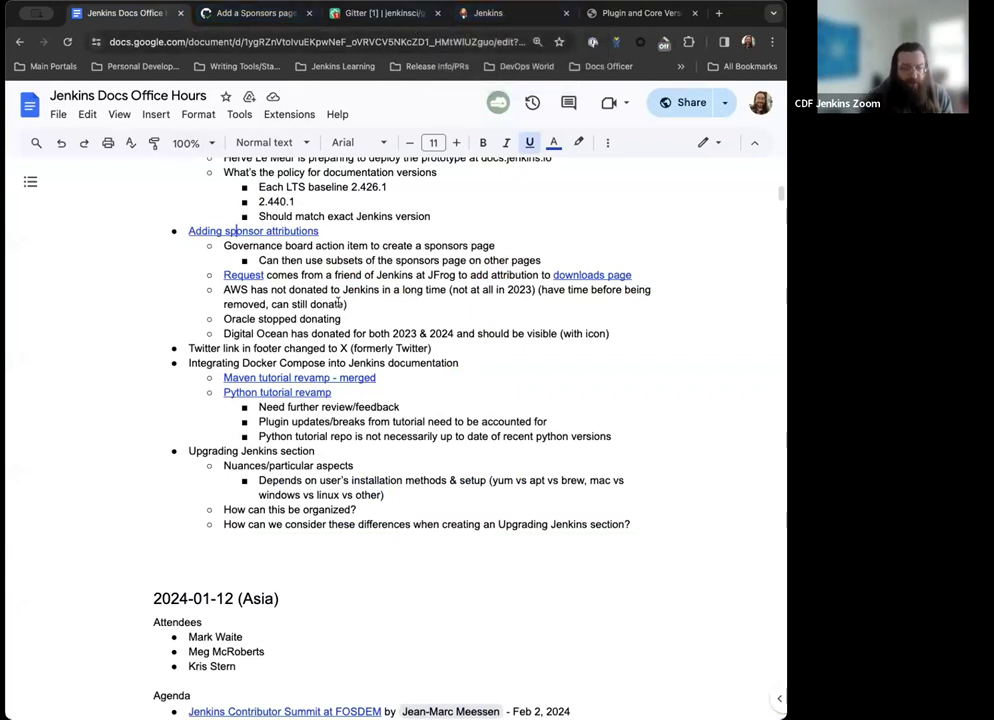
mouse_move(602, 320)
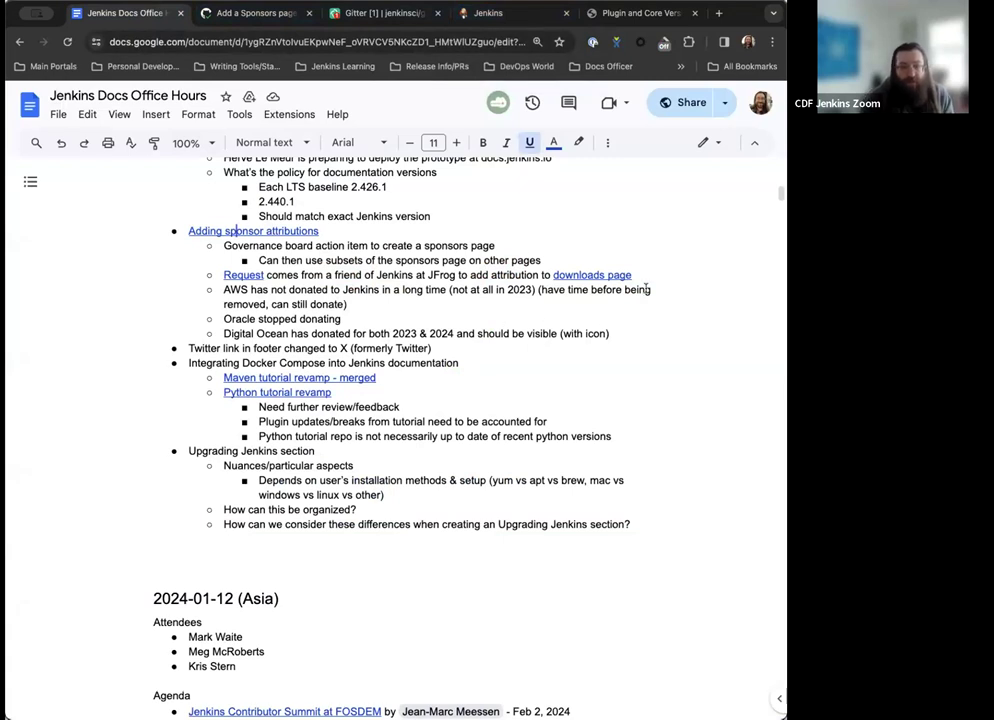
mouse_move(576, 212)
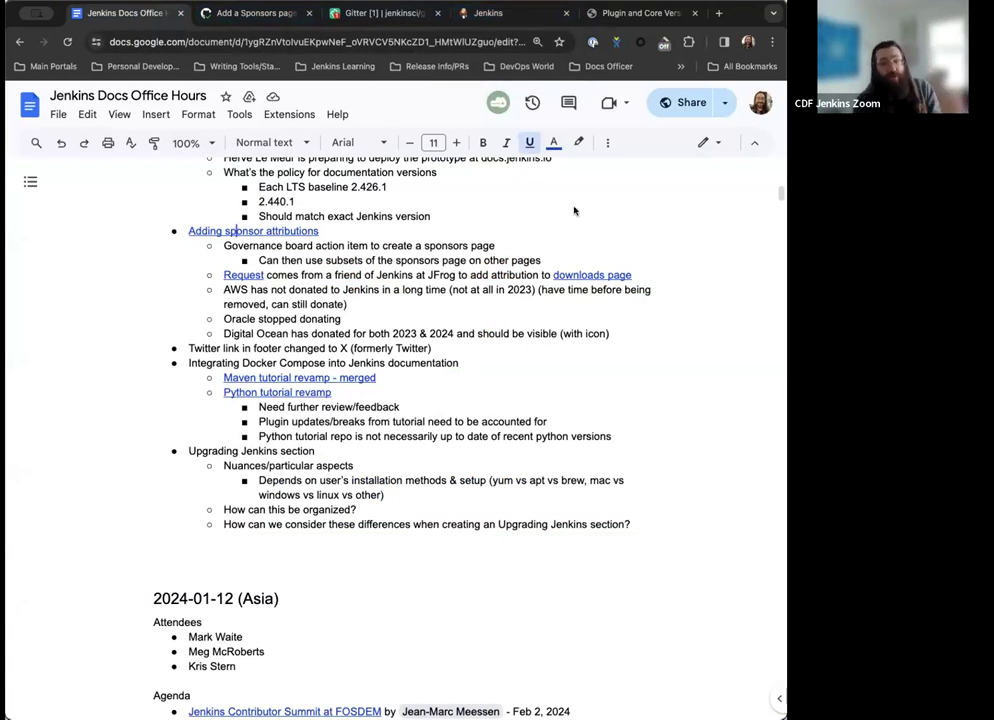
click(488, 12)
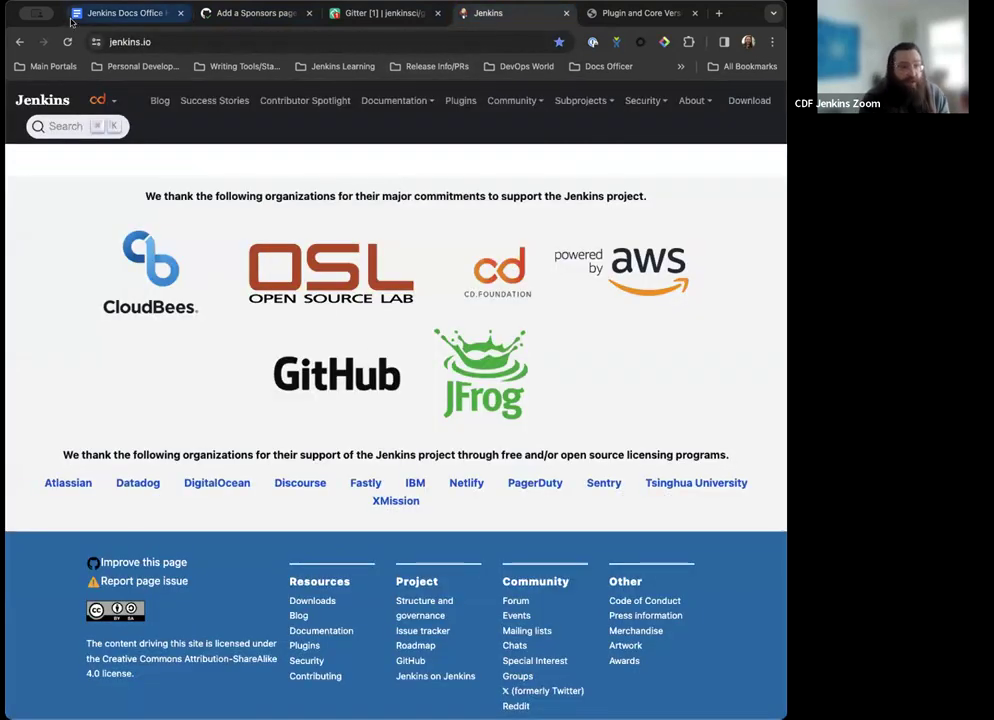
click(124, 12)
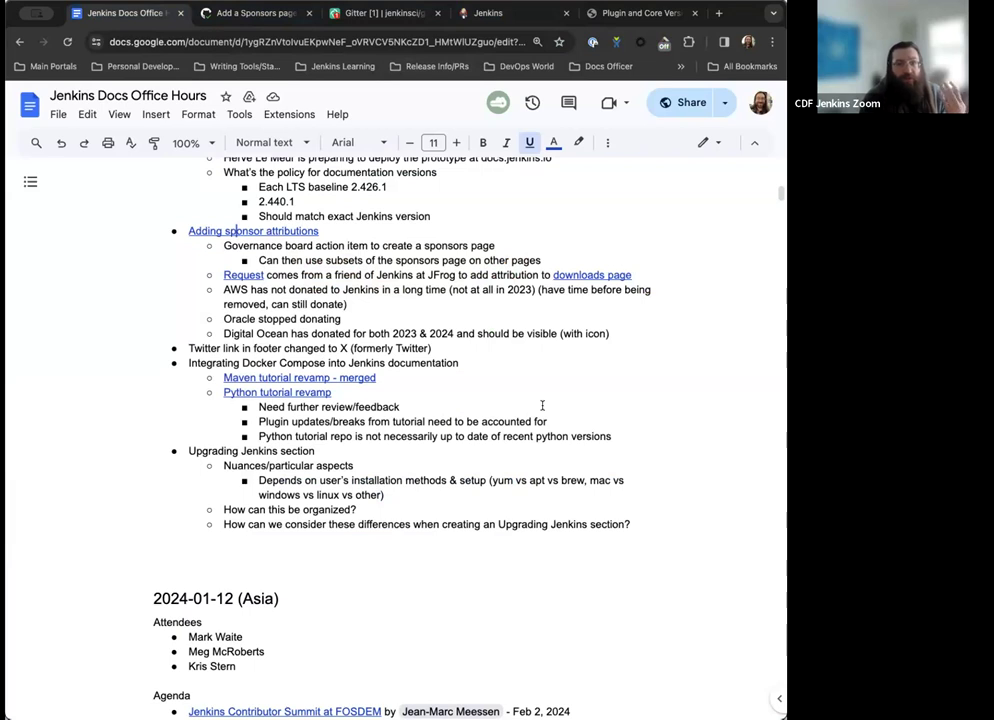
mouse_move(528, 326)
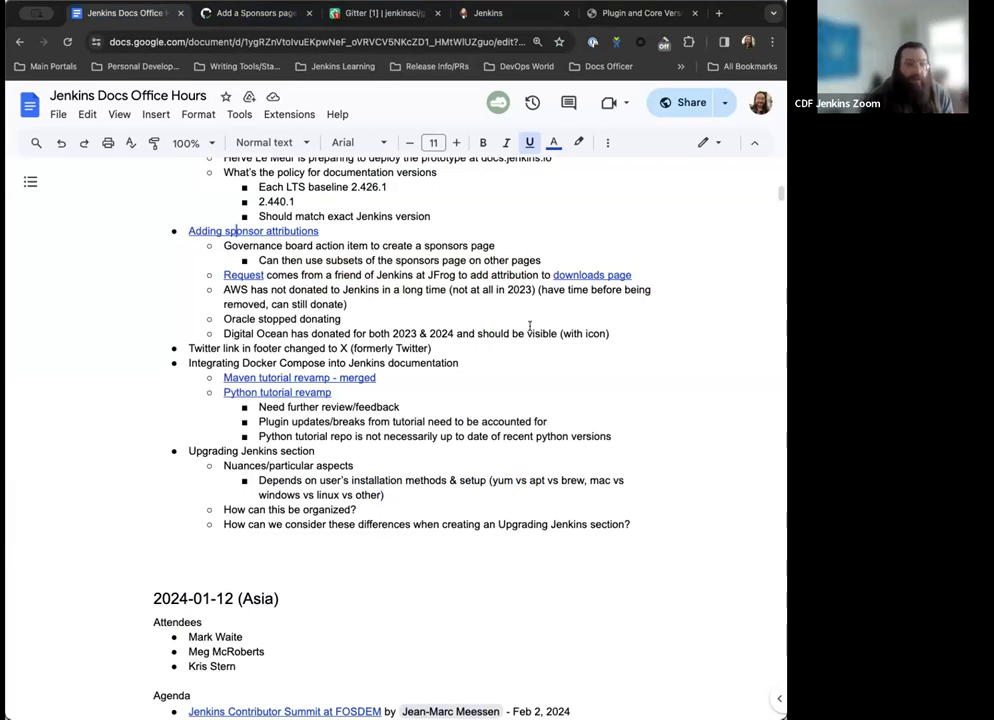
click(488, 12)
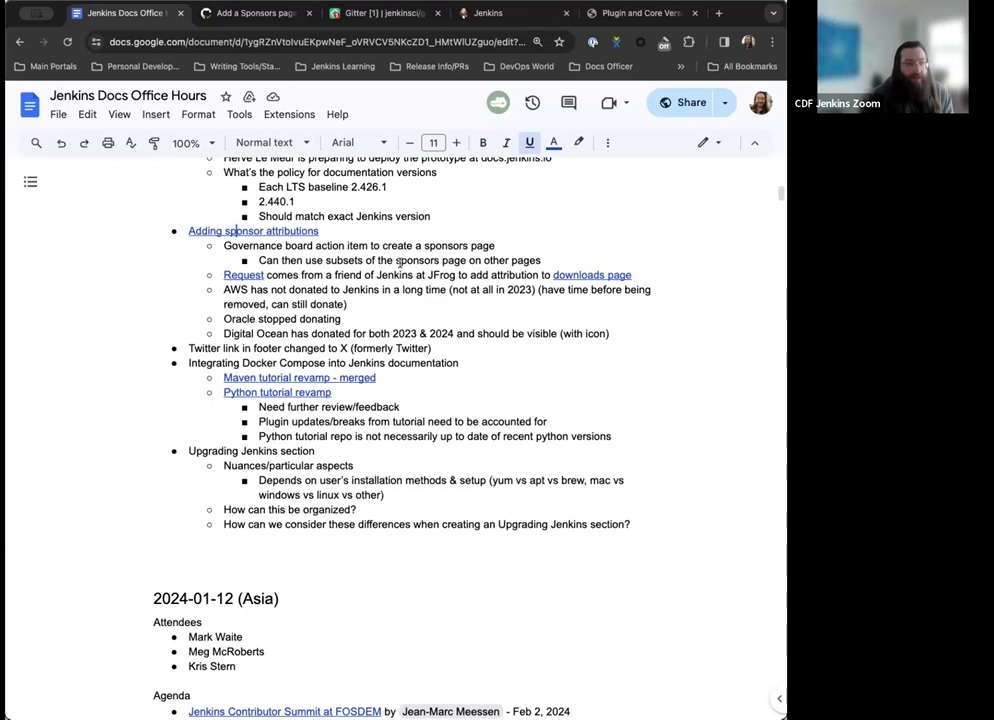
mouse_move(684, 312)
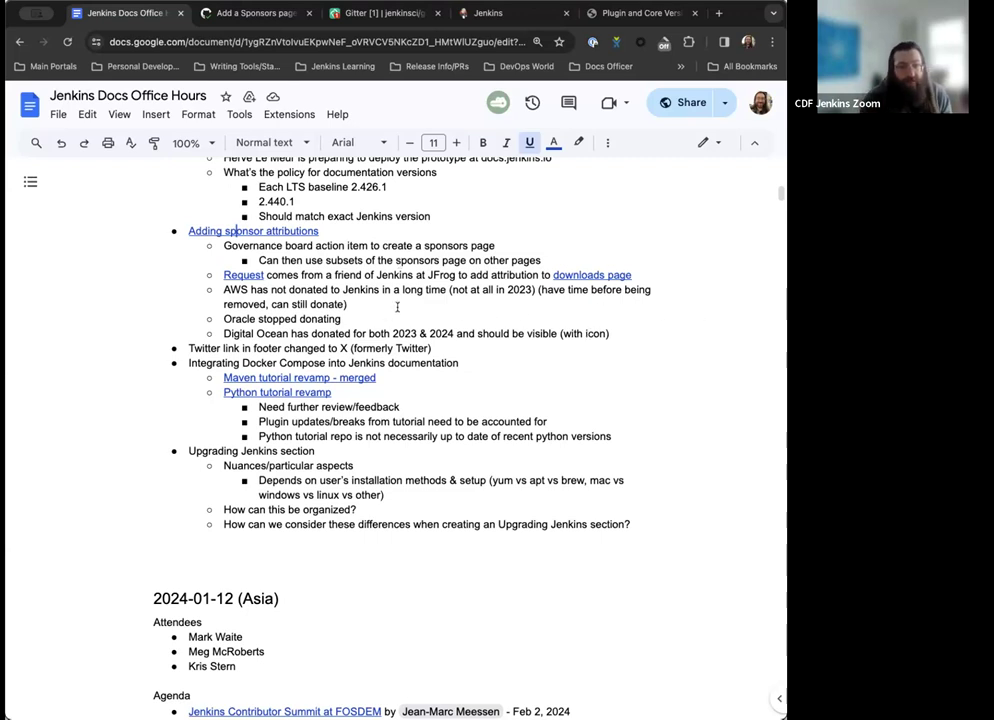
scroll(down, 3)
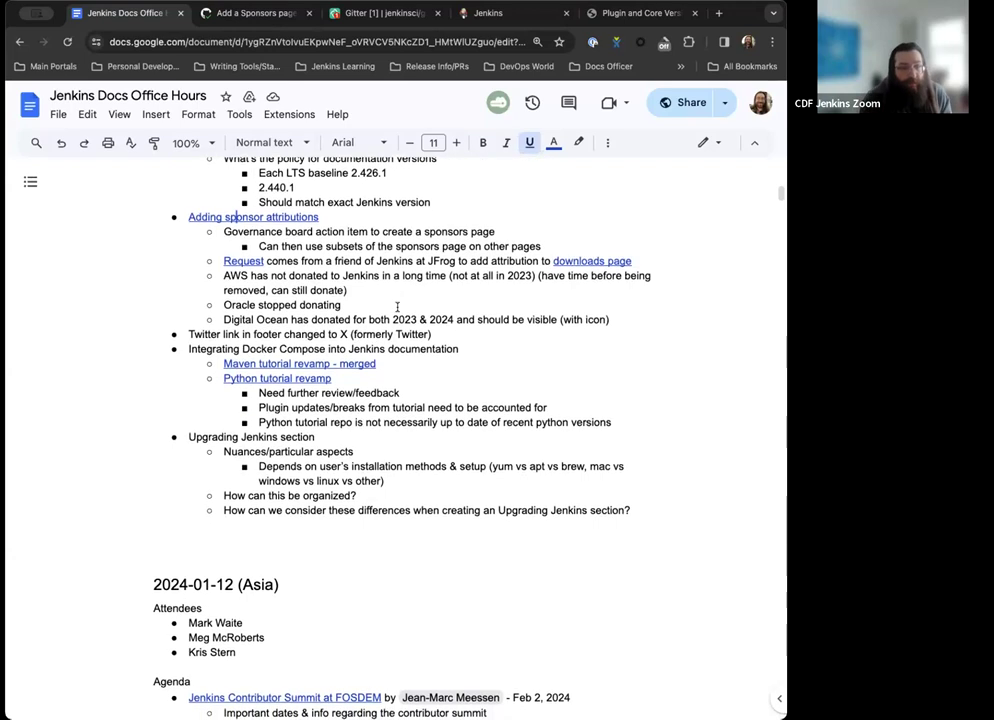
- Switch to the jenkins.io homepage and scroll to its sponsor logos and footer community links
click(488, 12)
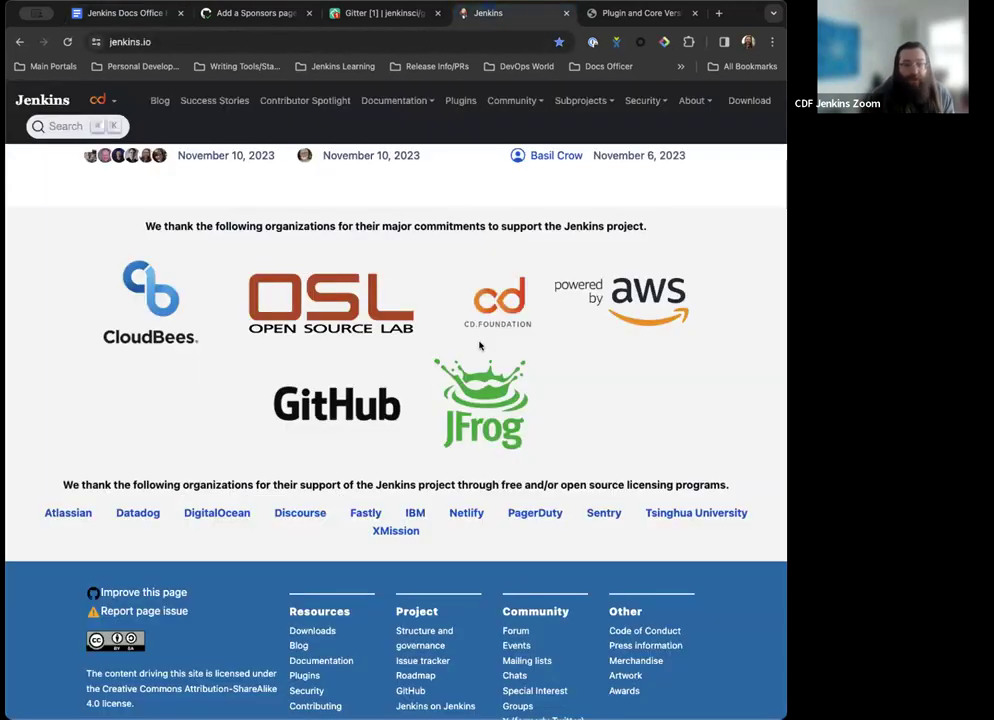
scroll(down, 3)
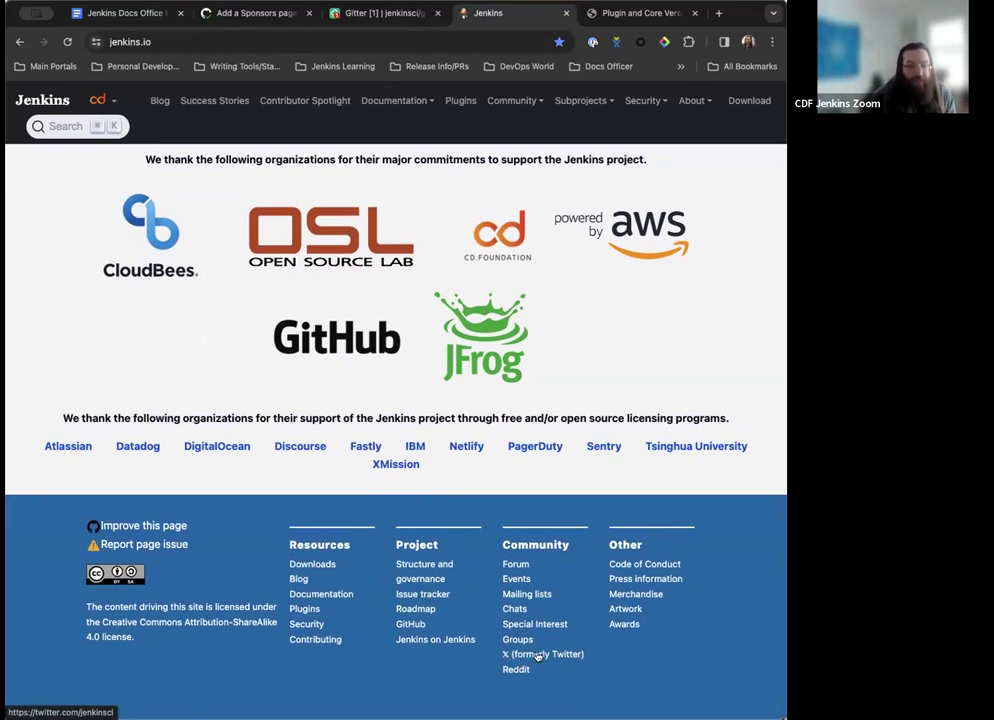
mouse_move(544, 534)
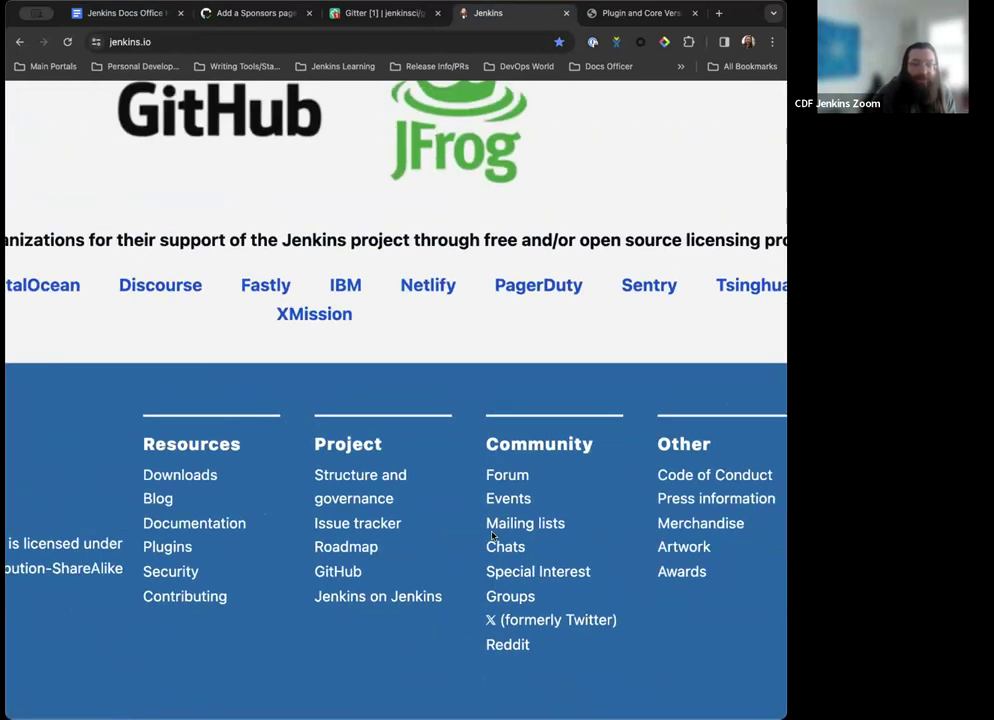
- Switch back to the Docs Office Hours agenda and scroll down to the 2024-01-12 (Asia) heading
click(124, 12)
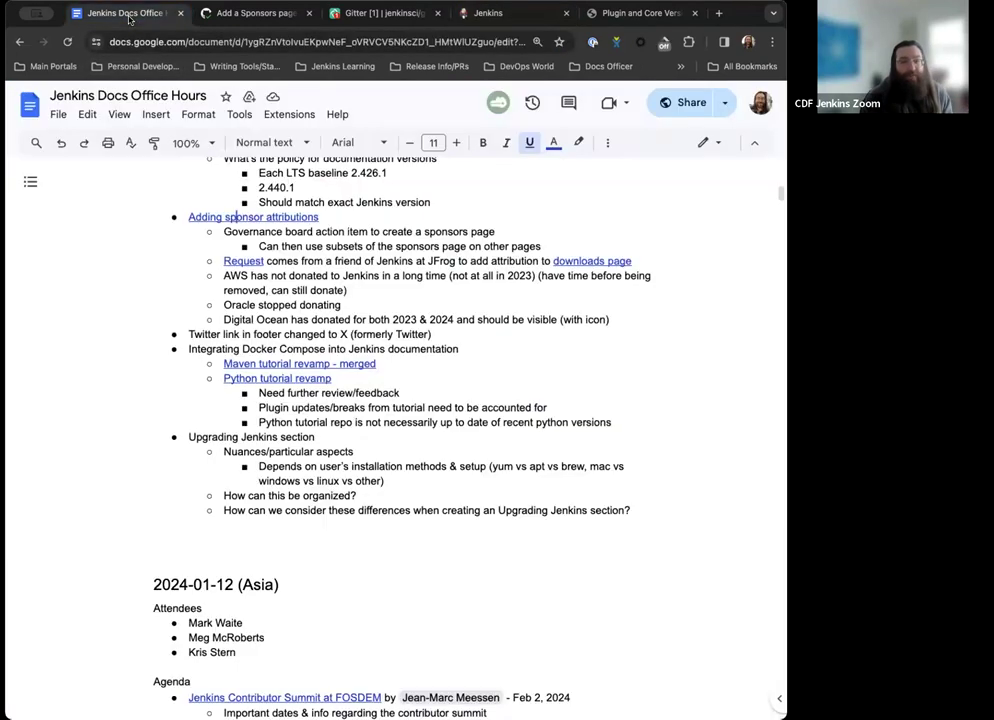
scroll(down, 3)
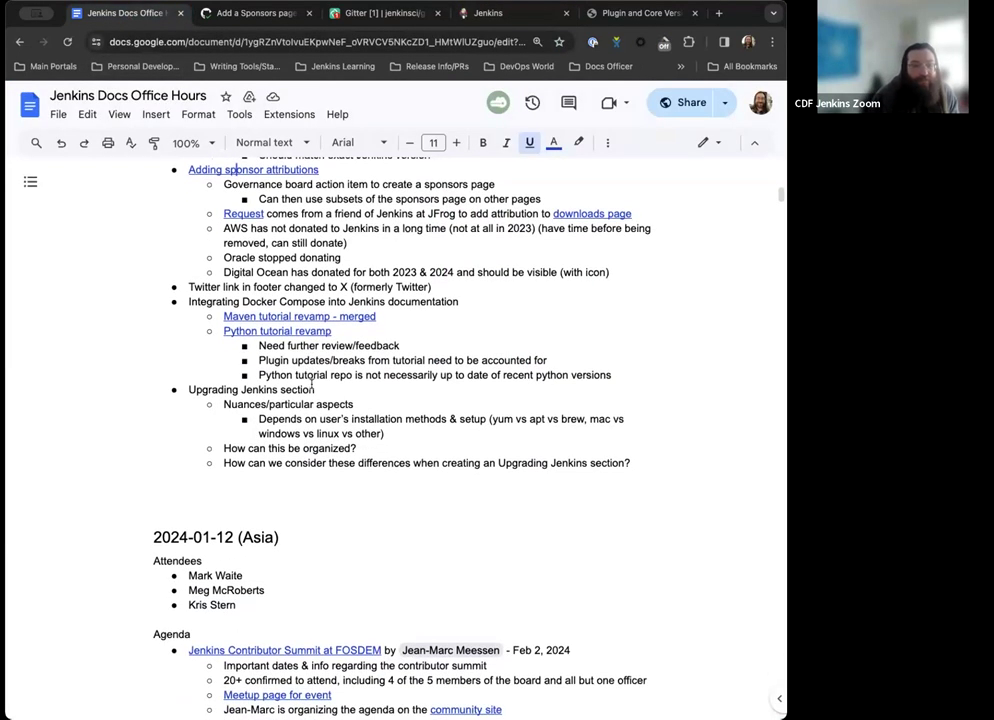
scroll(down, 3)
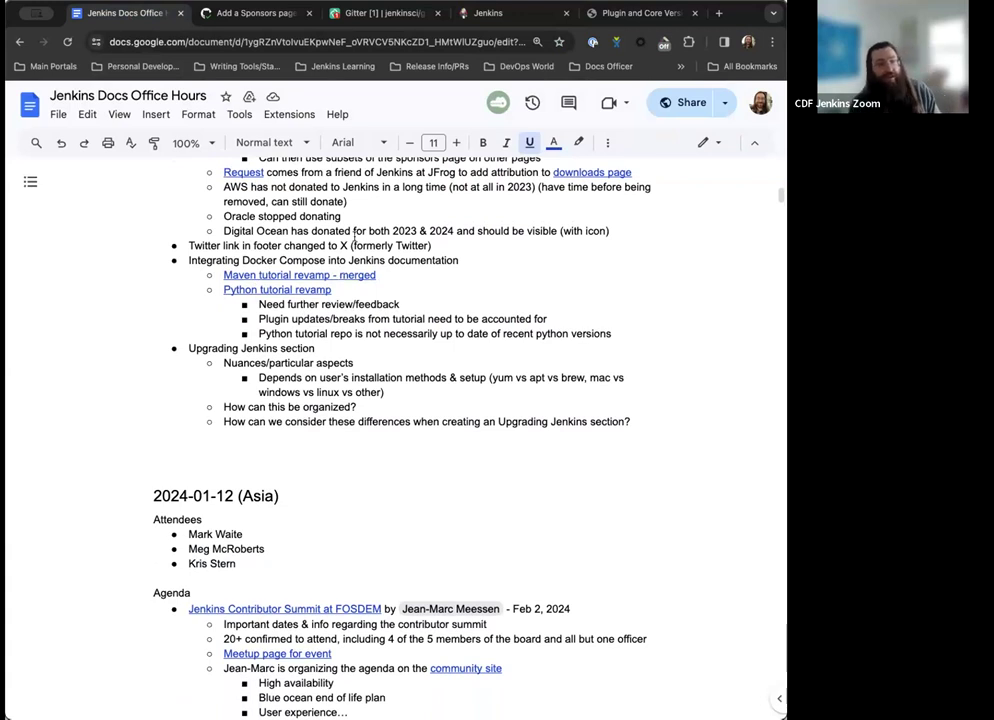
- On jenkins.io, navigate from the documentation menu to the Build a Java app with Maven tutorial
click(488, 12)
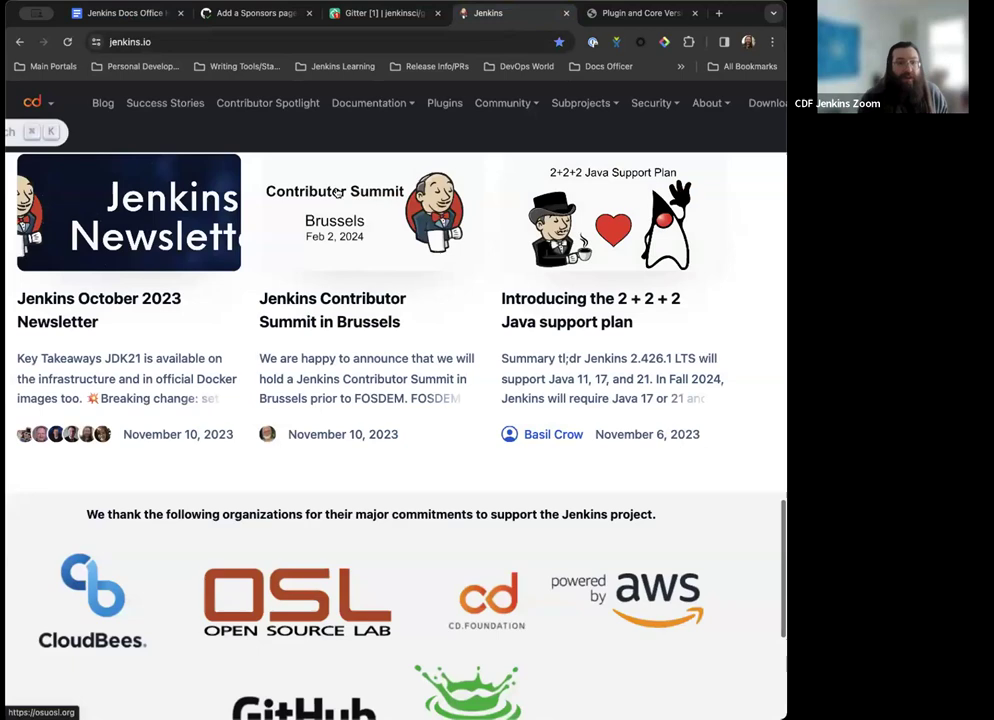
click(368, 104)
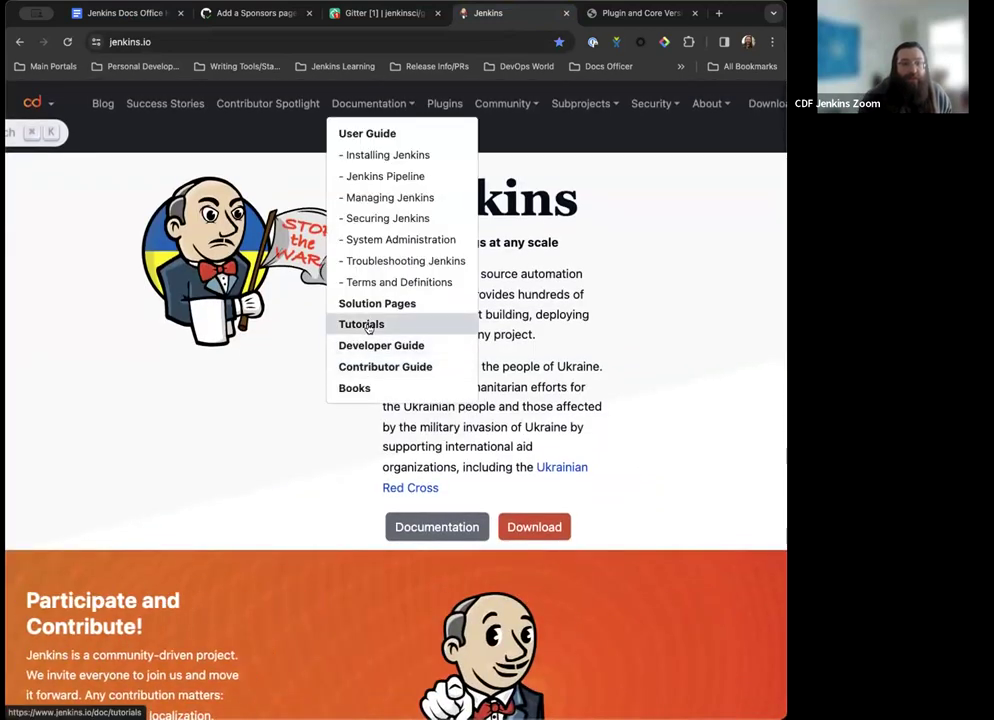
click(360, 324)
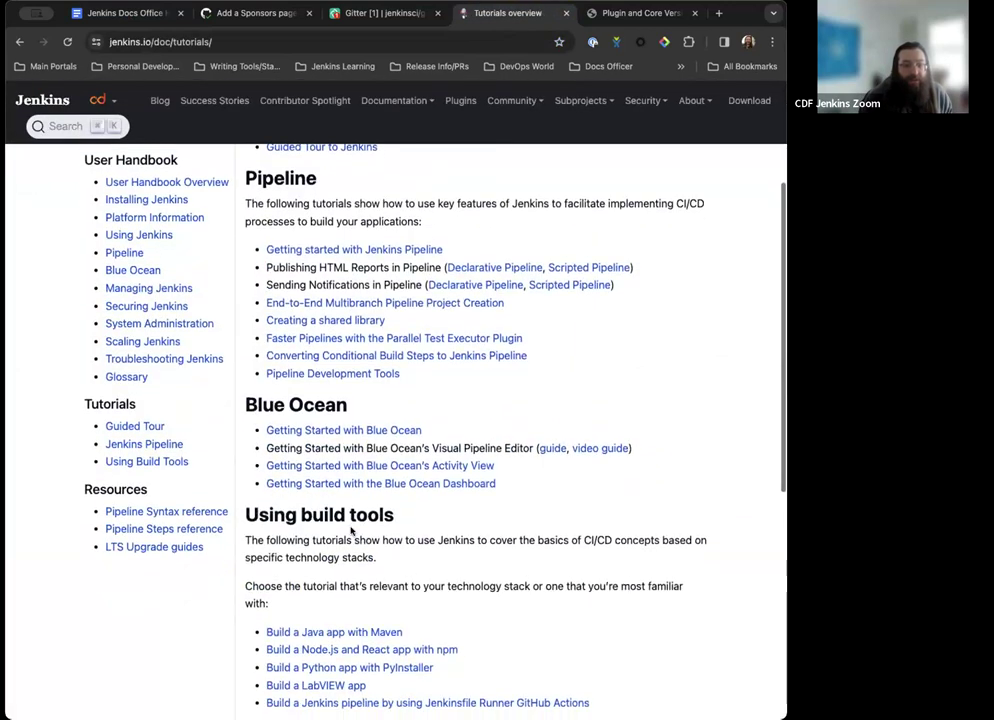
click(334, 632)
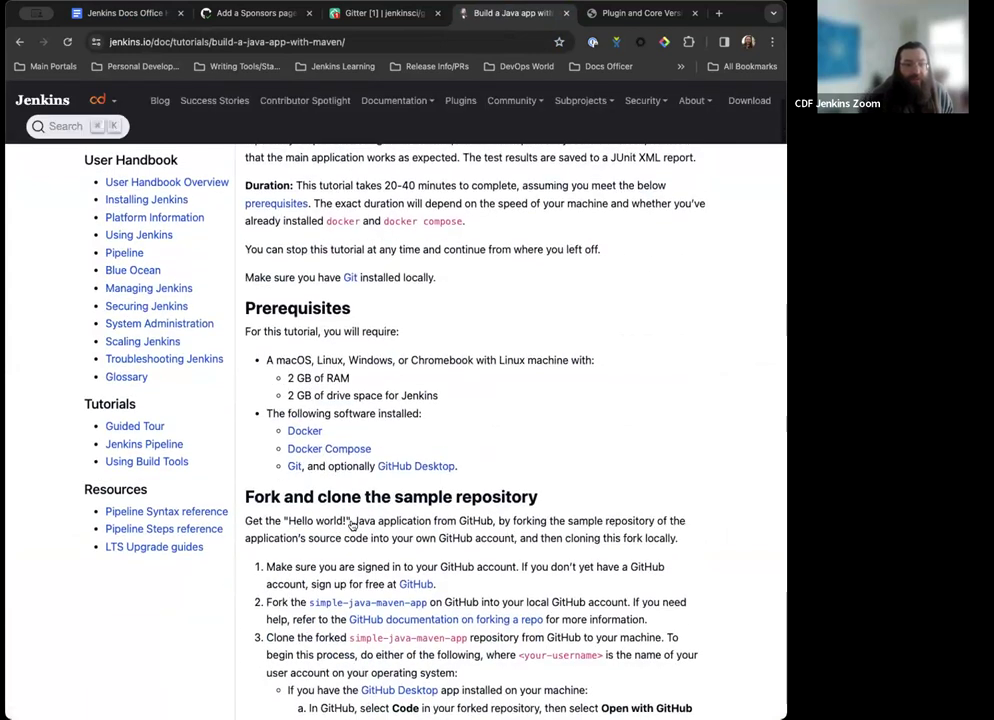
- Read through the tutorial's Prerequisites and Fork and clone the sample repository sections
scroll(down, 3)
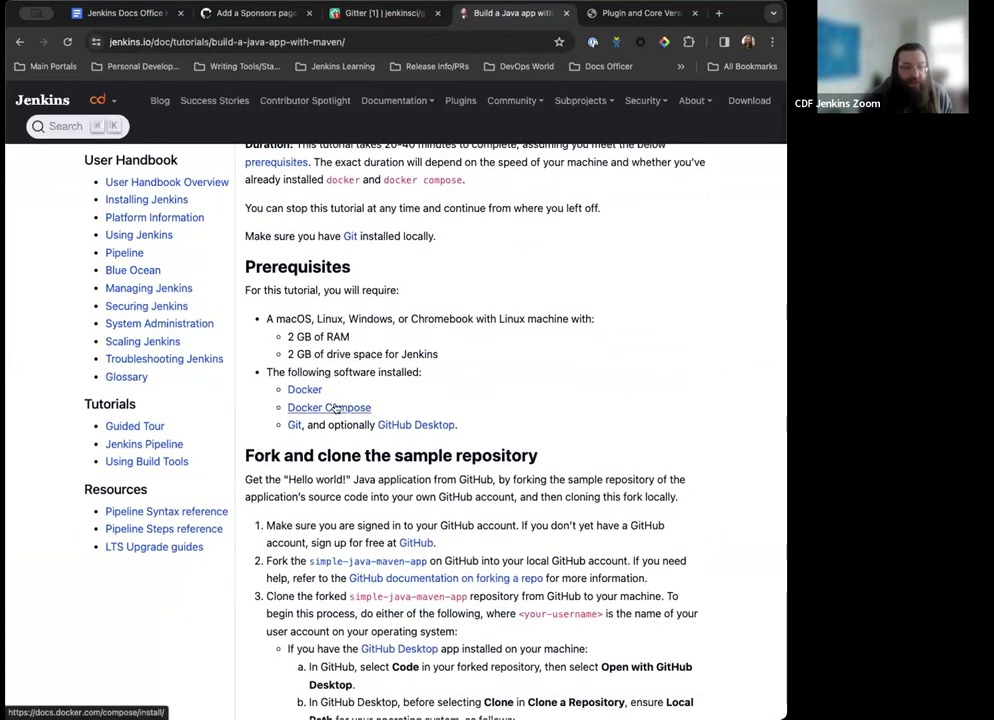
scroll(down, 3)
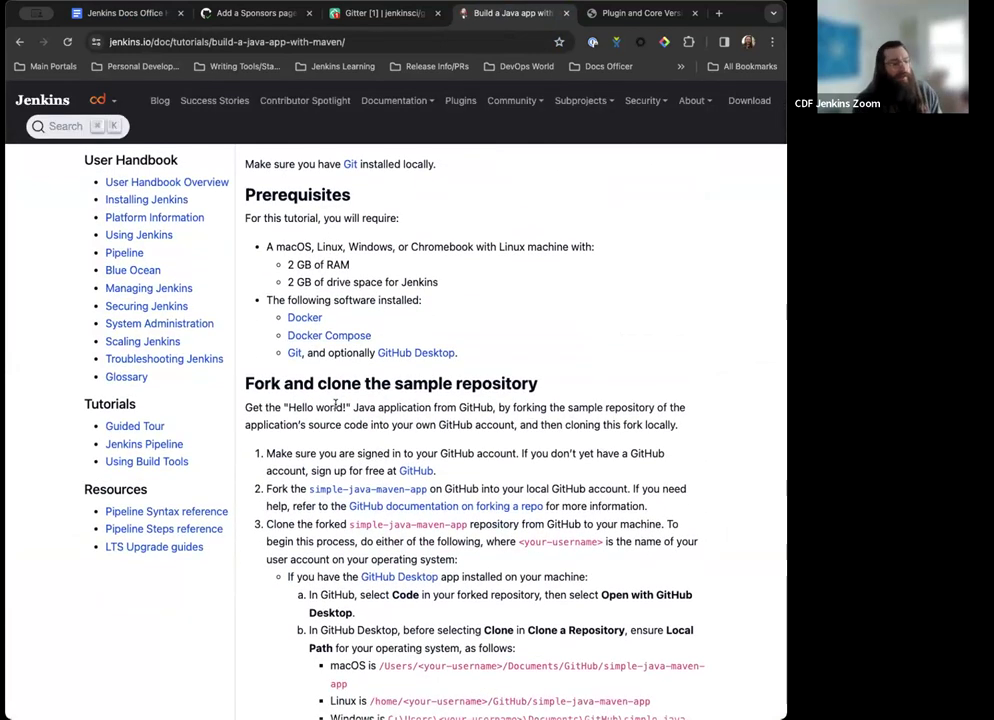
mouse_move(572, 320)
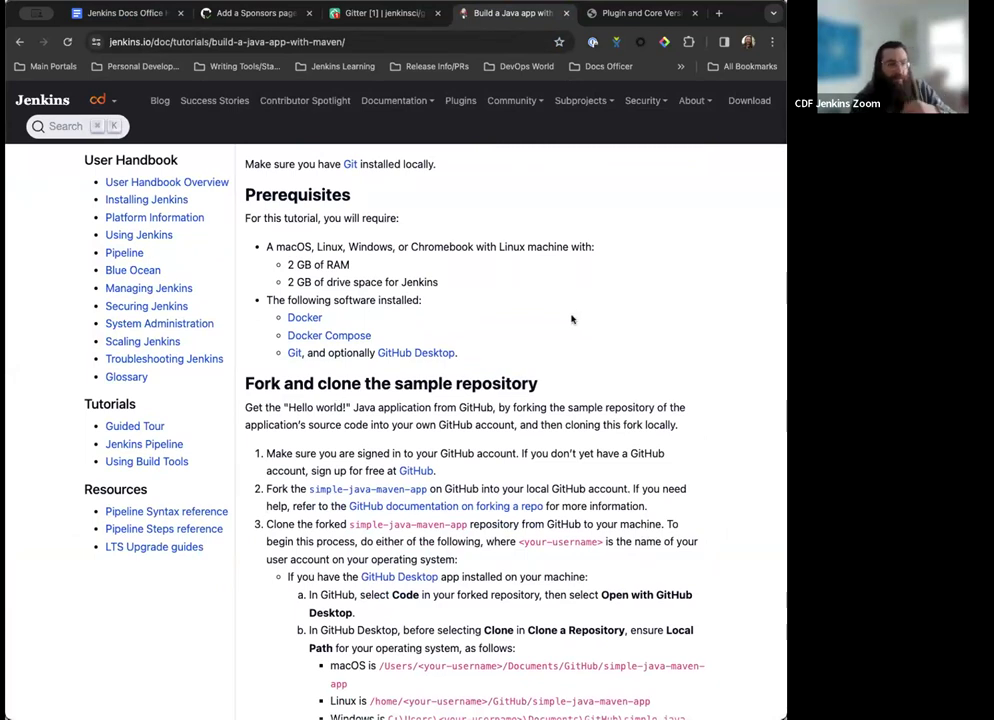
mouse_move(528, 398)
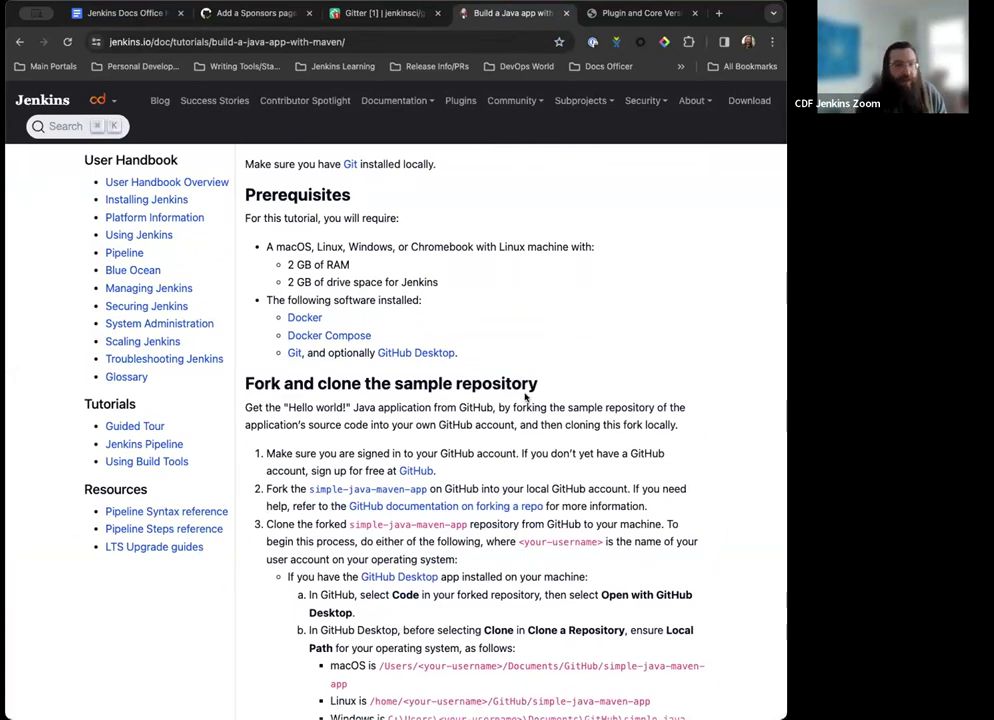
scroll(down, 3)
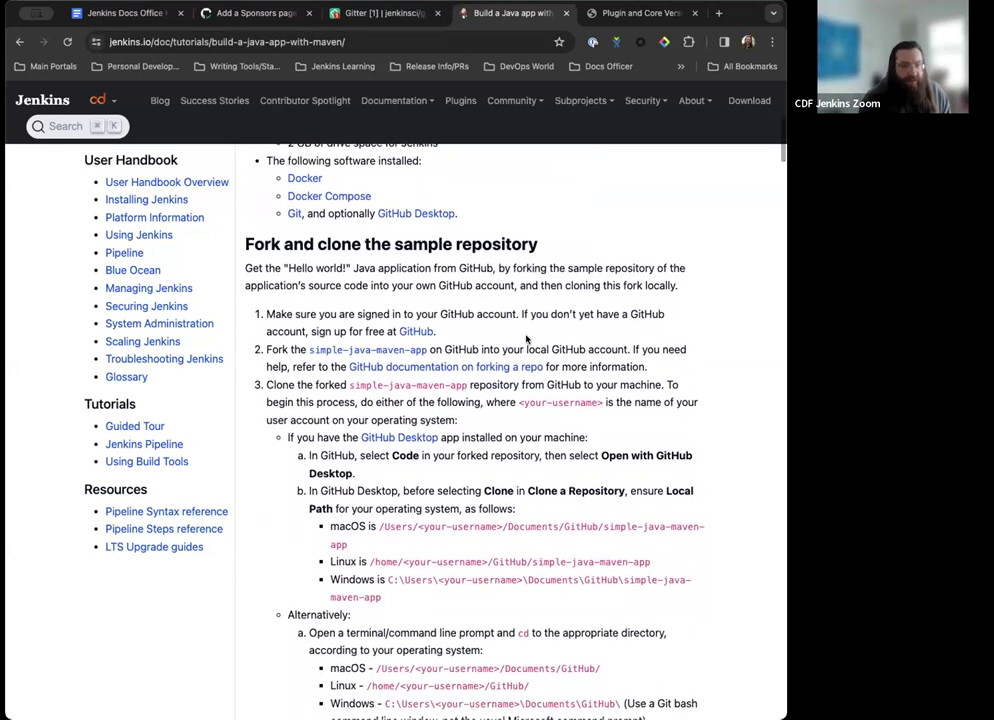
scroll(up, 3)
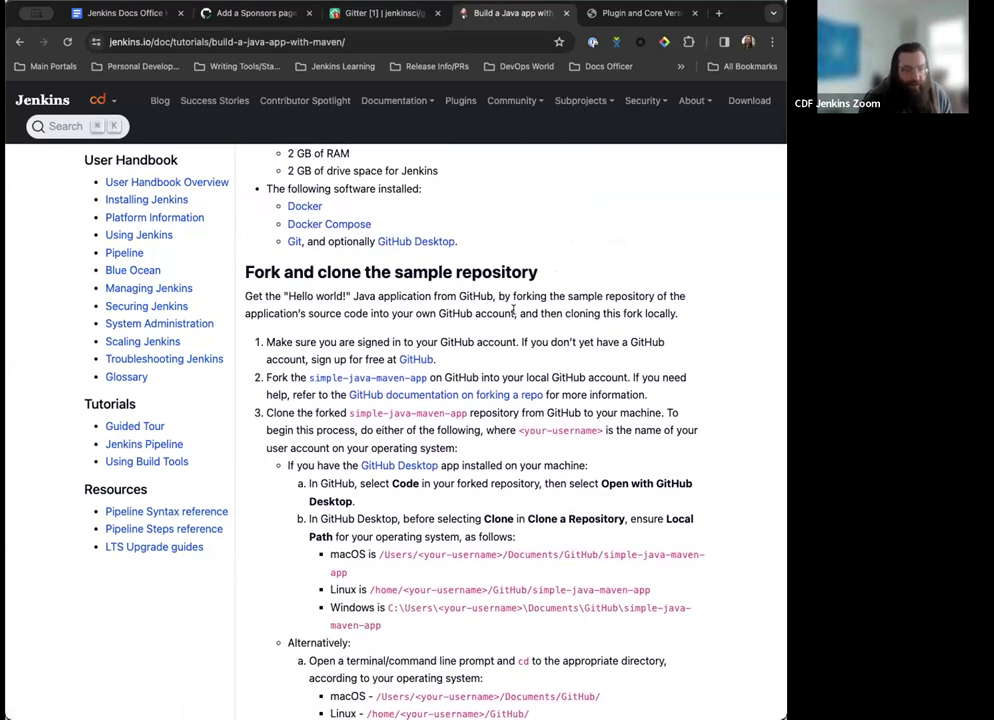
scroll(down, 3)
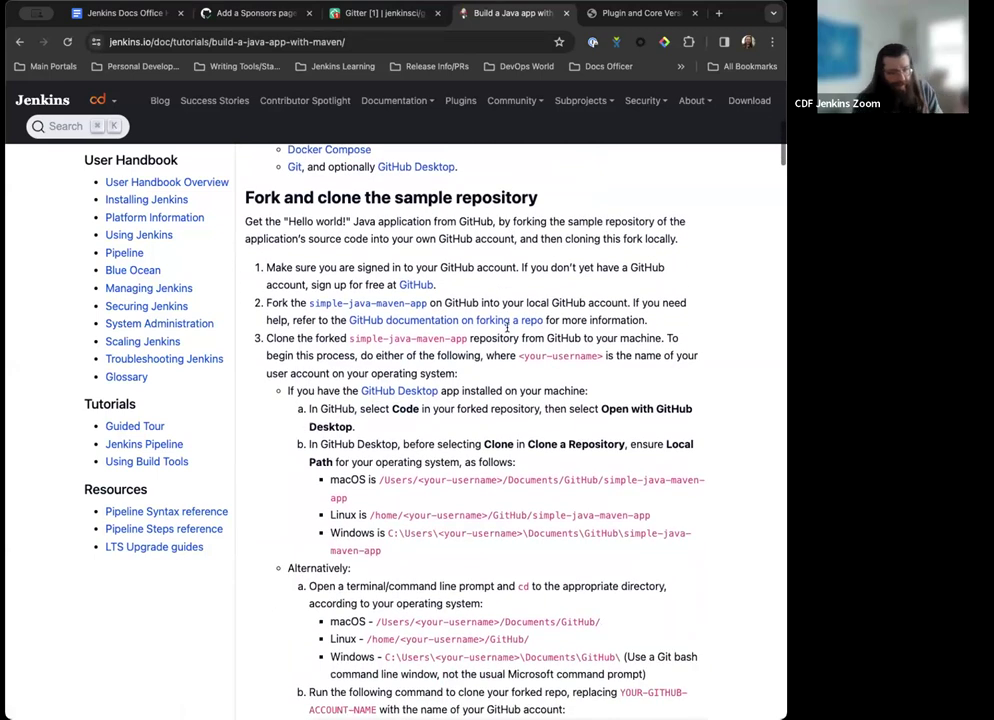
scroll(down, 3)
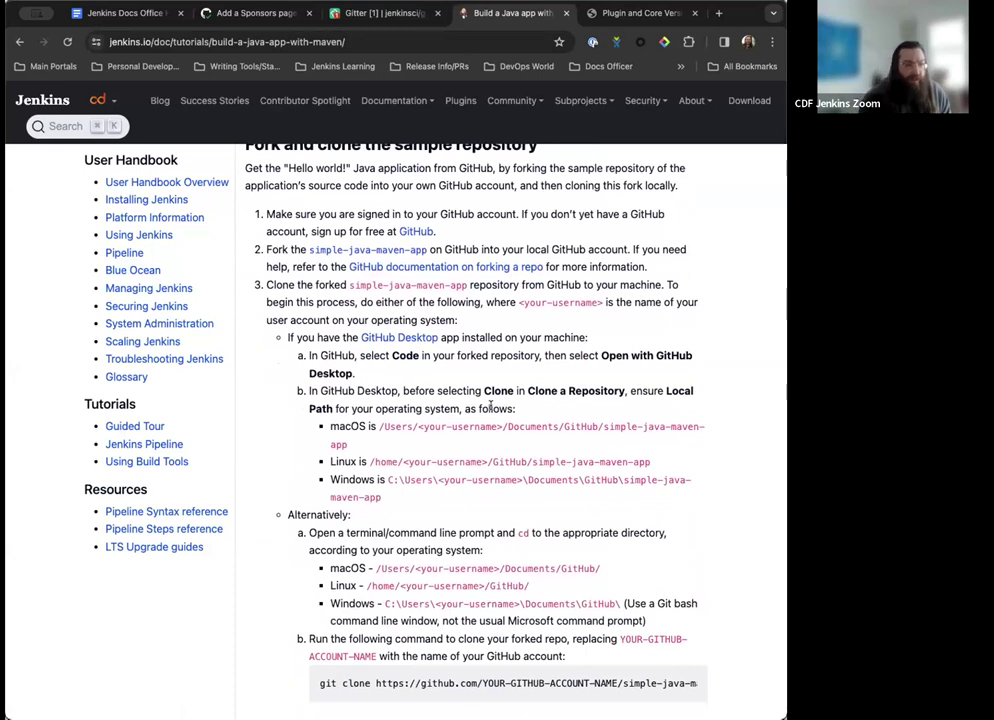
scroll(down, 3)
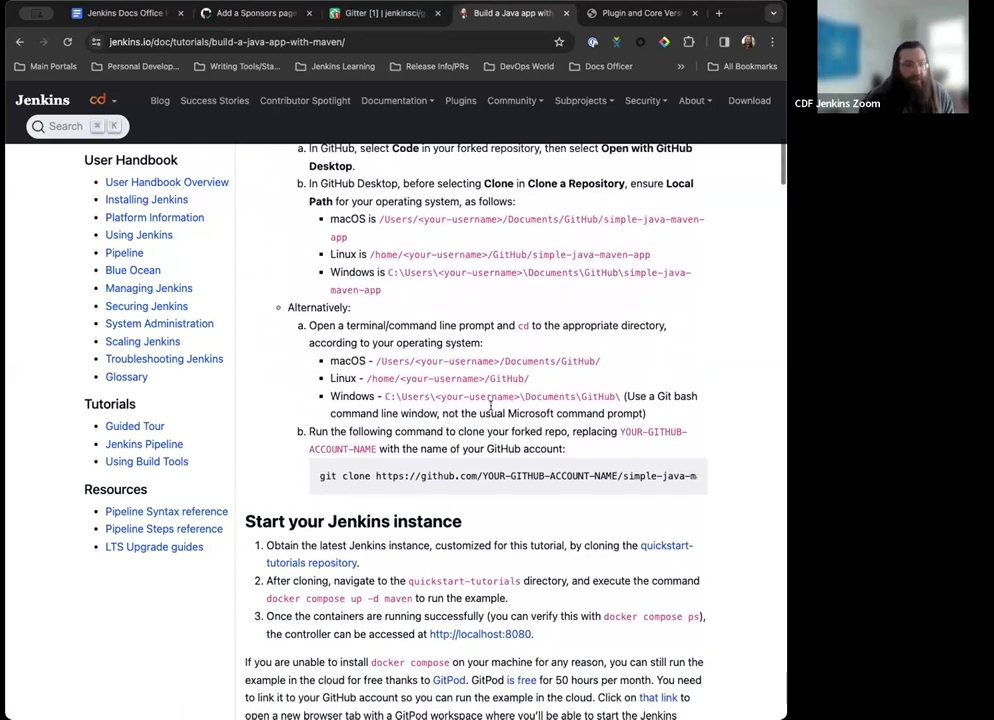
scroll(up, 3)
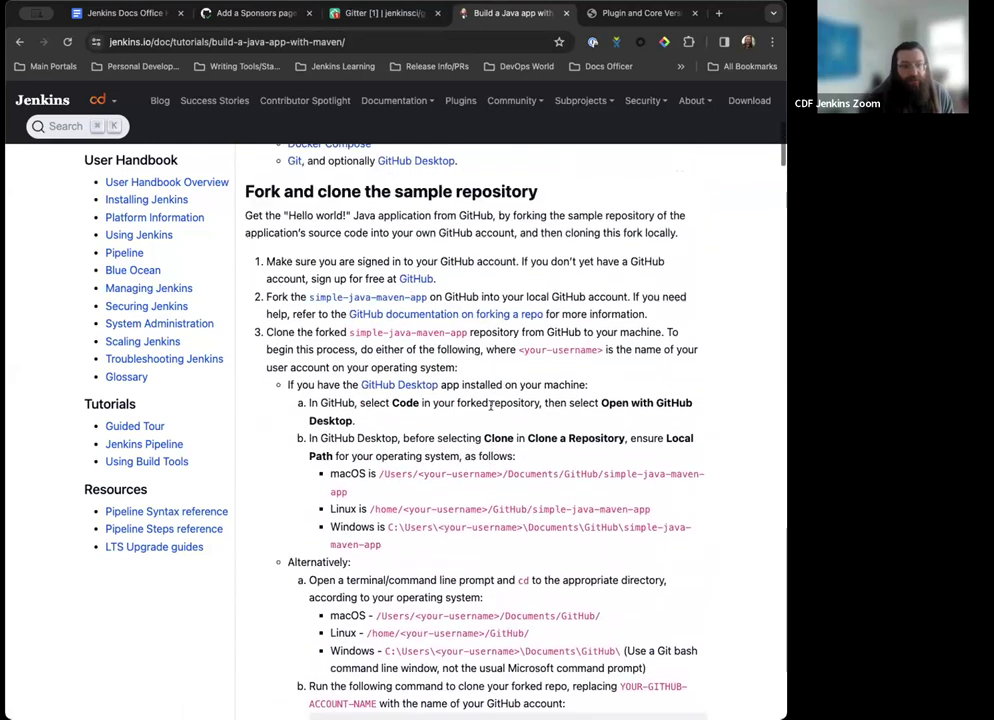
scroll(up, 3)
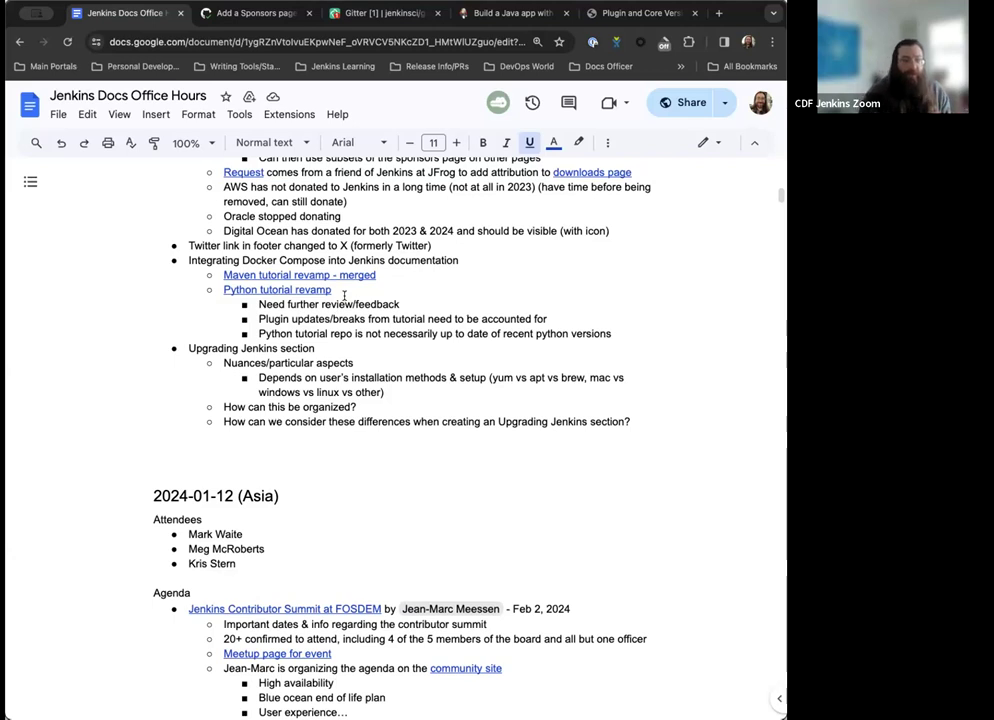
mouse_move(400, 328)
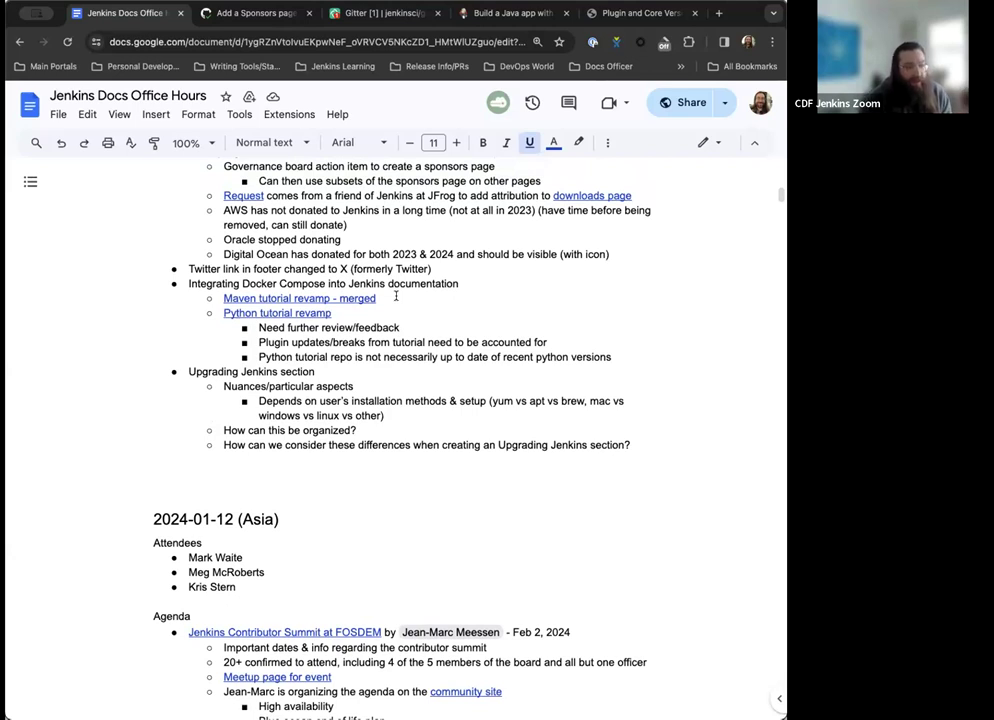
mouse_move(424, 428)
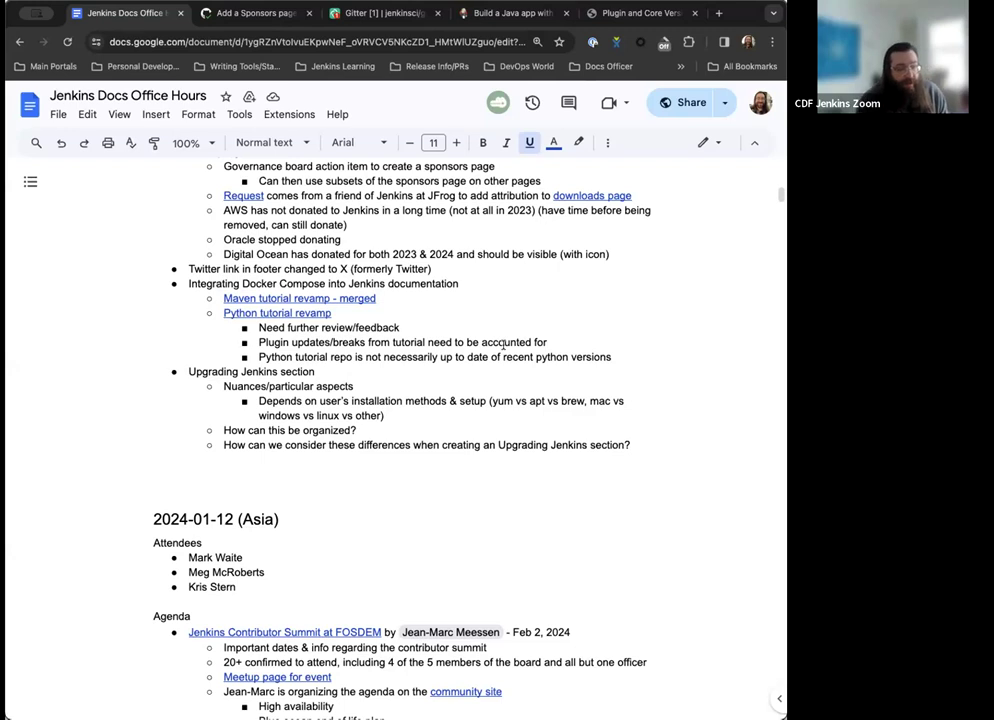
mouse_move(682, 356)
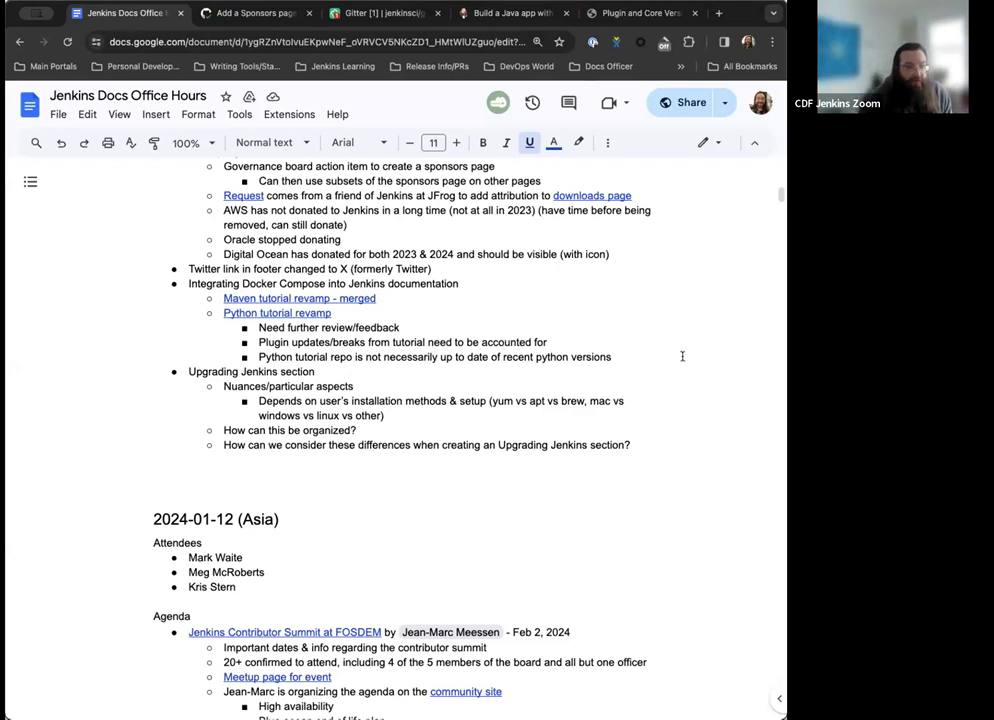
mouse_move(404, 318)
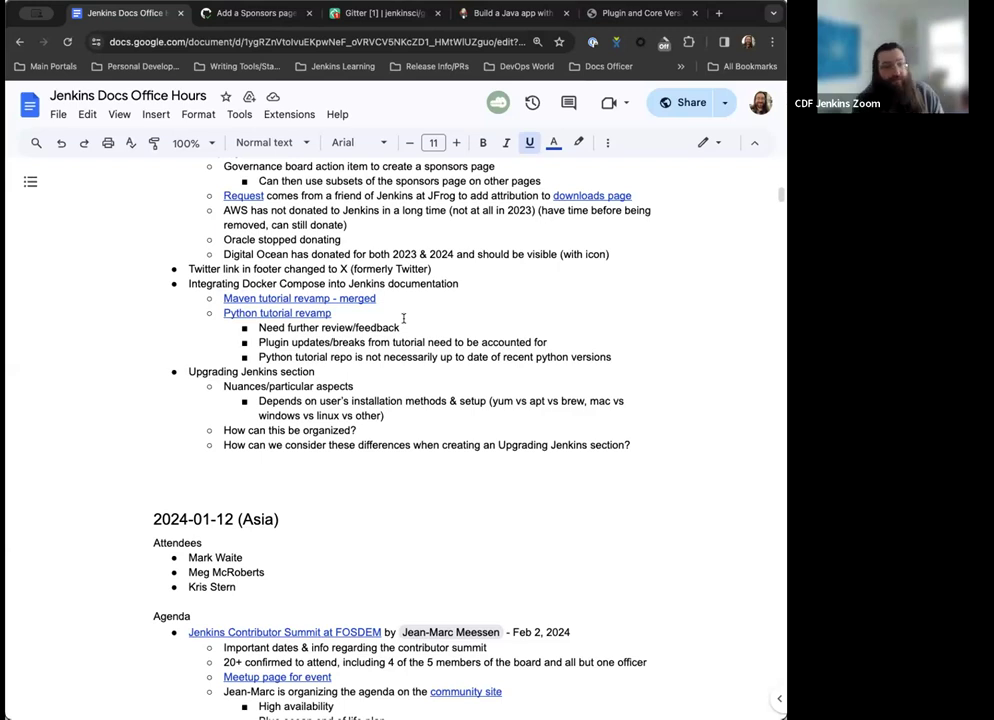
scroll(down, 3)
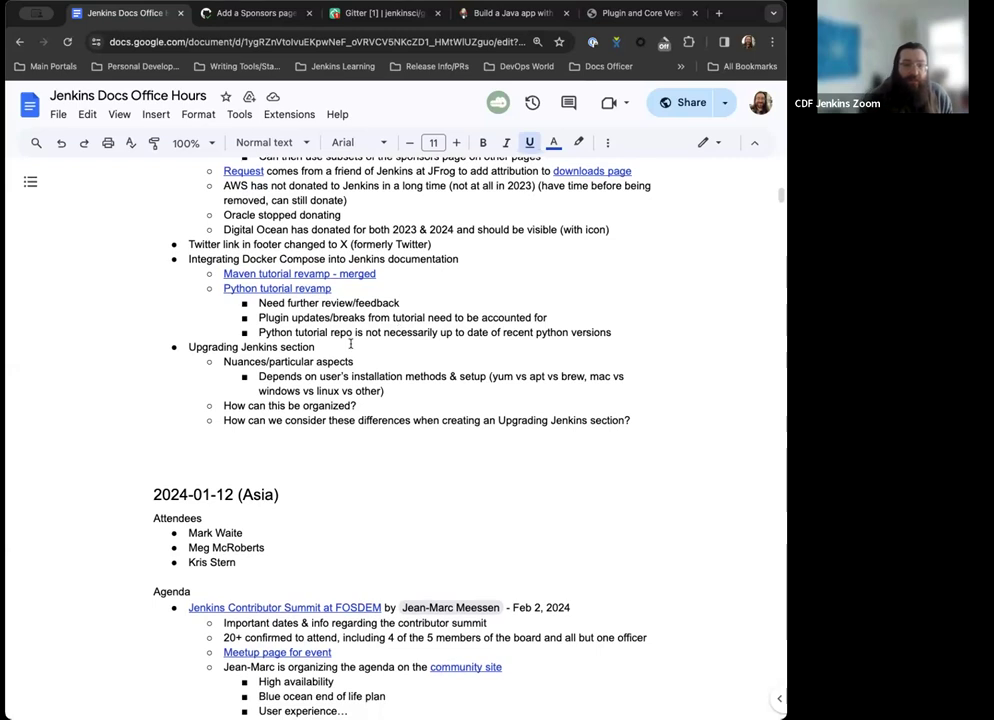
scroll(down, 3)
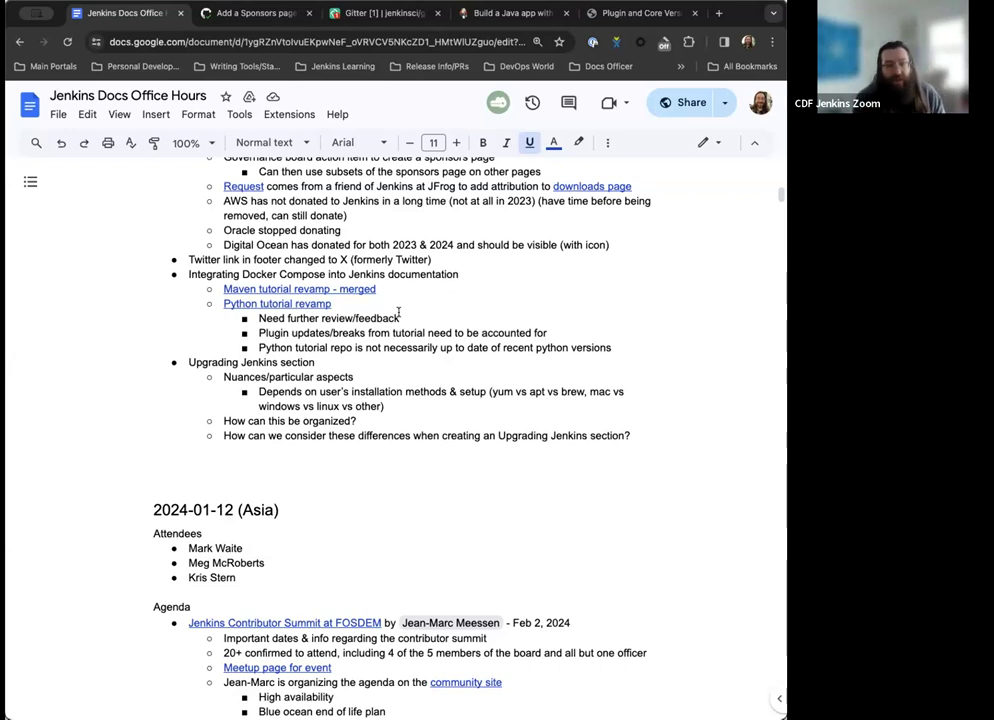
scroll(down, 3)
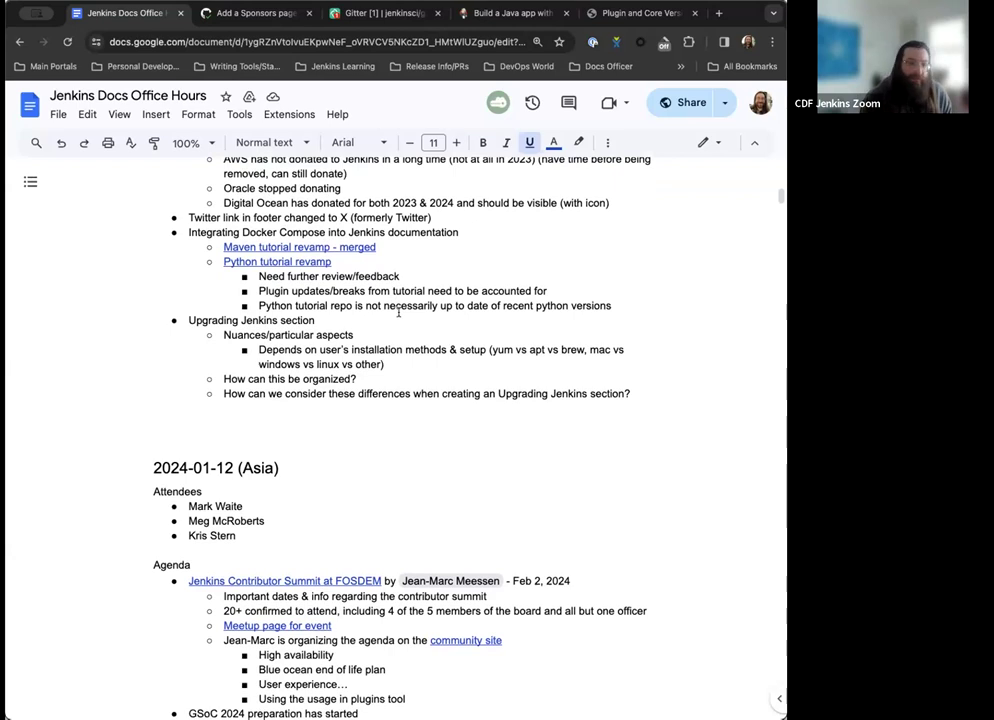
- Scroll the agenda through the GSoC 2024 preparation notes toward the Upgrading Jenkins section
scroll(up, 3)
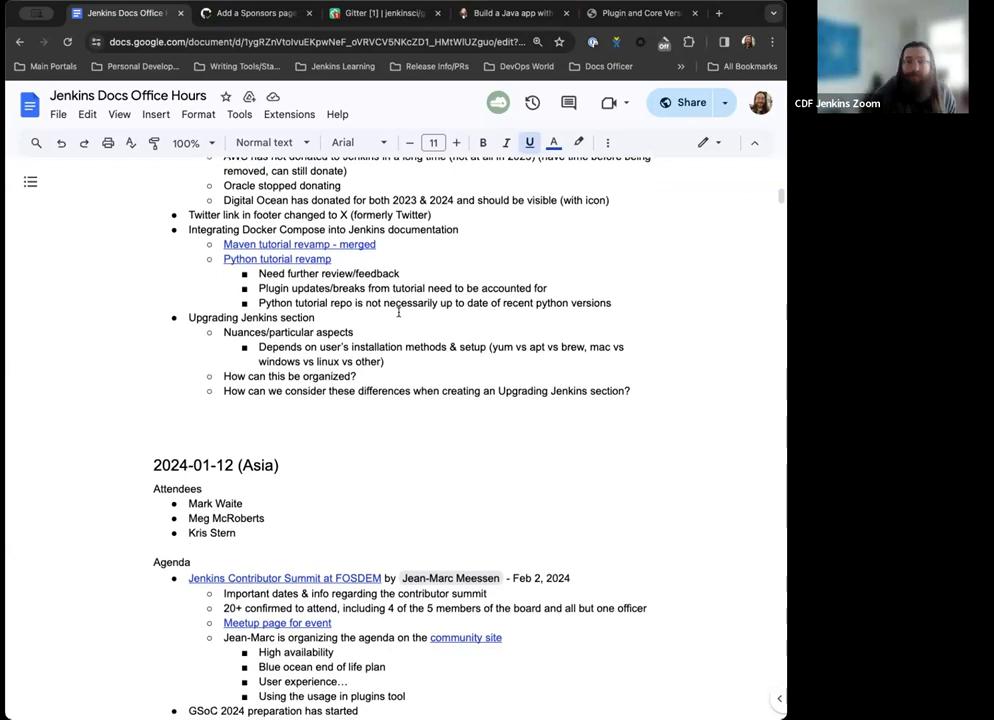
scroll(down, 3)
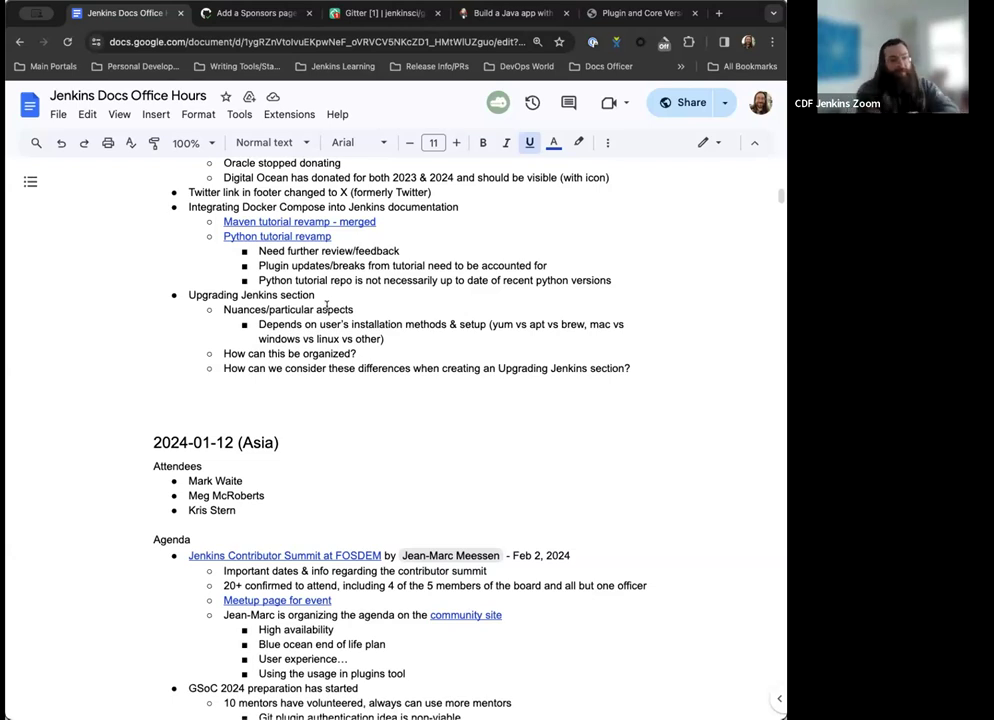
mouse_move(384, 290)
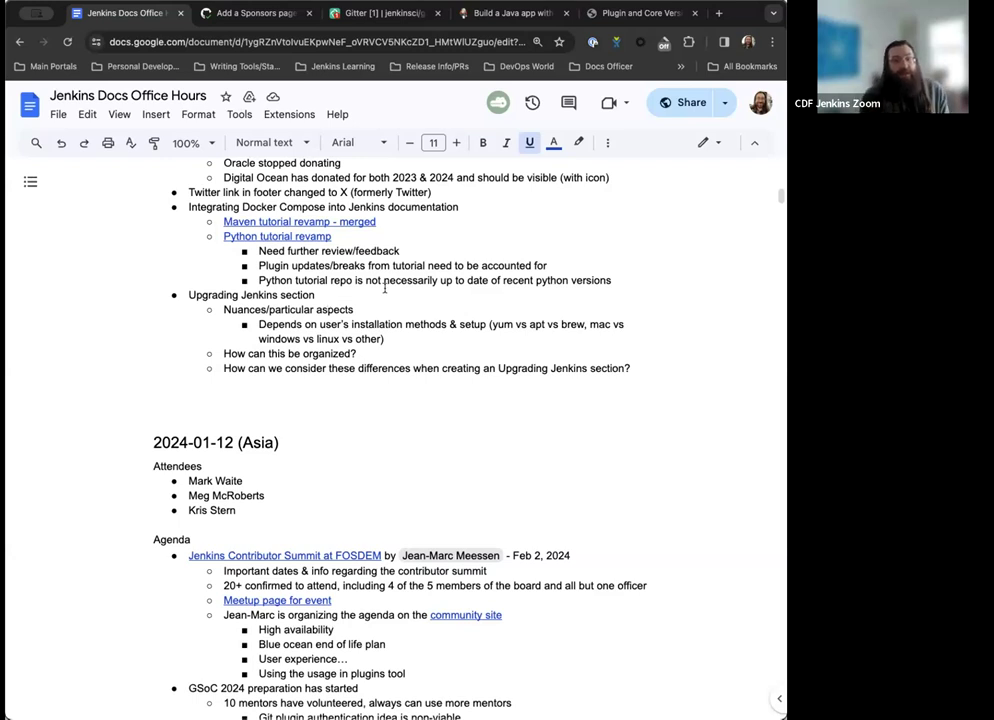
mouse_move(566, 360)
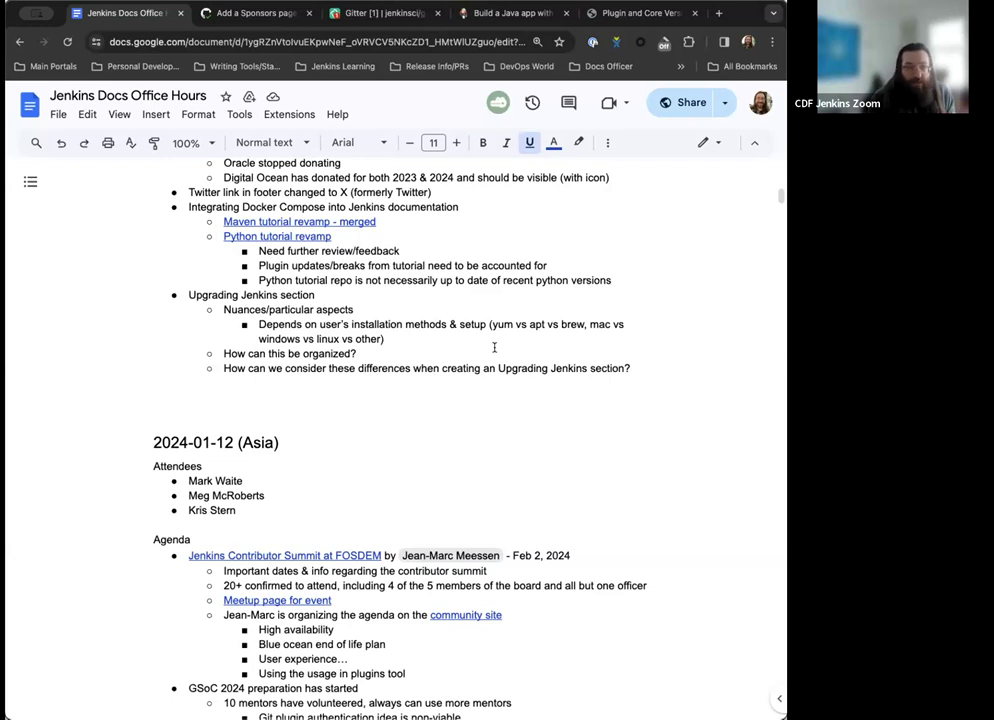
- Scroll back up to the 2024-01-18 (EU/US) heading with its attendee list and agenda
scroll(up, 3)
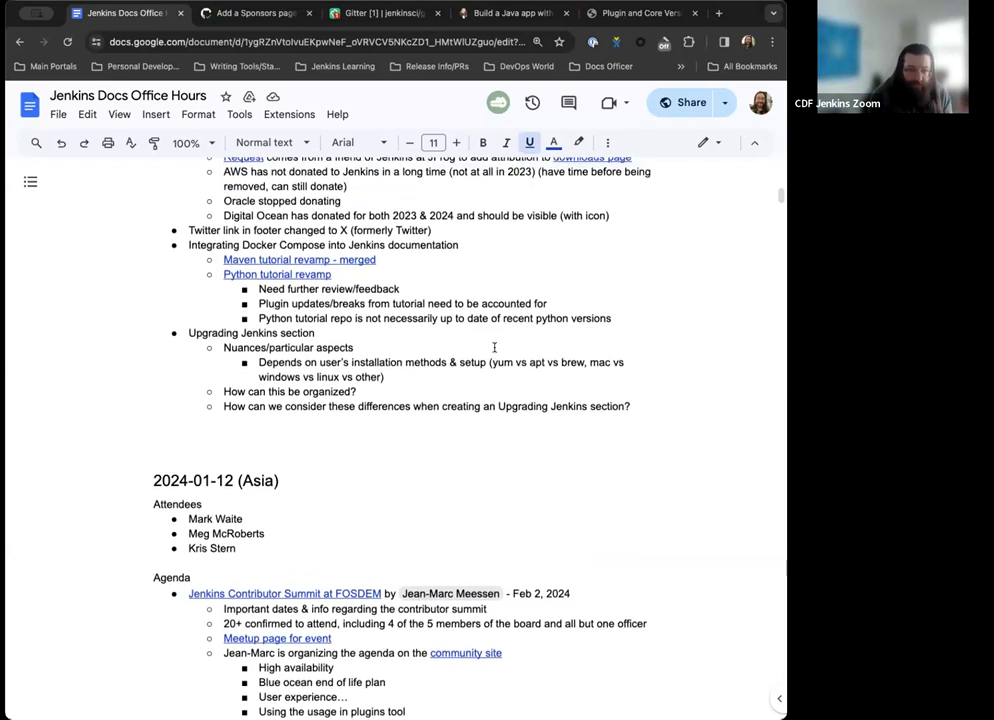
scroll(up, 3)
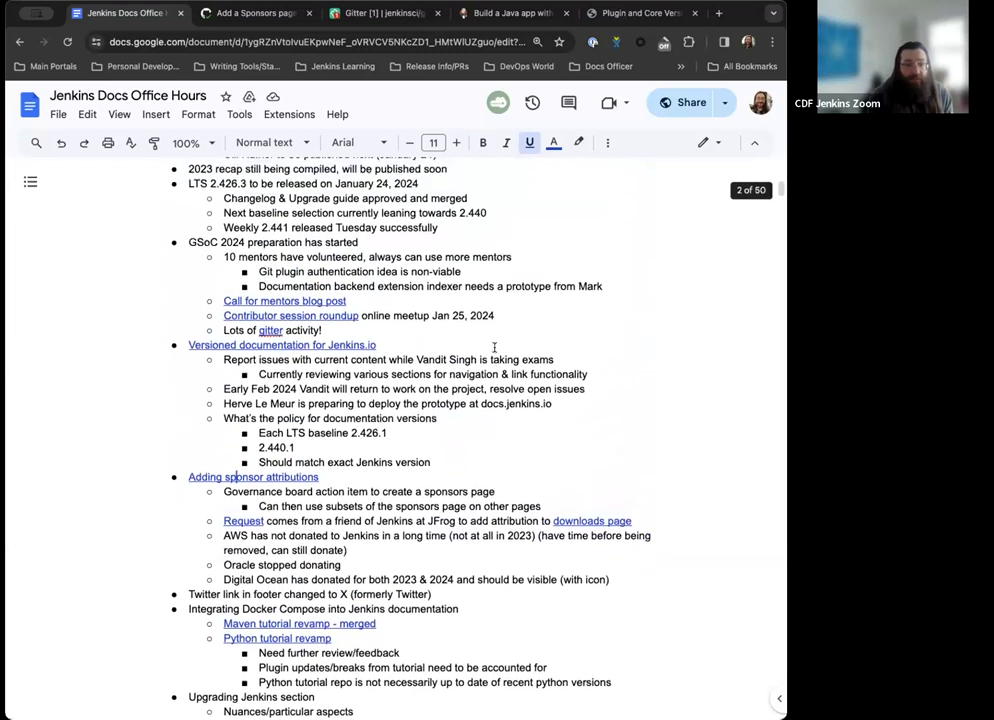
scroll(up, 3)
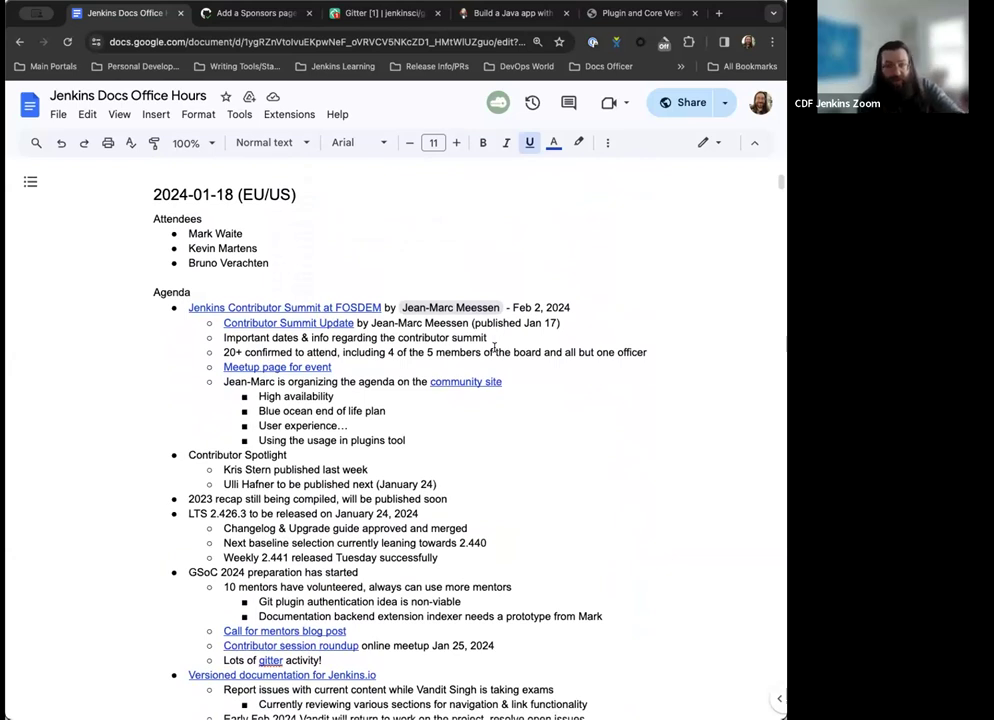
mouse_move(742, 568)
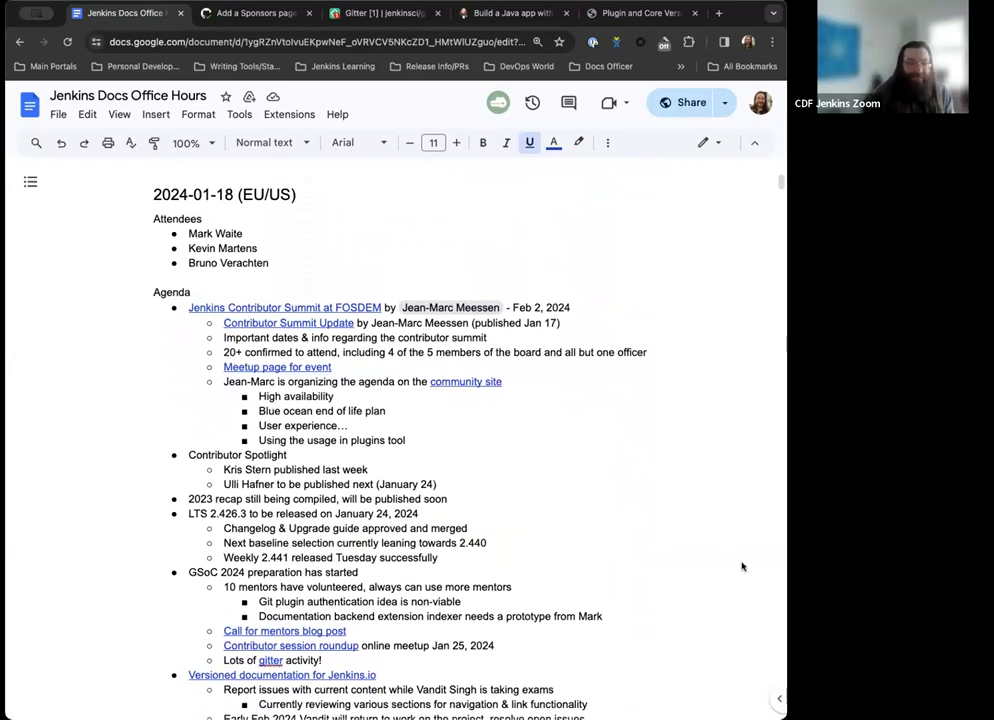